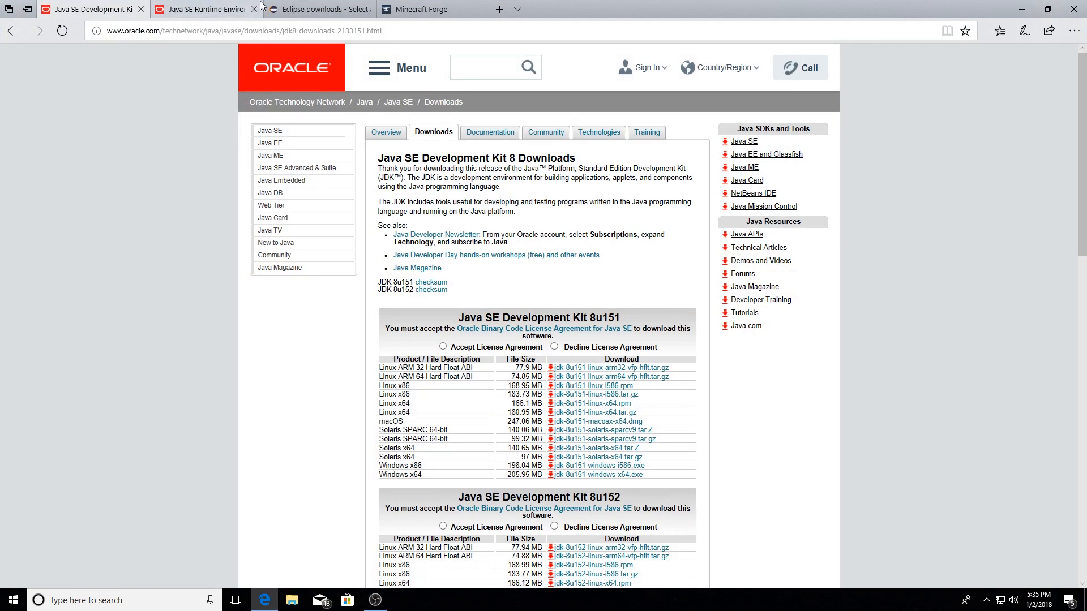
- Look through the open tabs and return to the JDK 8u152 section of the downloads page
left_click(206, 9)
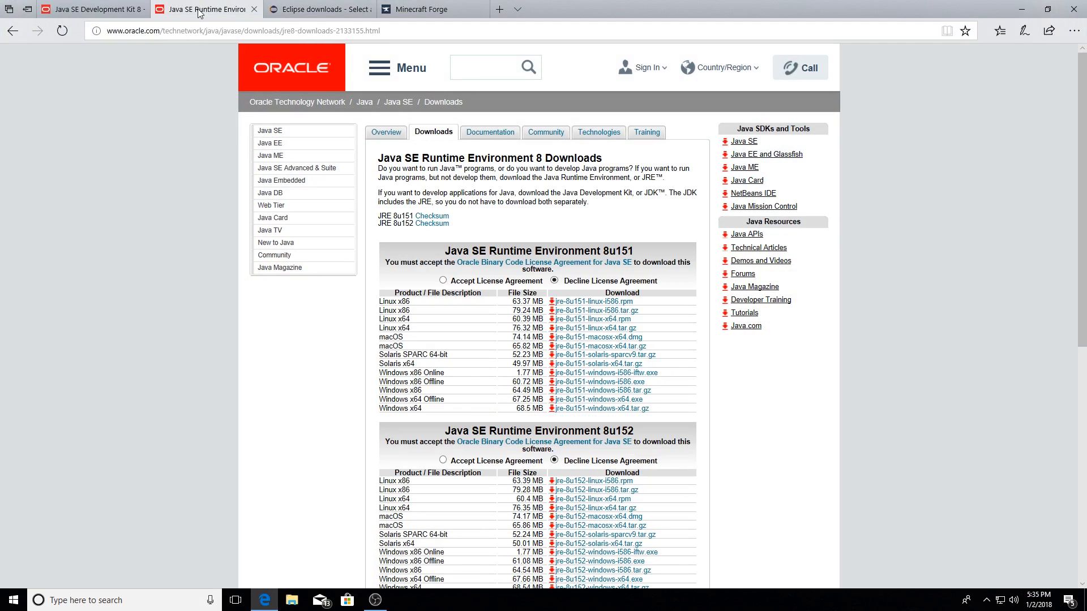
left_click(426, 9)
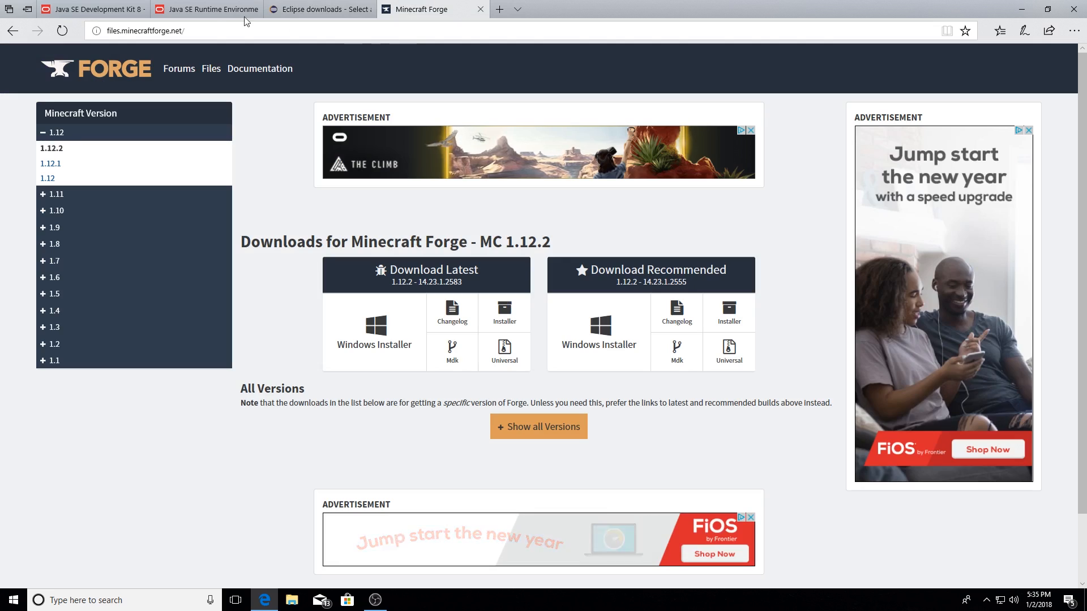
left_click(85, 9)
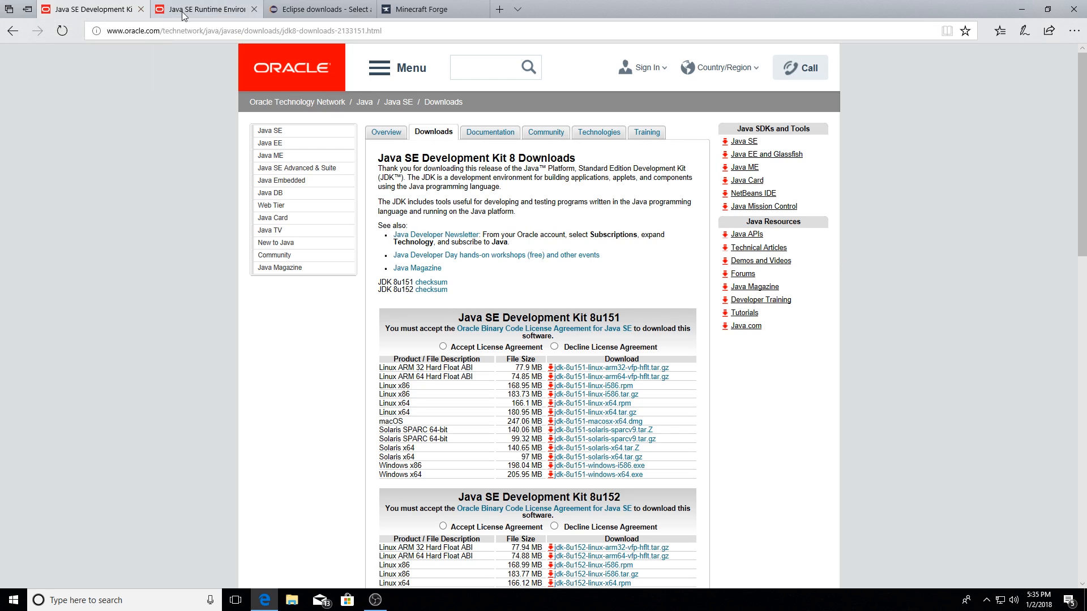
mouse_move(757, 212)
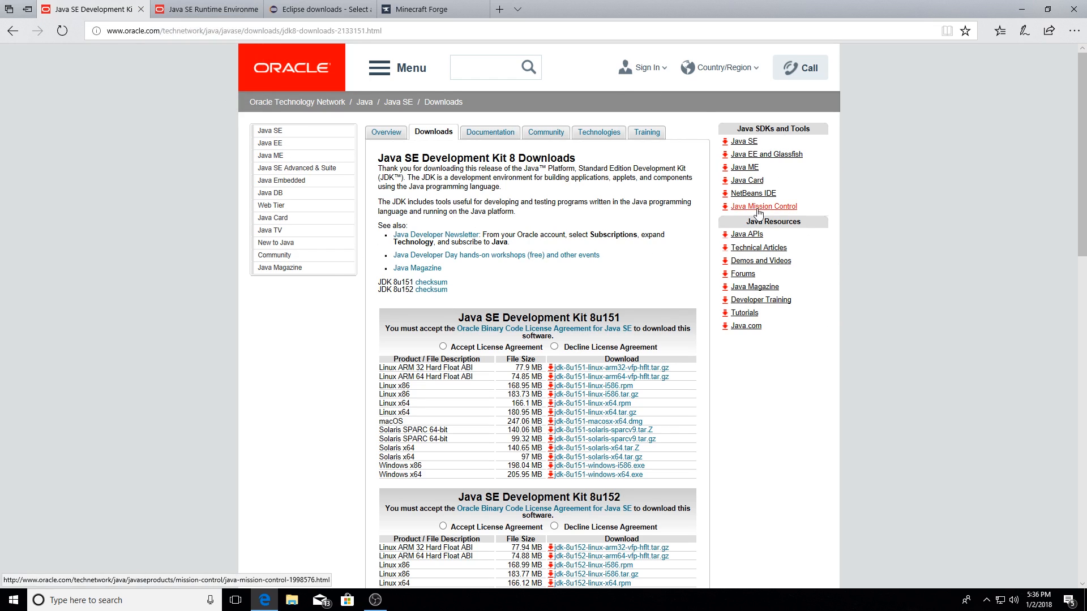
scroll("down", 3)
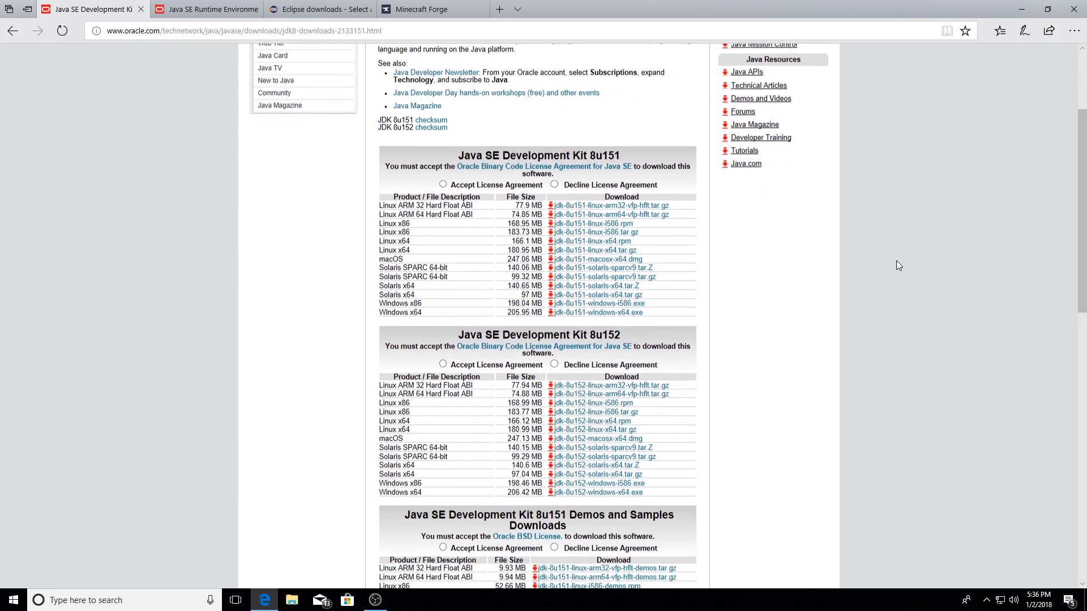
double_click(538, 334)
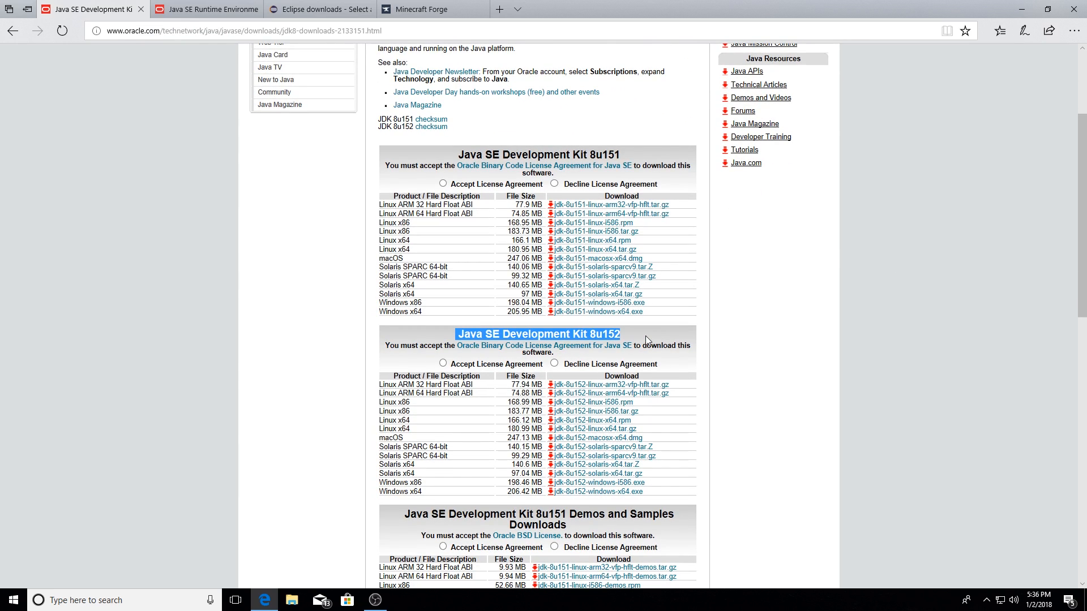
- Accept the JDK 8u152 license, request jdk-8u152-windows-x64.exe, and cancel the download prompt
left_click(443, 363)
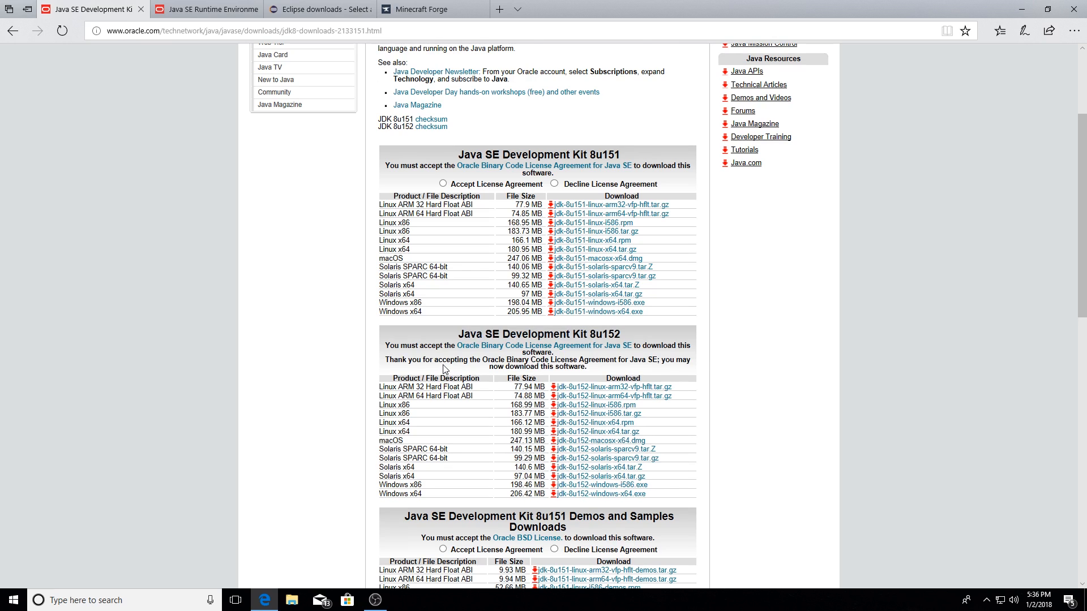
mouse_move(813, 383)
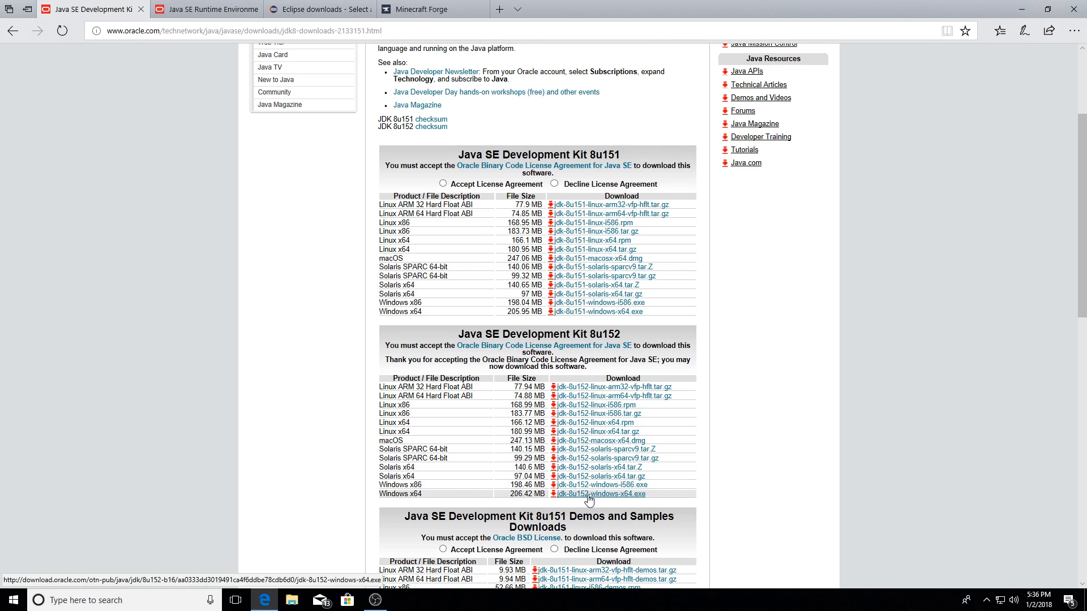
left_click(600, 494)
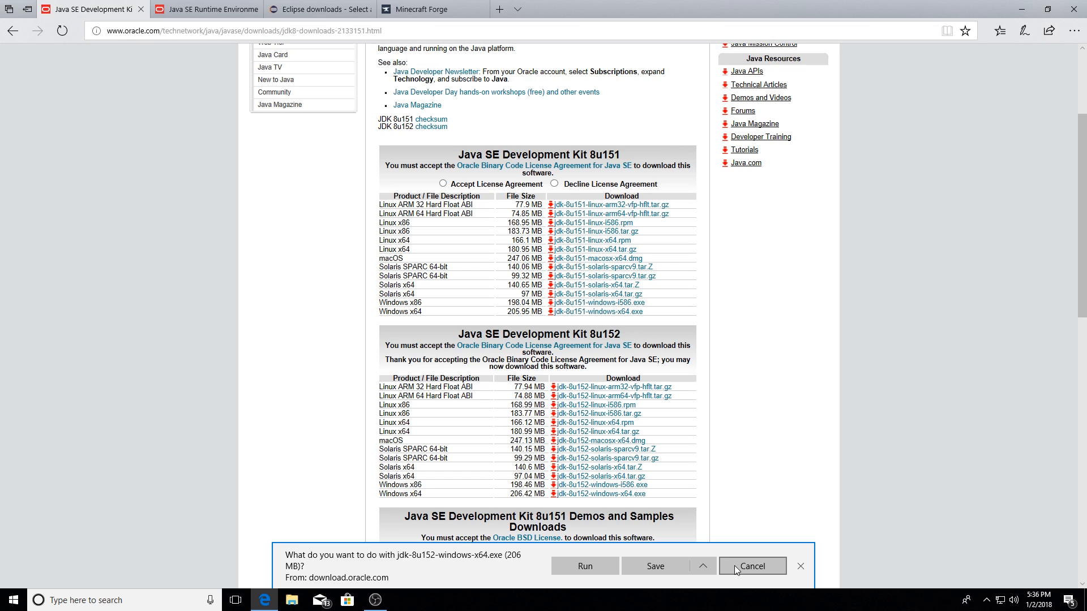
left_click(752, 566)
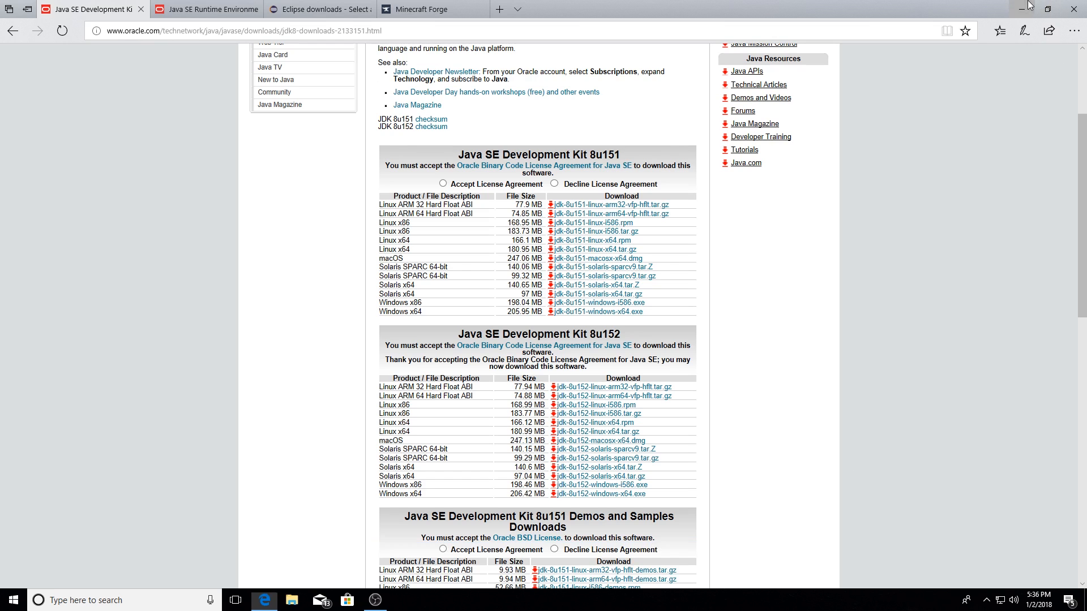
- Install JDK 8 Update 152 with default features and JRE folder, then recycle its installer
left_click(1023, 9)
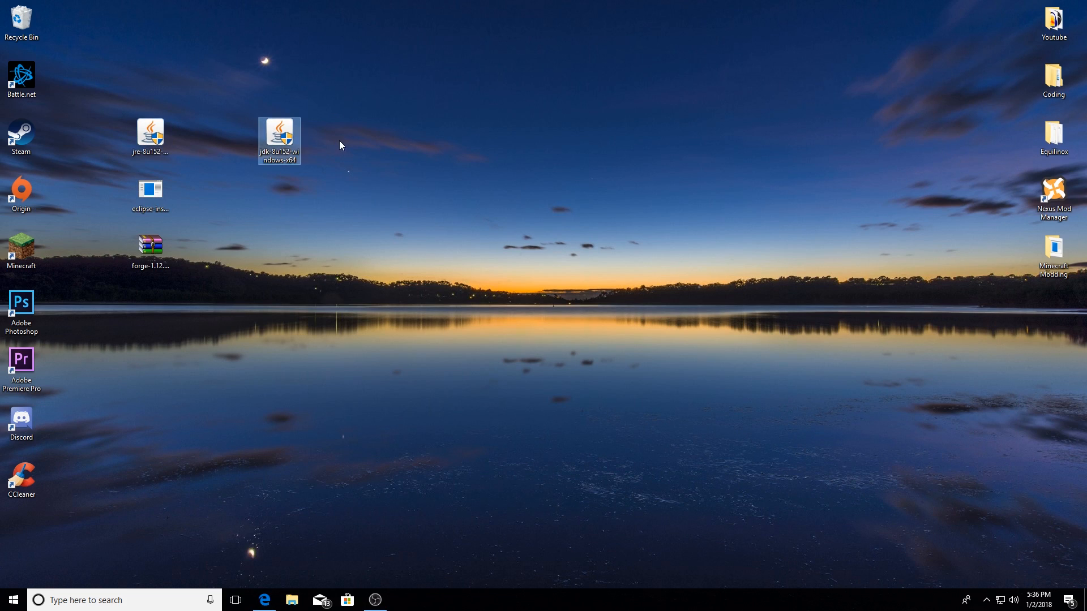
double_click(279, 133)
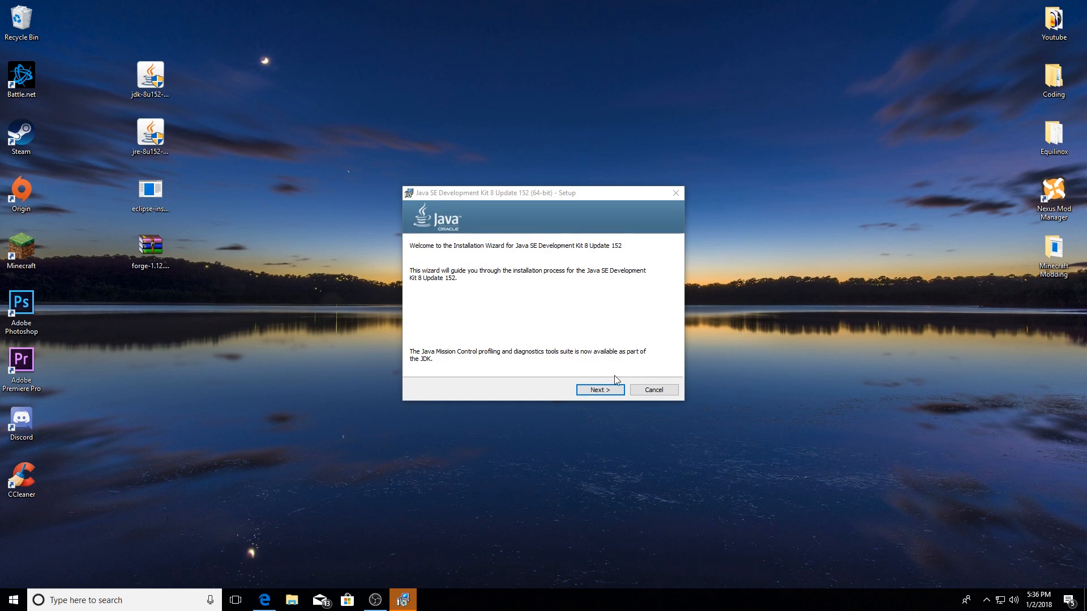
left_click(600, 389)
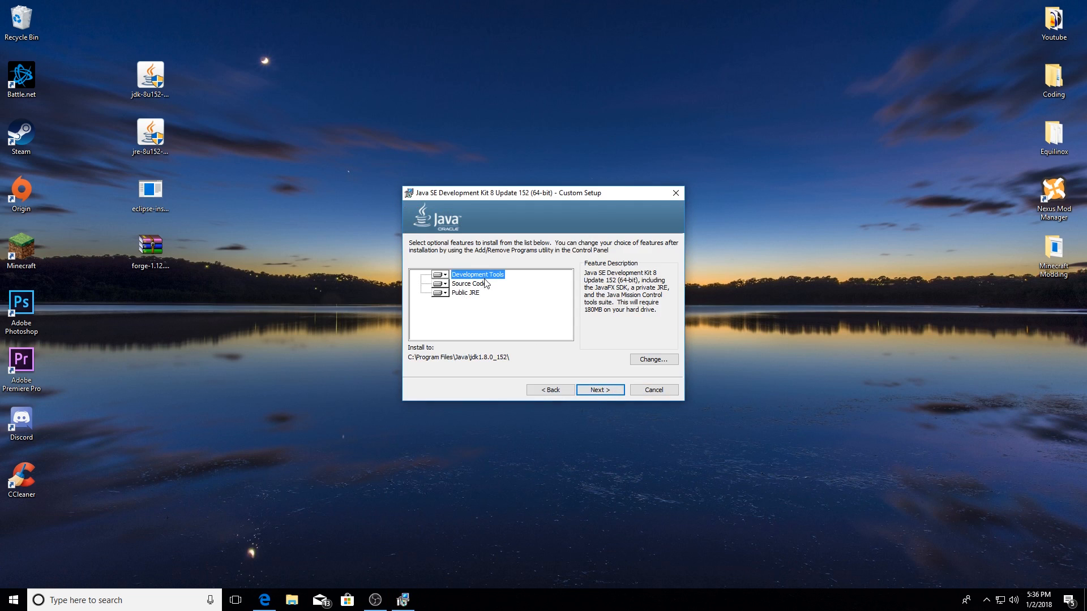
left_click(600, 389)
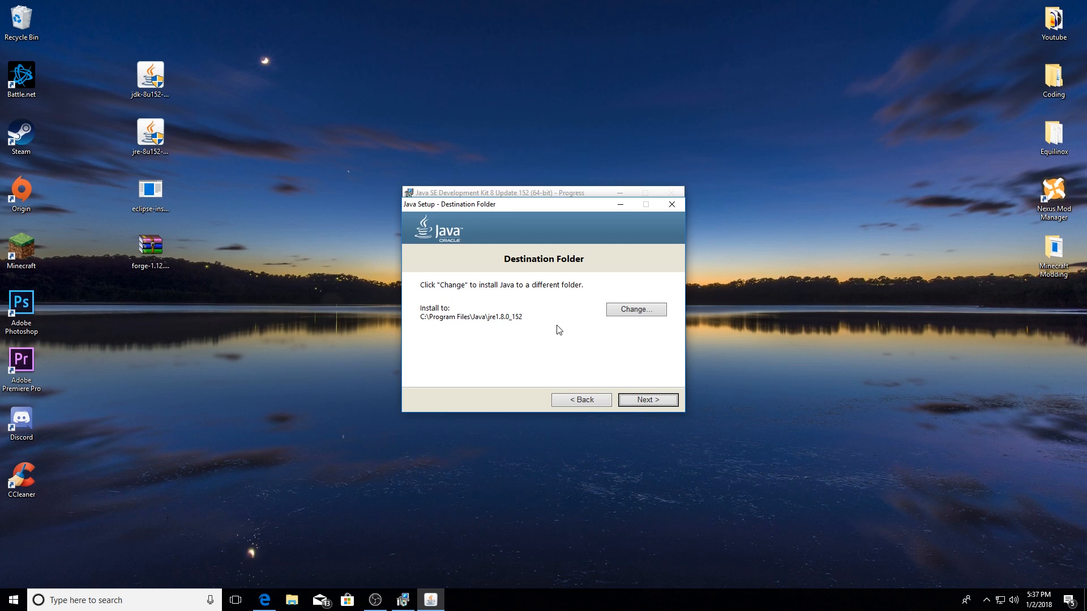
left_click(647, 399)
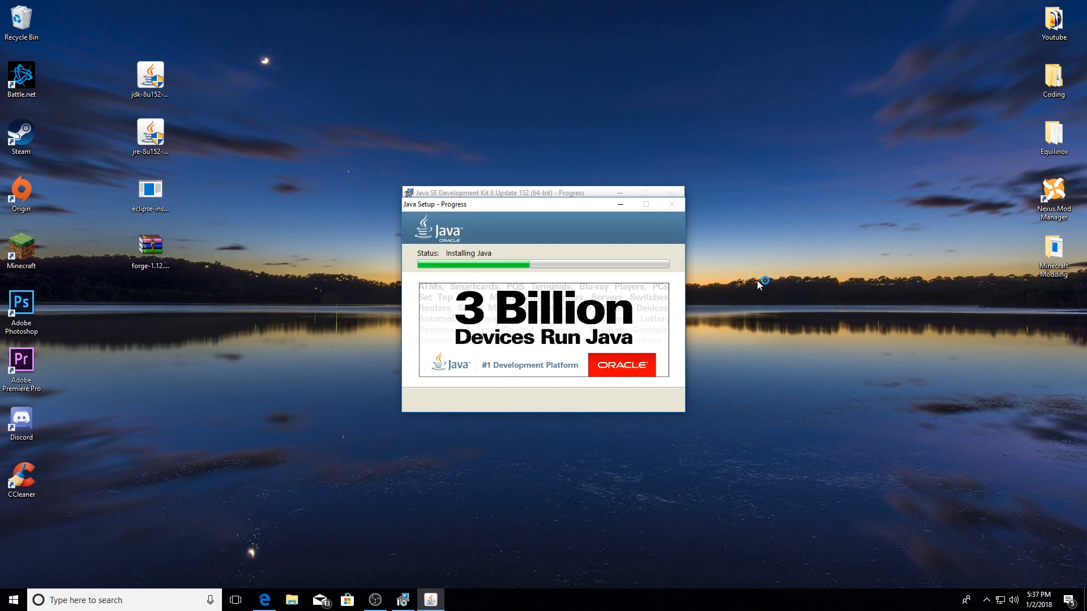
mouse_move(749, 263)
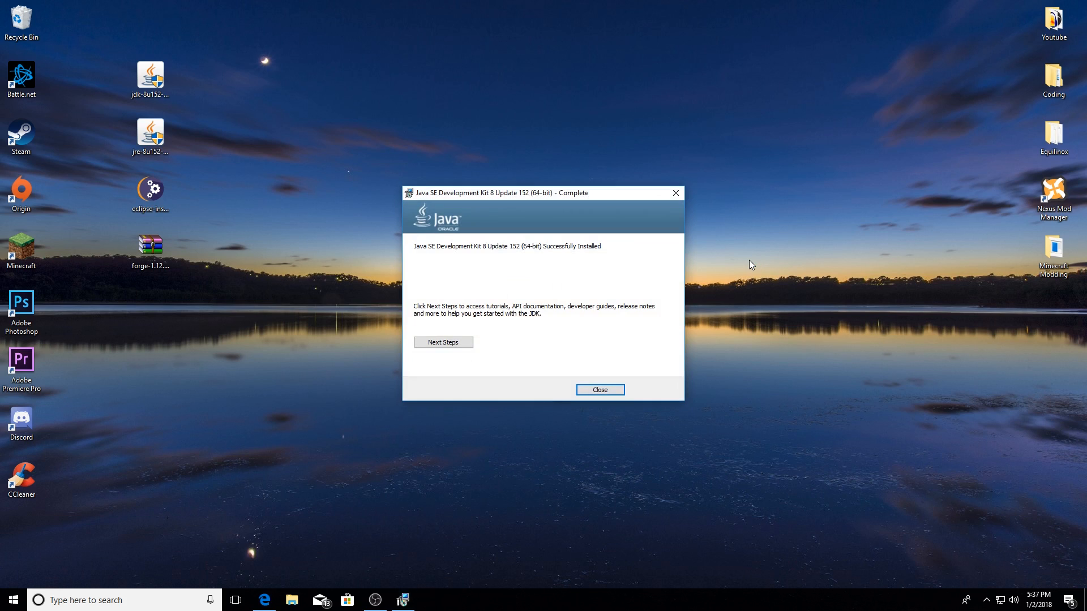
mouse_move(614, 255)
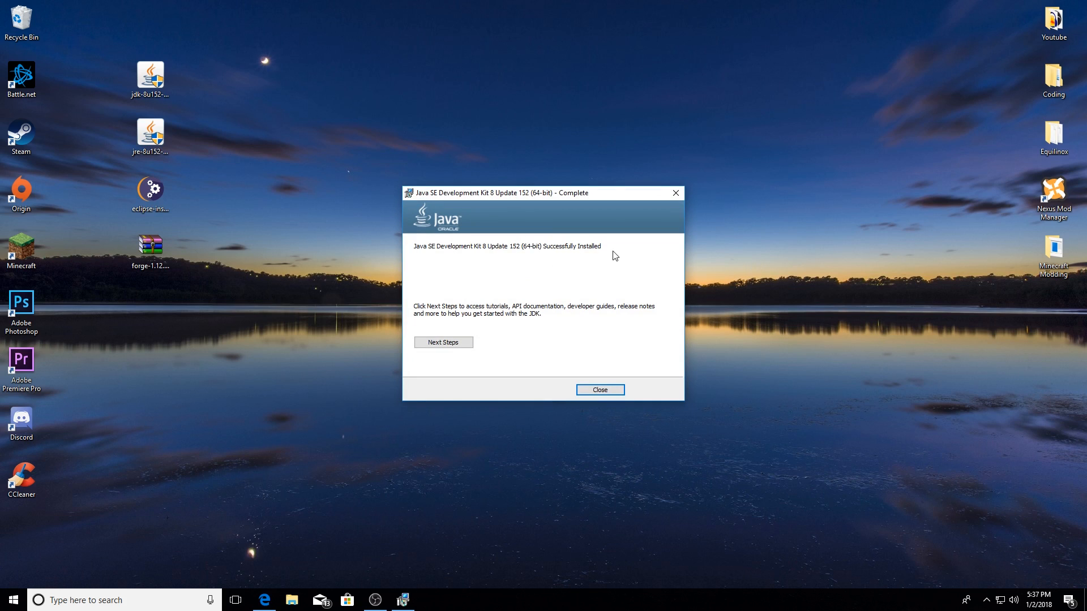
mouse_move(600, 396)
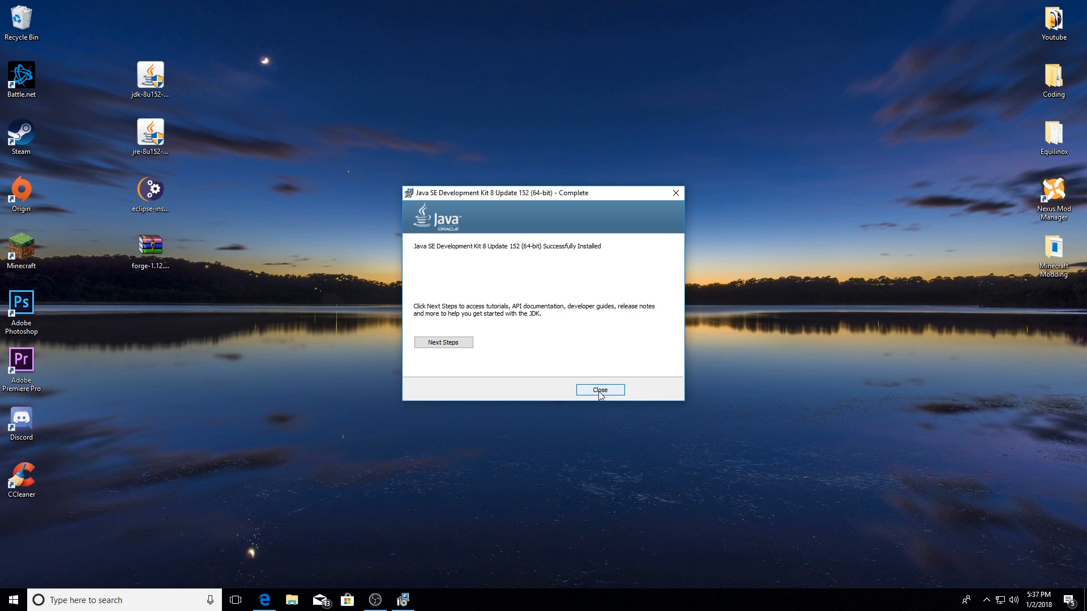
left_click(600, 390)
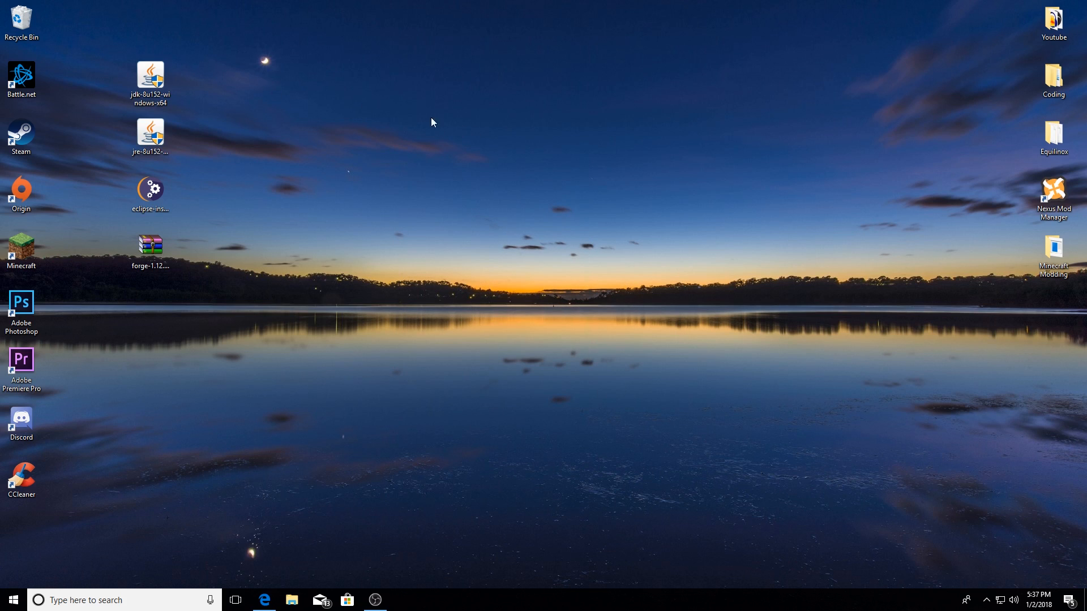
left_click_drag(150, 76, 556, 118)
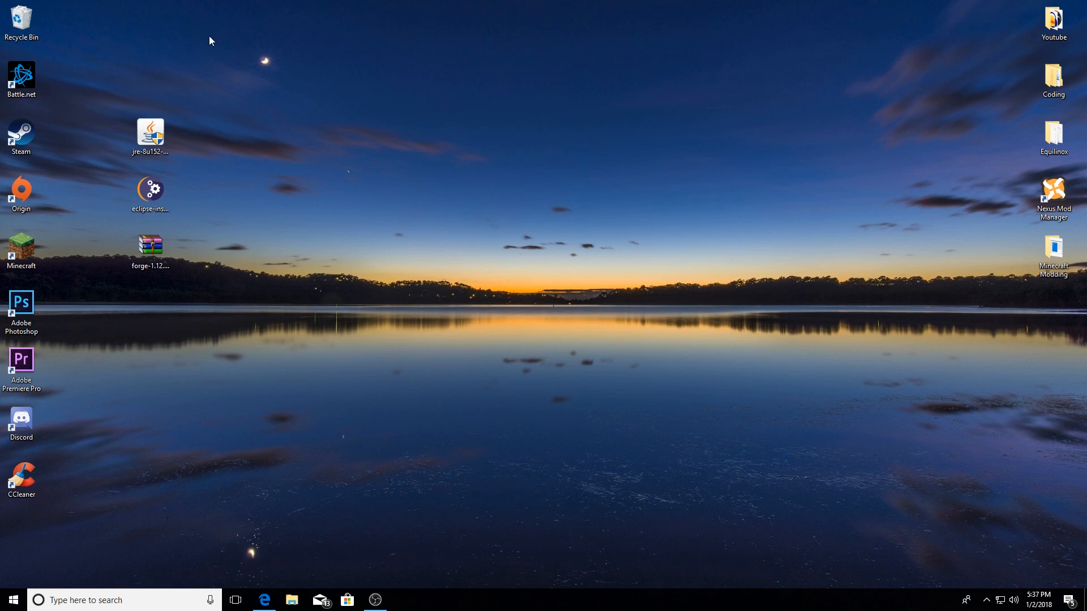
- Accept the JRE 8u152 license, request jre-8u152-windows-x64.exe, and cancel the download prompt
left_click(264, 600)
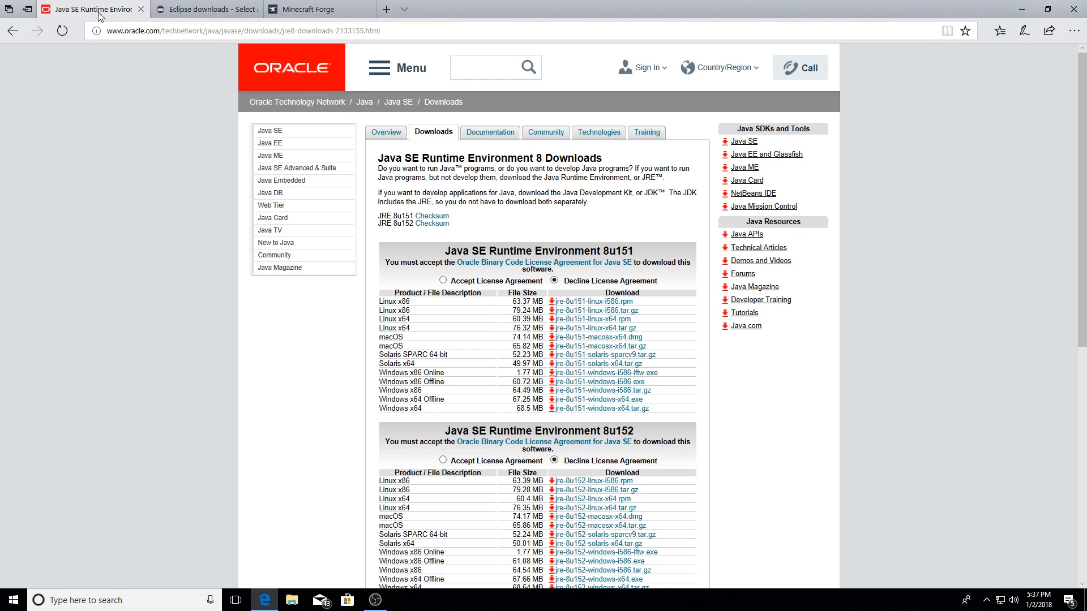
mouse_move(558, 177)
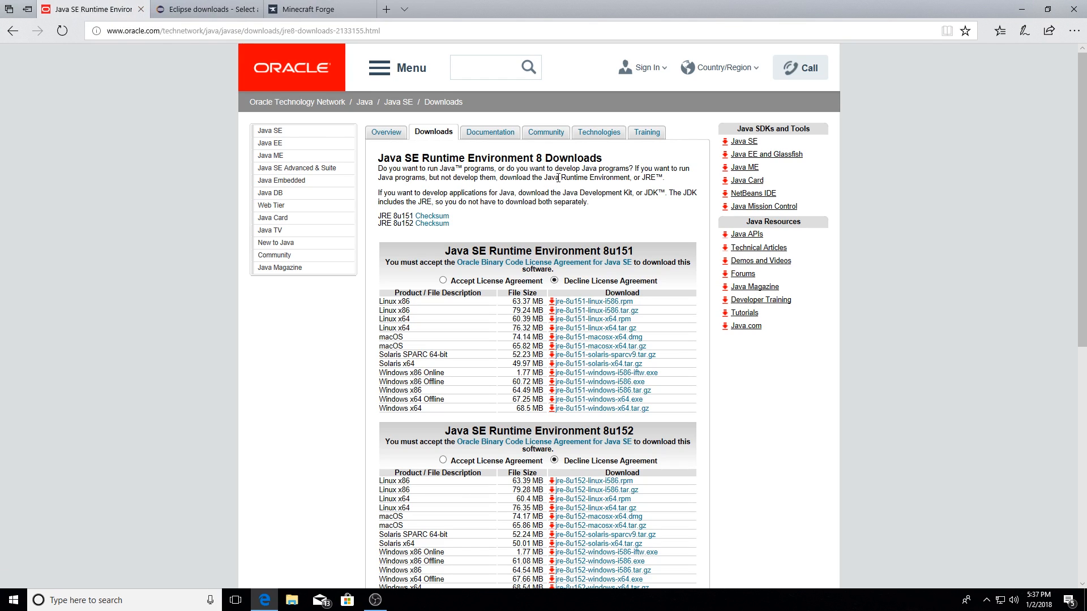
mouse_move(554, 186)
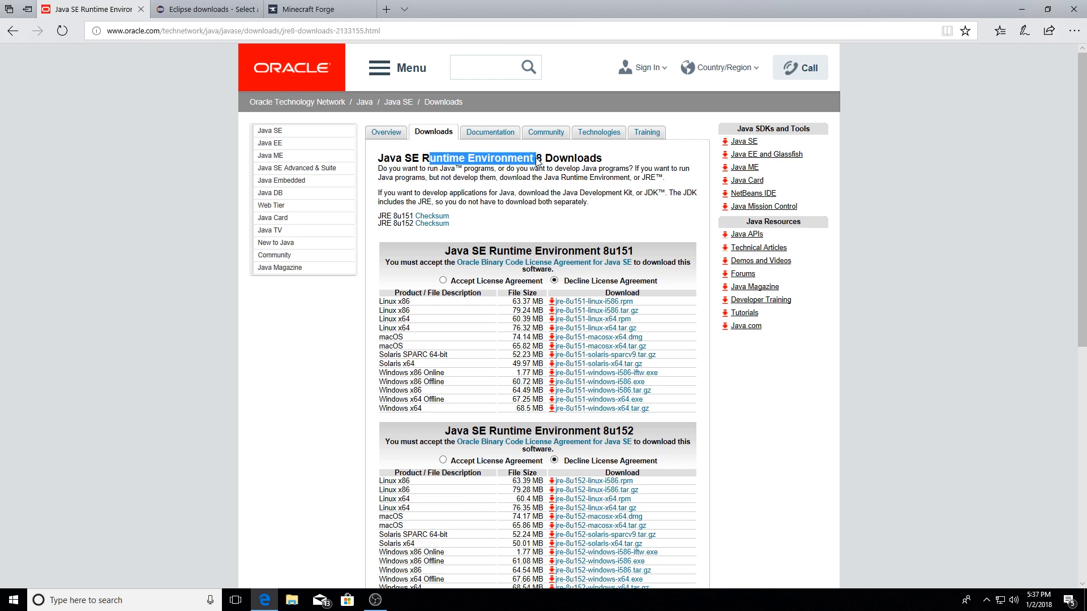
scroll("down", 3)
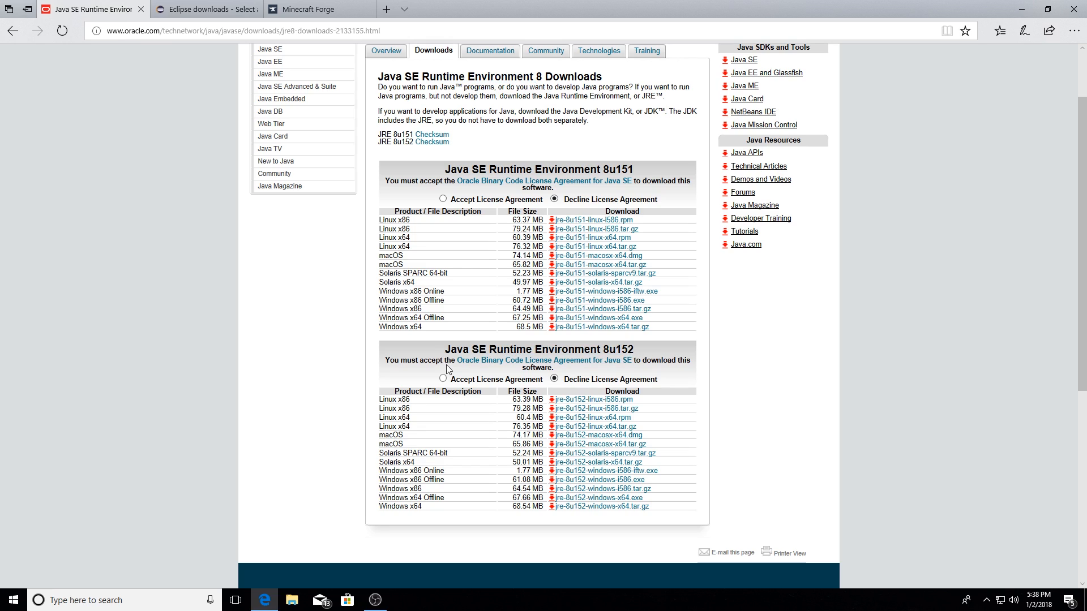
left_click(443, 377)
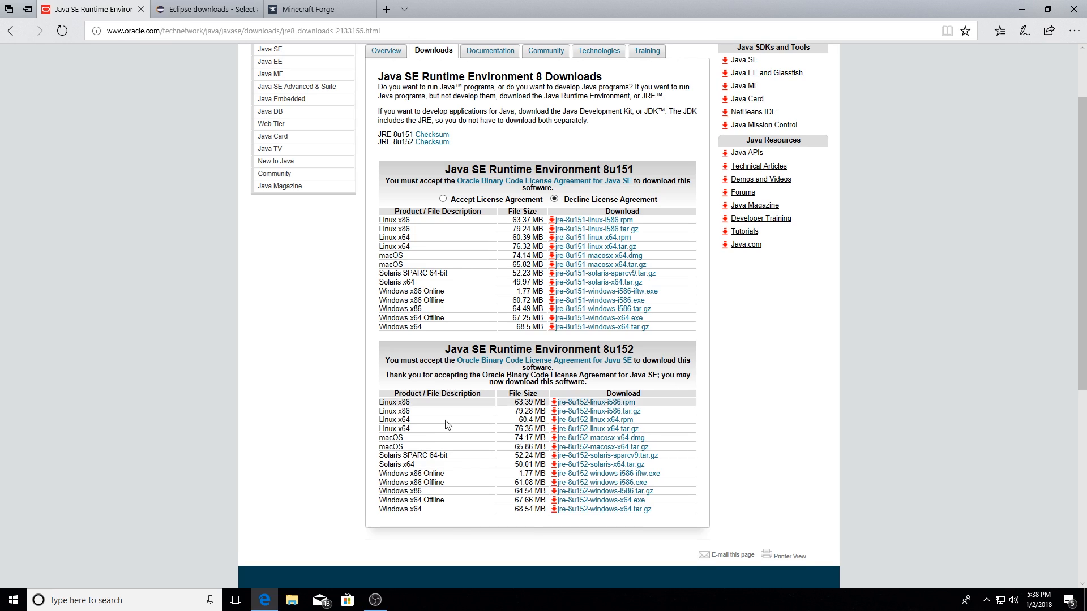
mouse_move(439, 487)
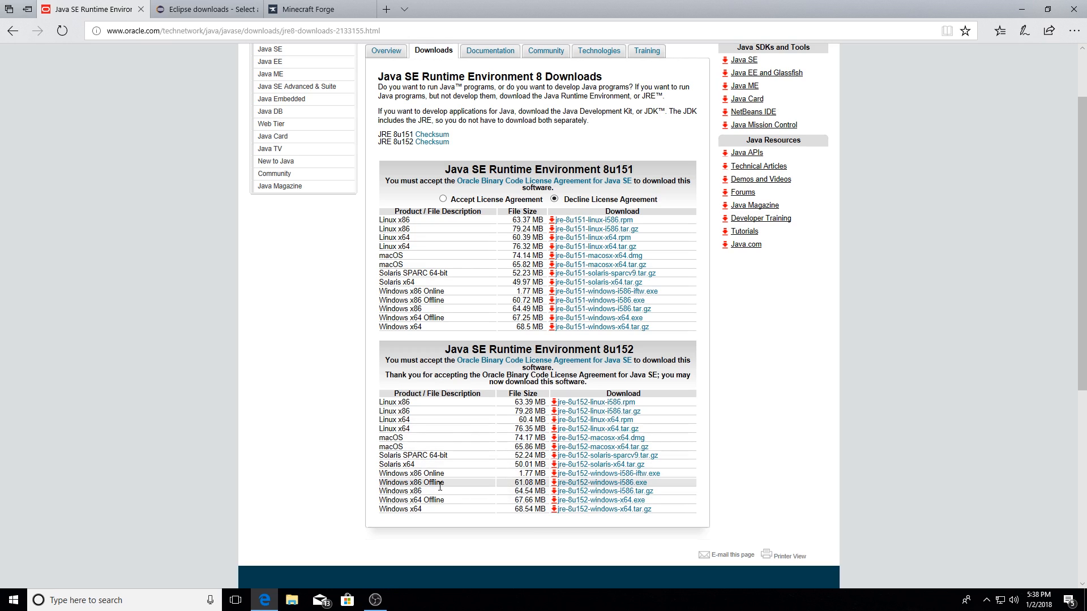
mouse_move(437, 518)
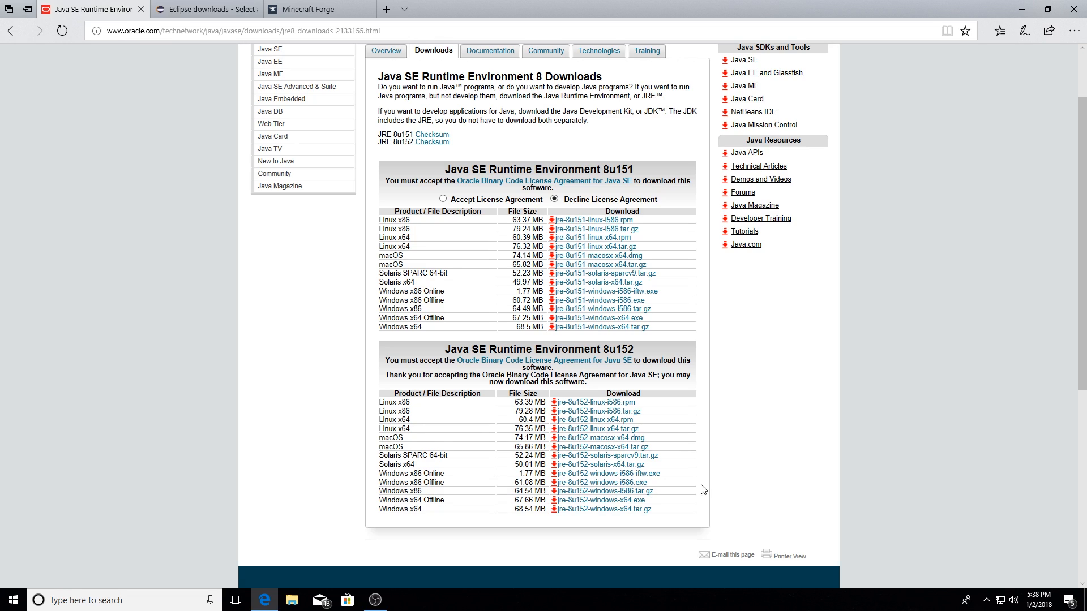
mouse_move(446, 504)
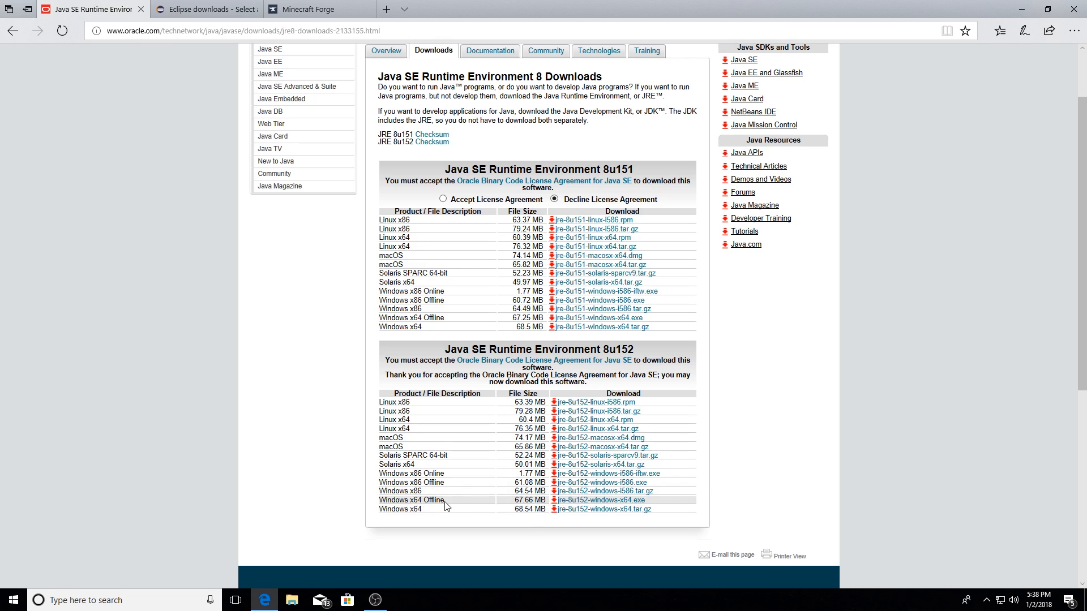
mouse_move(571, 509)
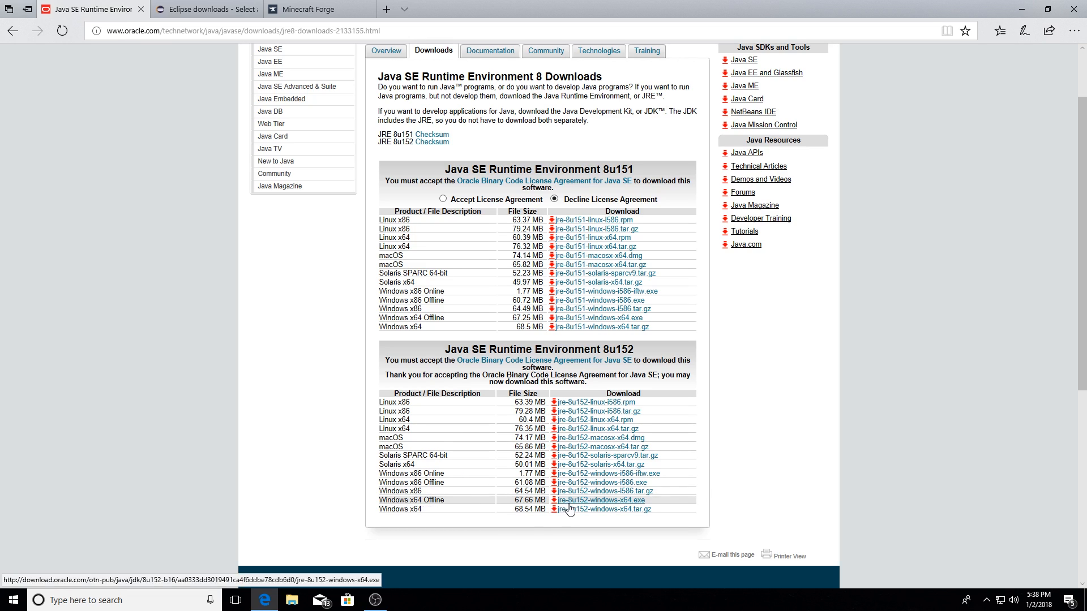
left_click(601, 500)
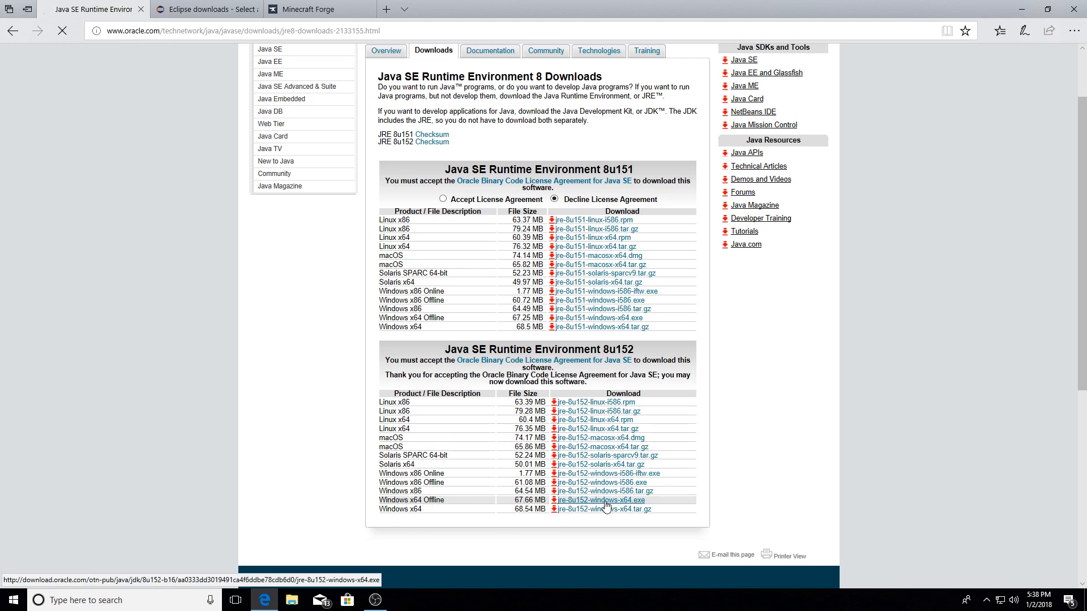
left_click(599, 499)
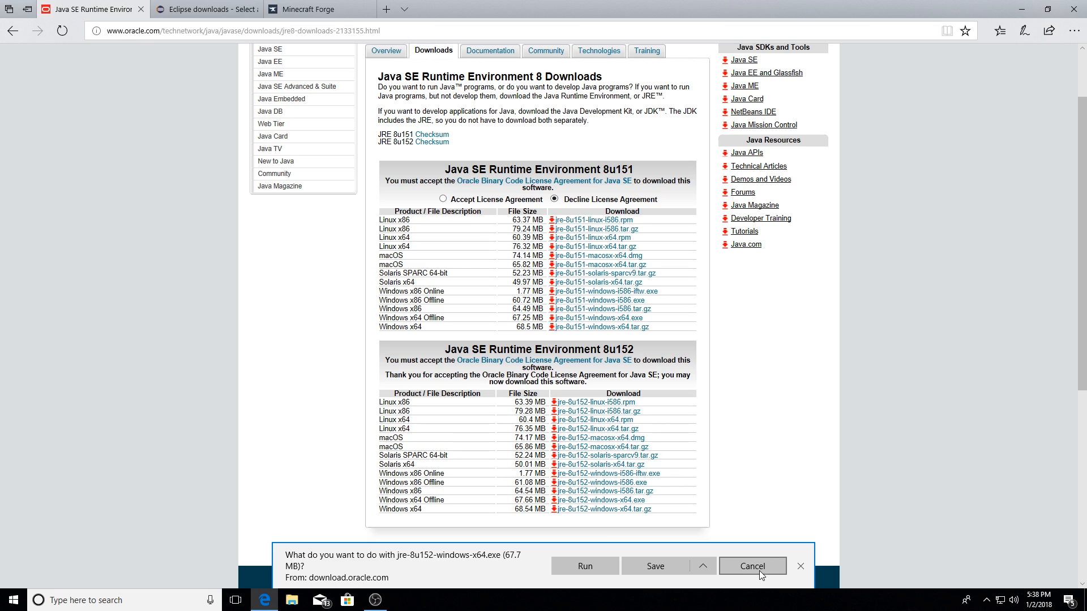
left_click(753, 566)
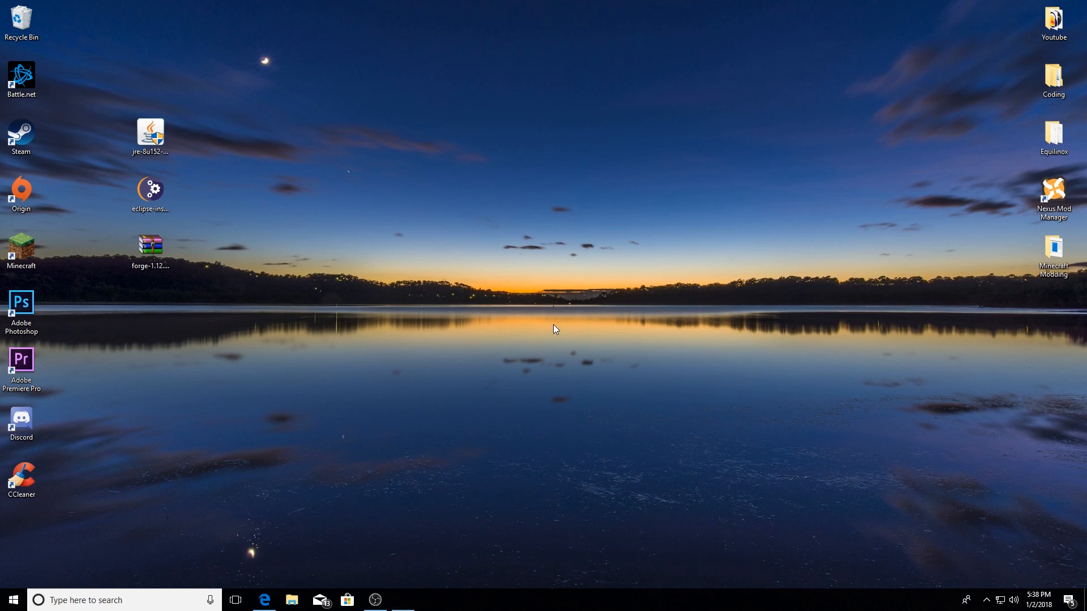
- Run the desktop jre-8u152 installer, install Java, and close the completed setup
double_click(150, 131)
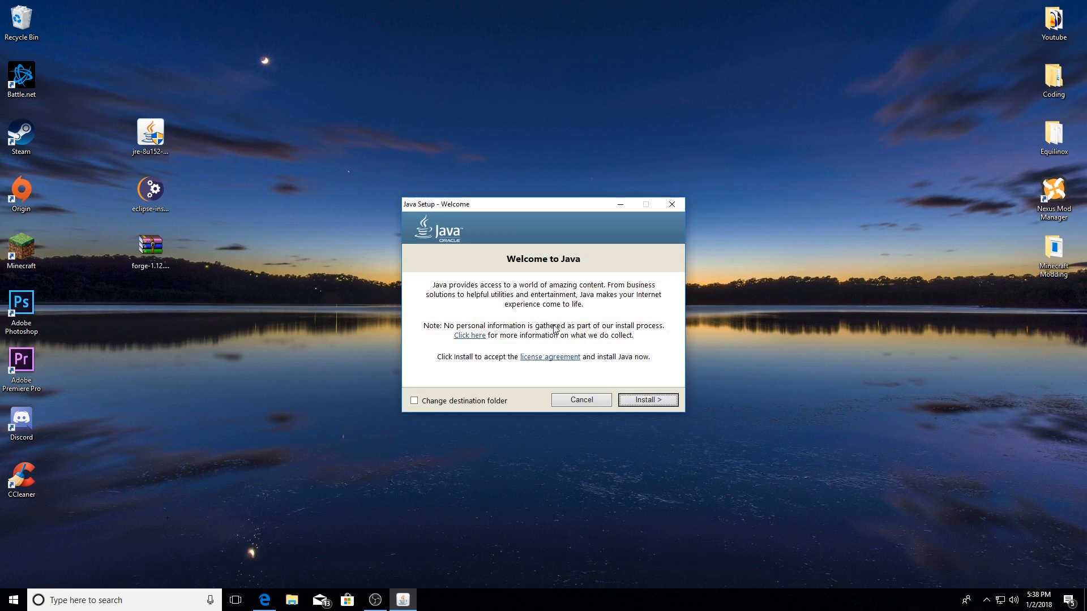
left_click(647, 400)
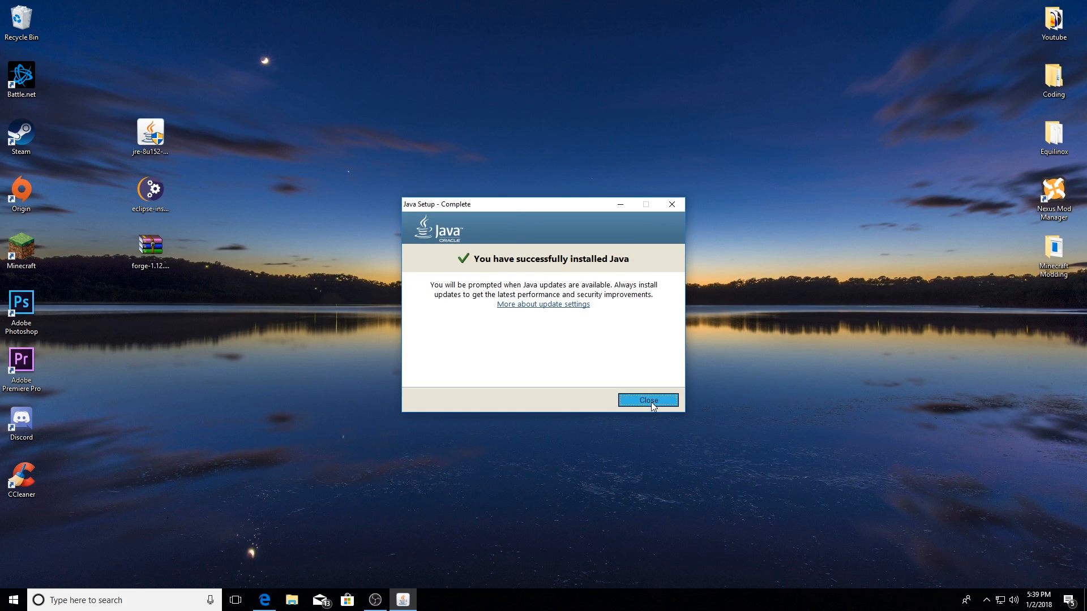
left_click(649, 400)
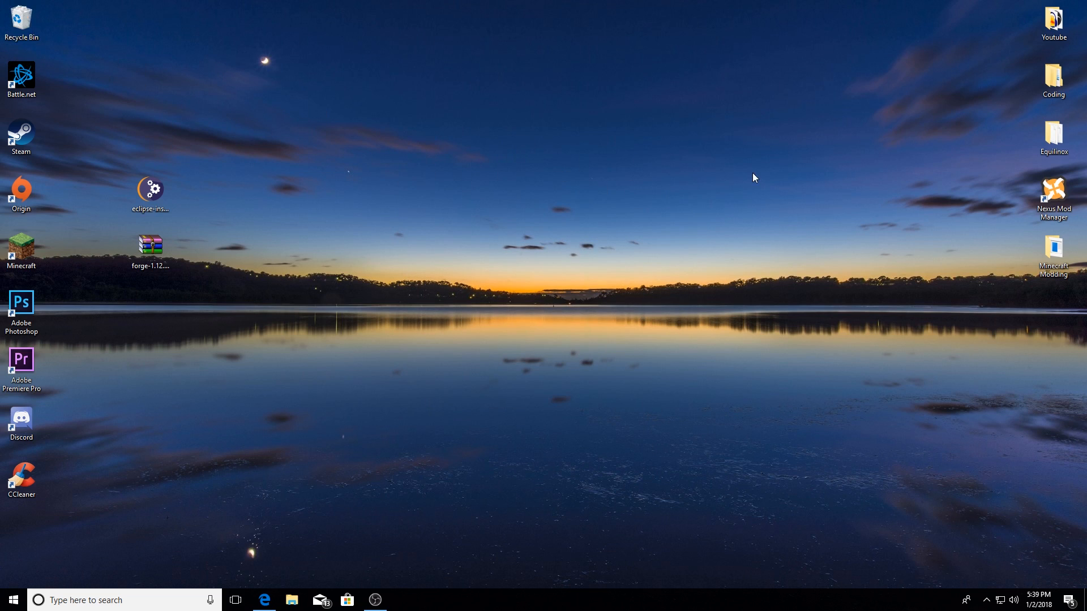
mouse_move(664, 231)
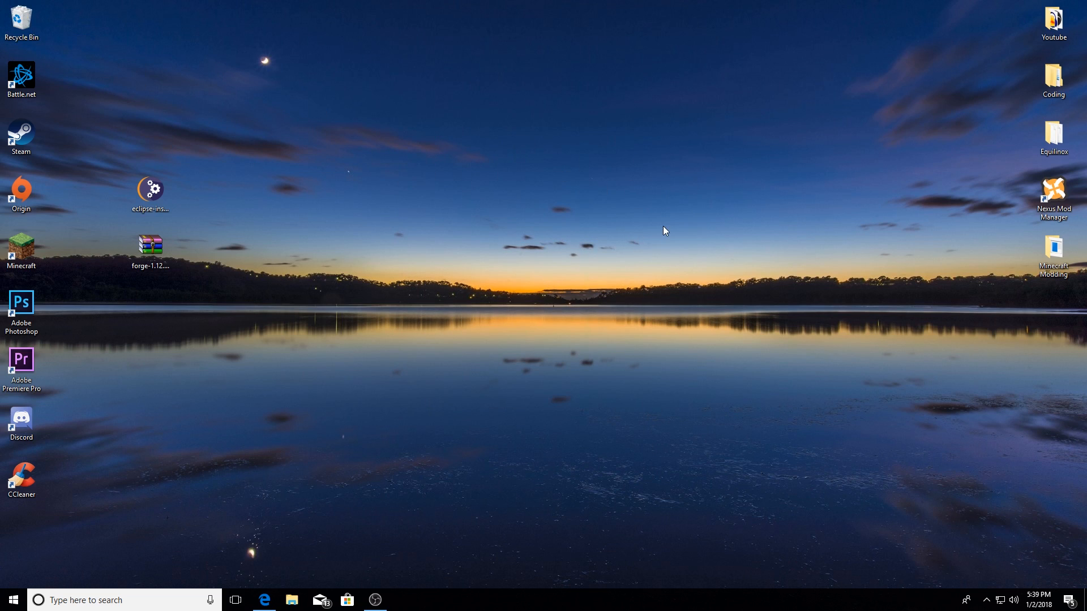
mouse_move(661, 234)
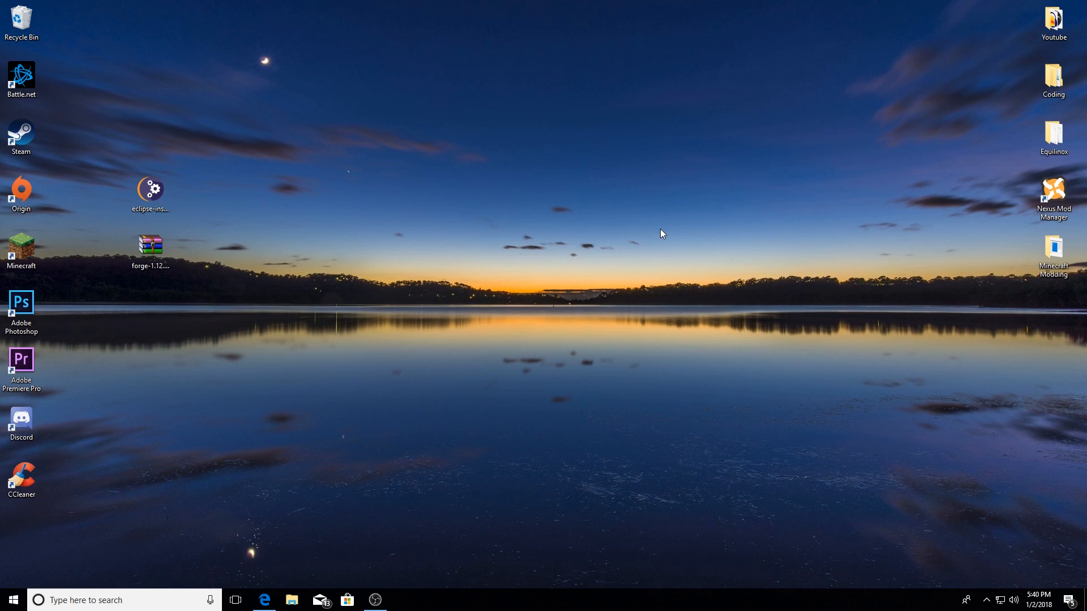
mouse_move(115, 567)
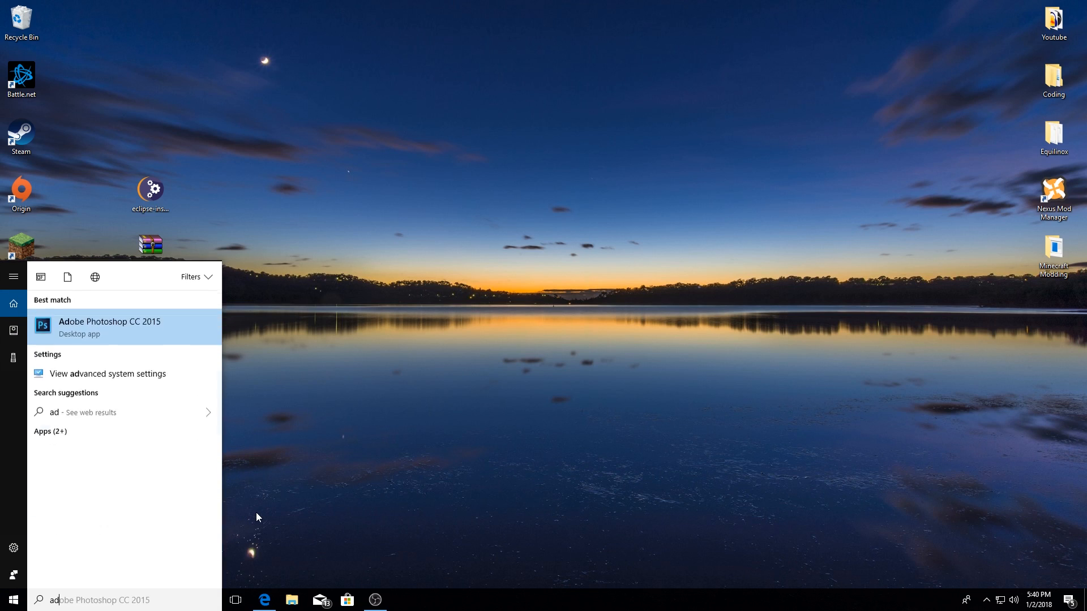
- Search 'advance' in Start and reach Environment Variables through advanced system settings
type("advance")
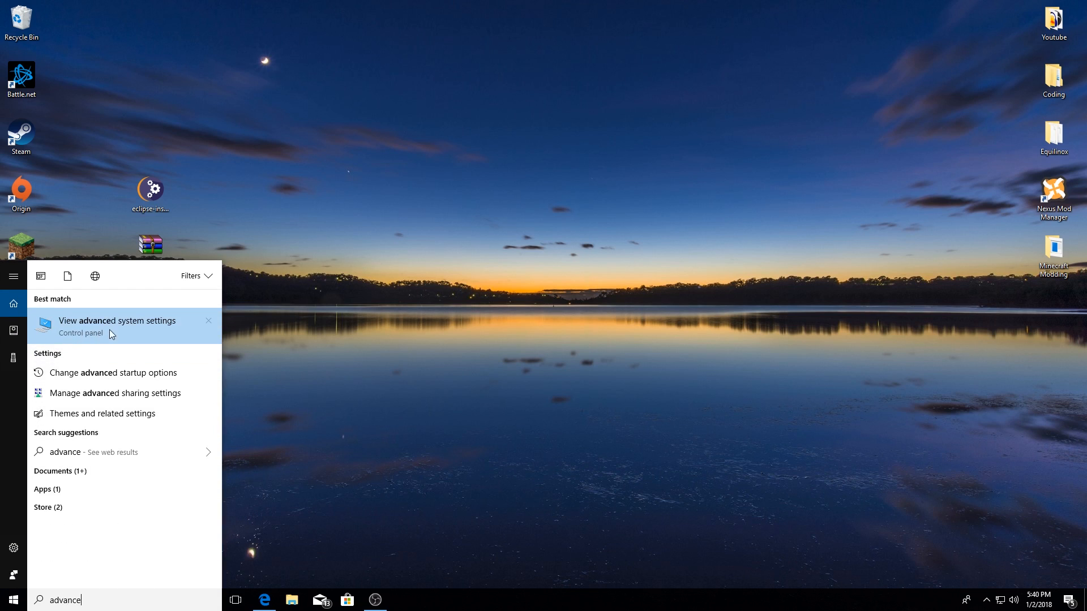
left_click(107, 327)
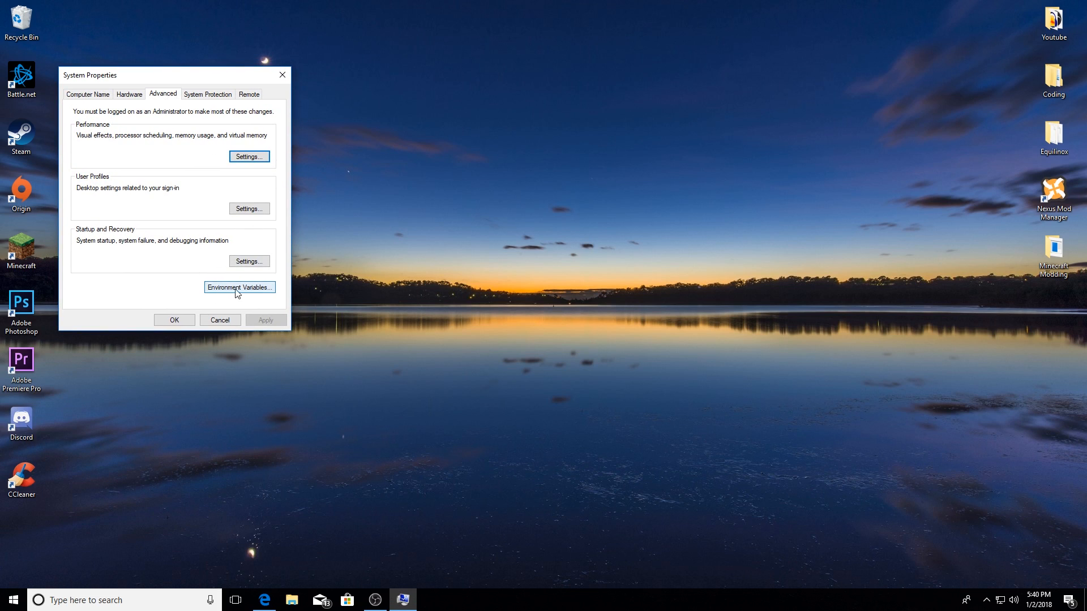
left_click(239, 287)
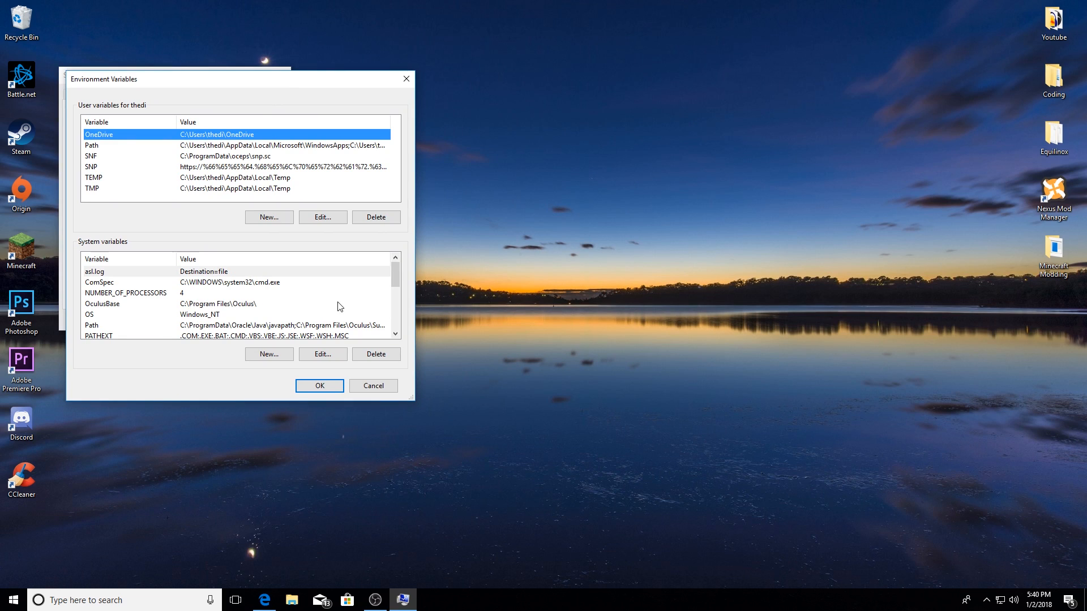
mouse_move(361, 418)
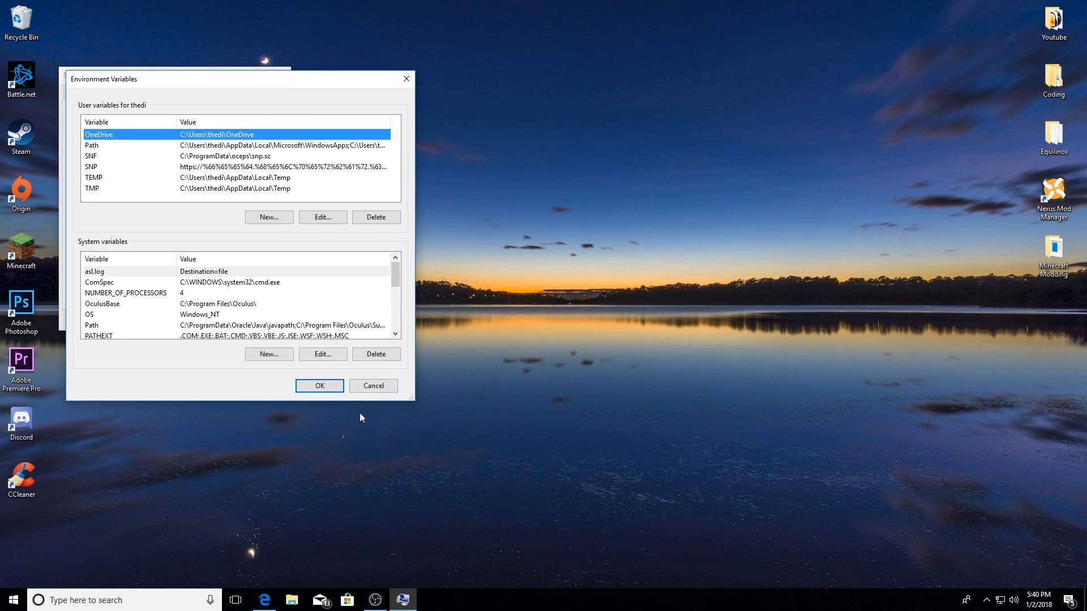
- Browse to C:\Program Files\Java\jdk1.8.0_152\bin and copy its address-bar path
left_click(291, 600)
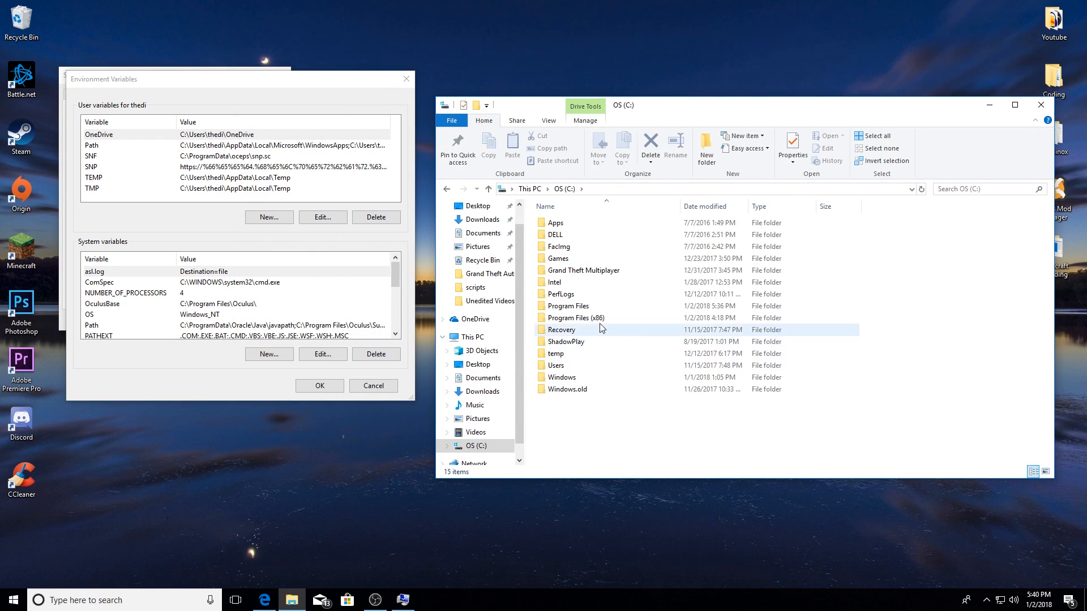
double_click(569, 306)
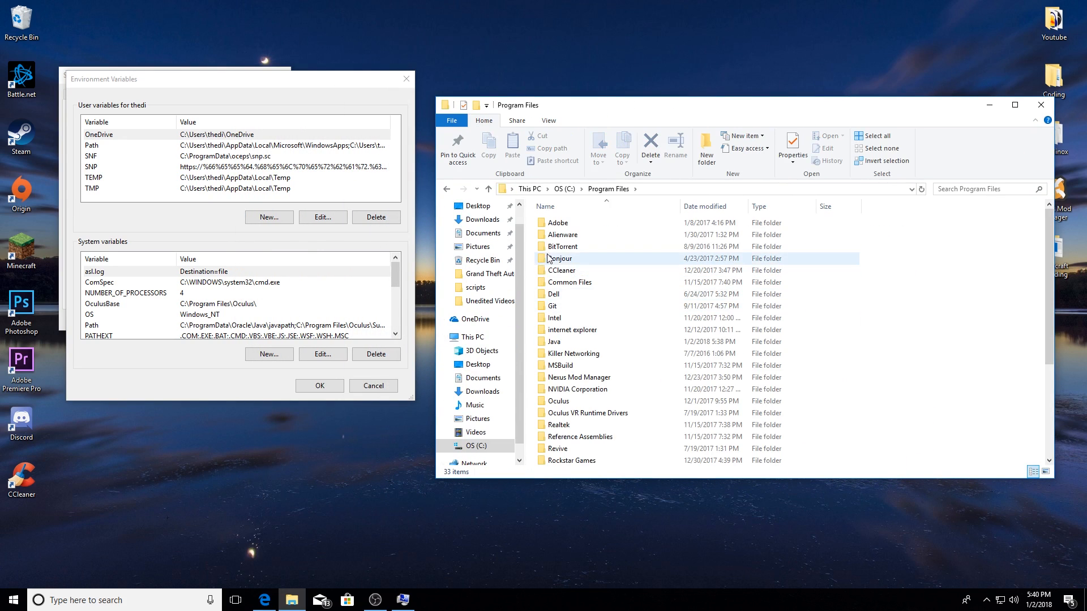
double_click(564, 341)
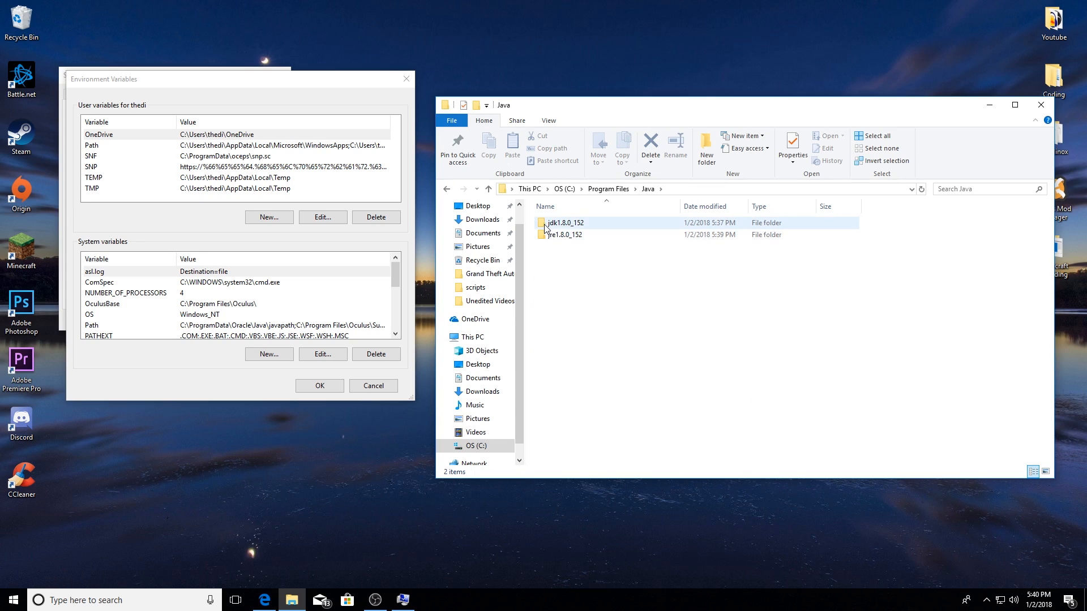
mouse_move(566, 227)
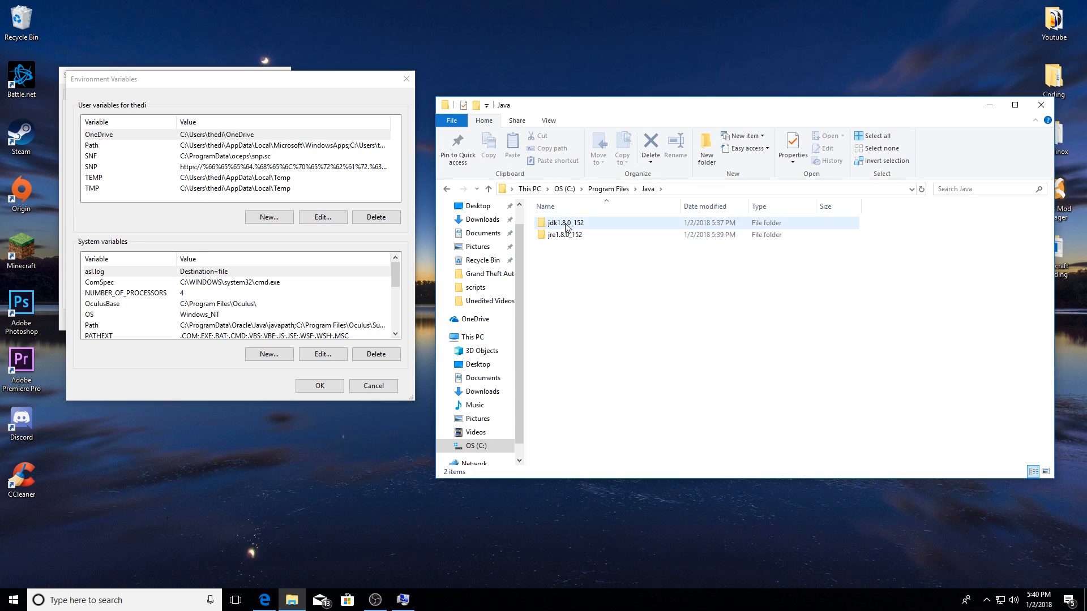
mouse_move(585, 225)
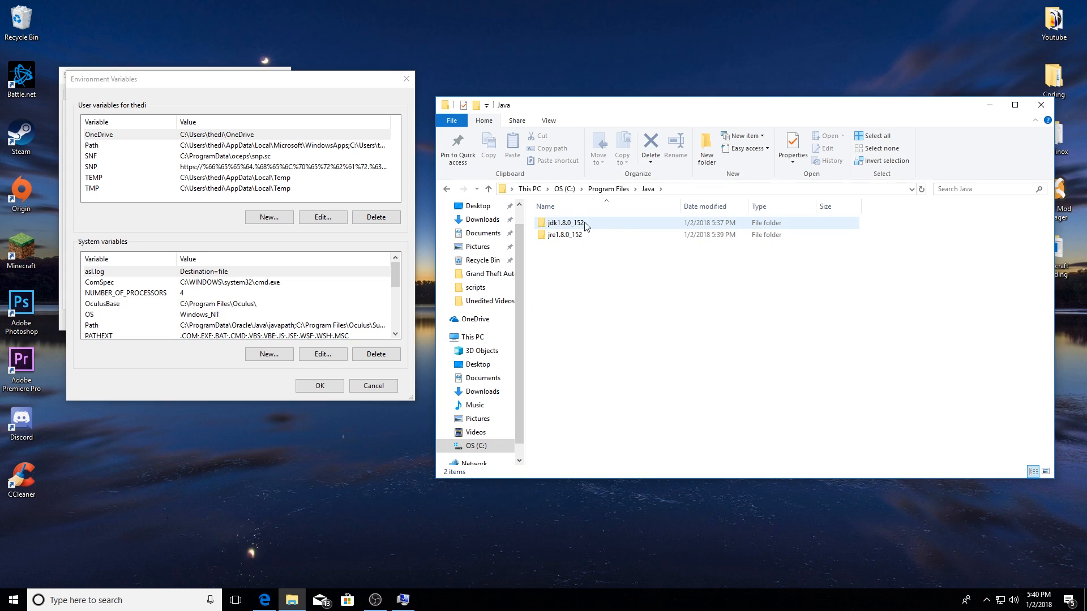
double_click(562, 223)
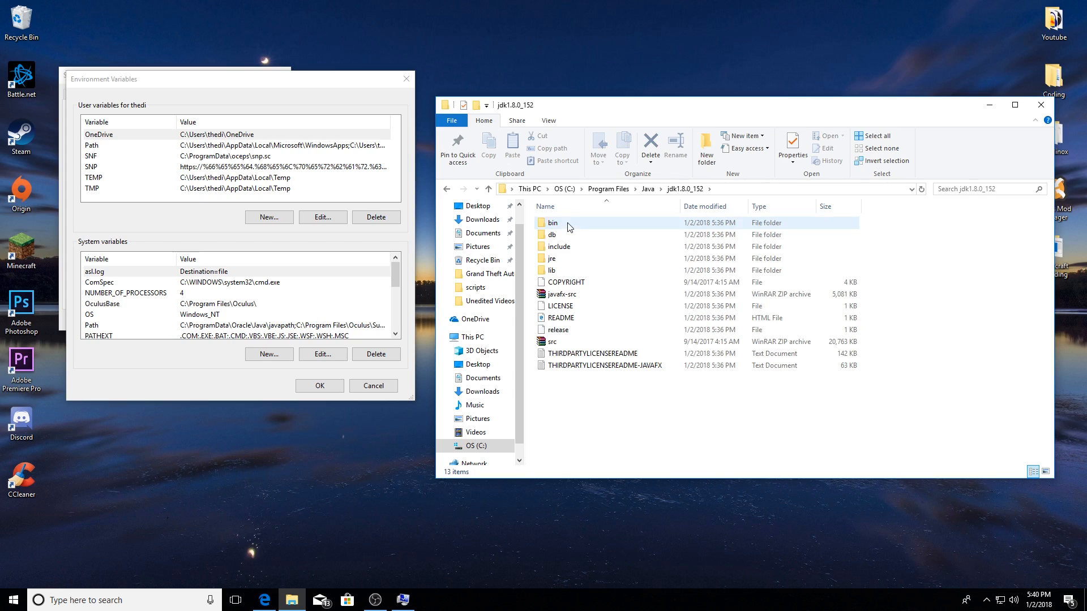
double_click(553, 223)
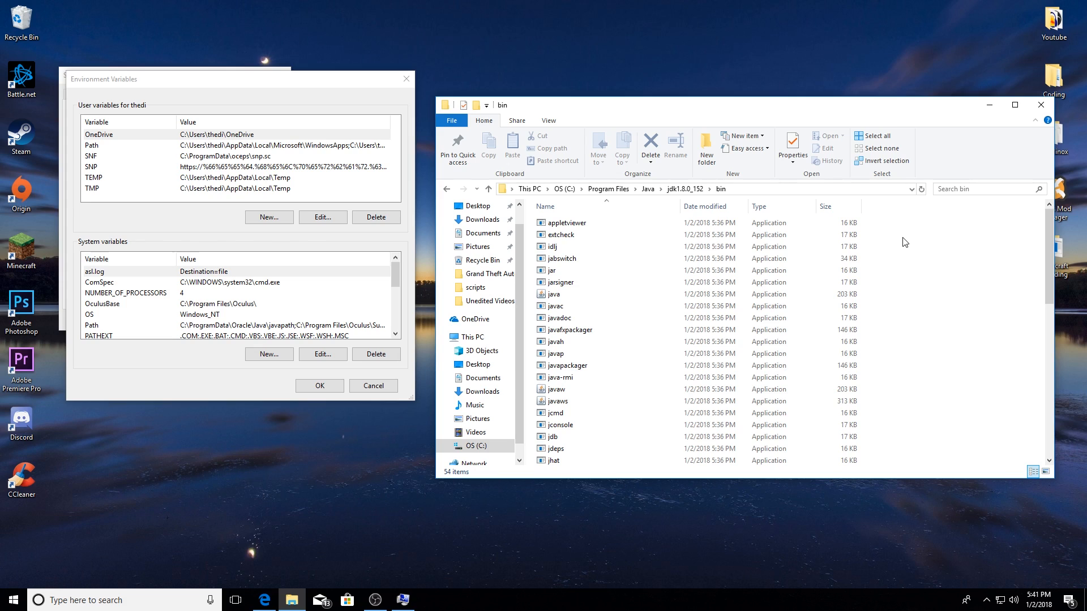
mouse_move(774, 194)
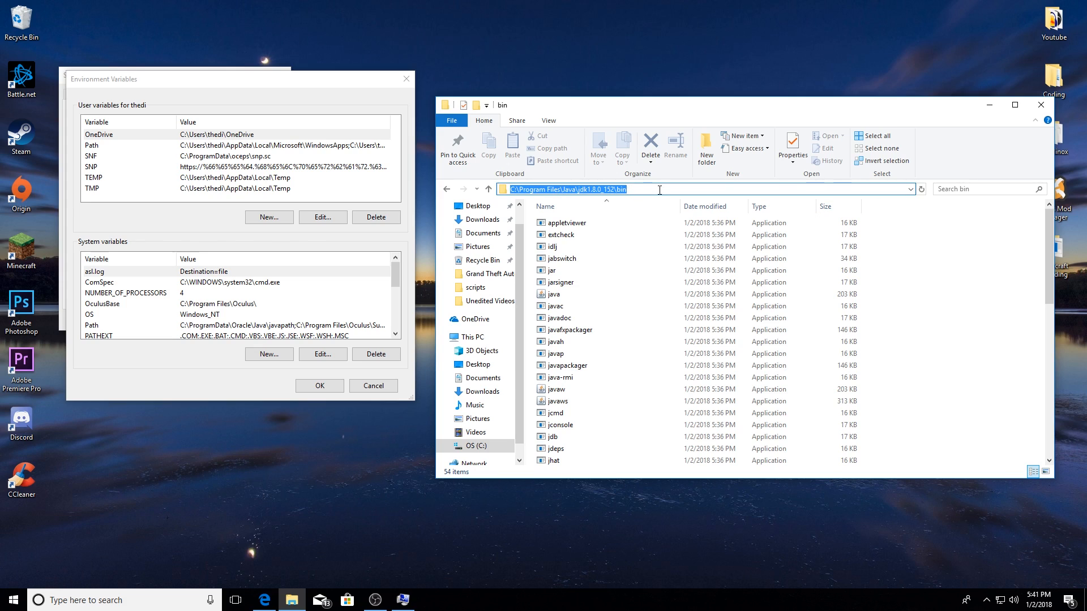
right_click(625, 189)
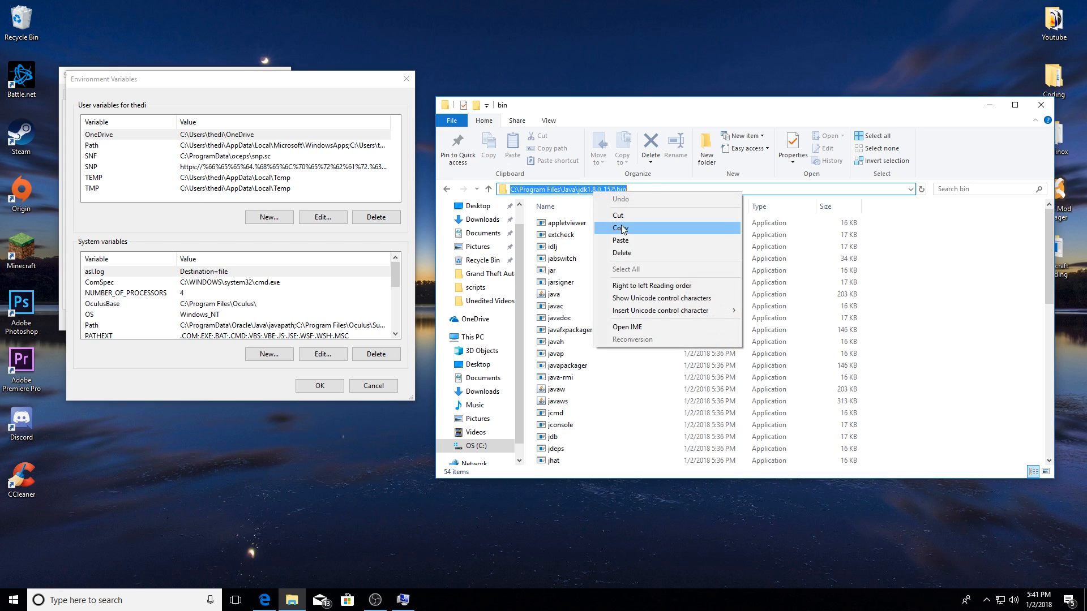
left_click(617, 228)
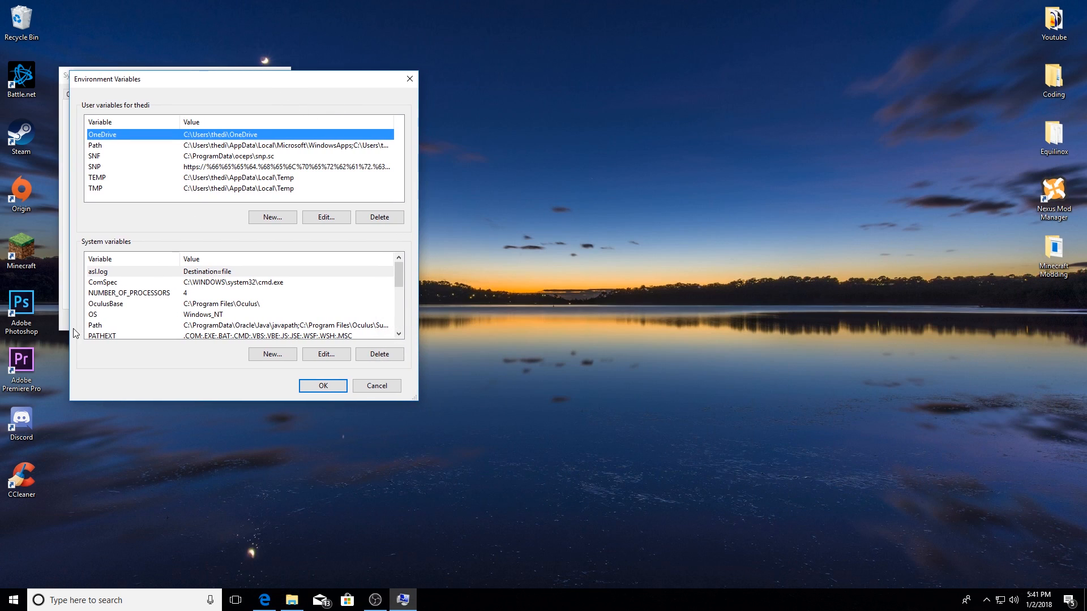
- Edit the system Path and add C:\Program Files\Java\jdk1.8.0_152\bin as a new entry
scroll("down", 3)
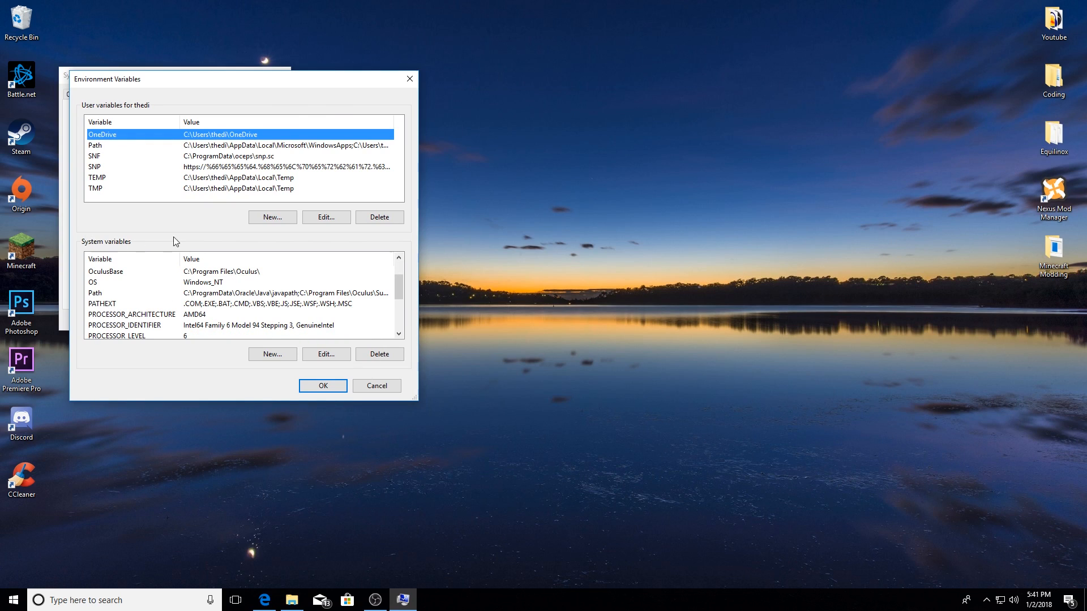
left_click(95, 293)
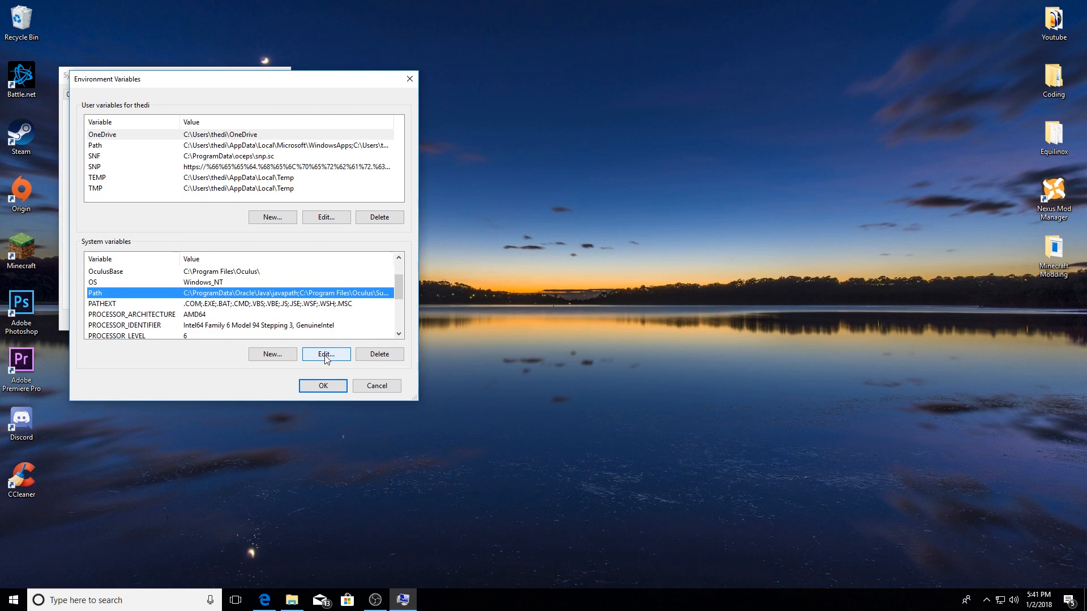
left_click(326, 355)
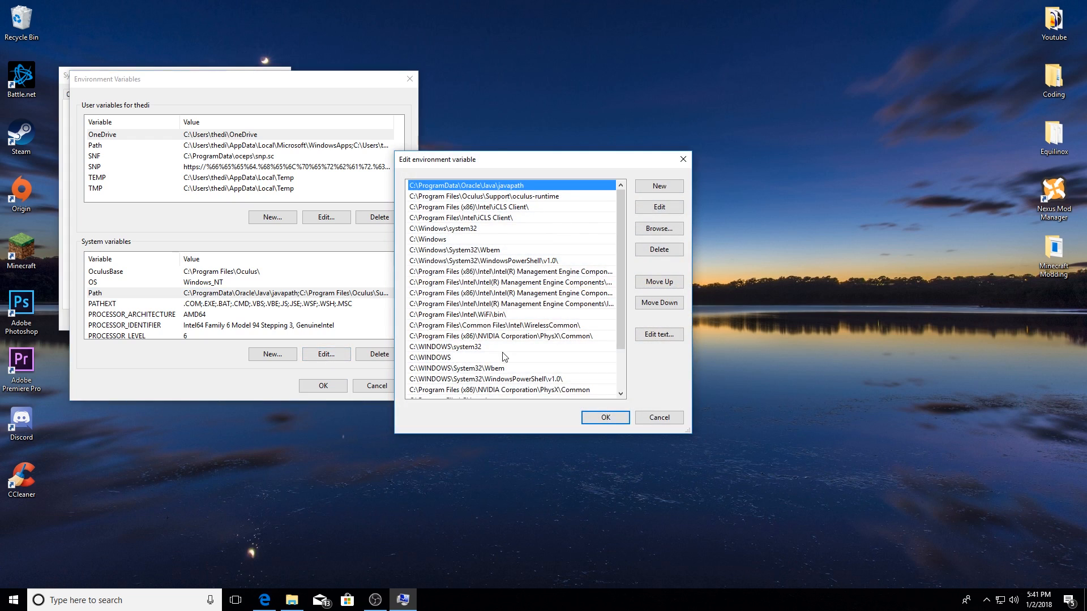
scroll("down", 3)
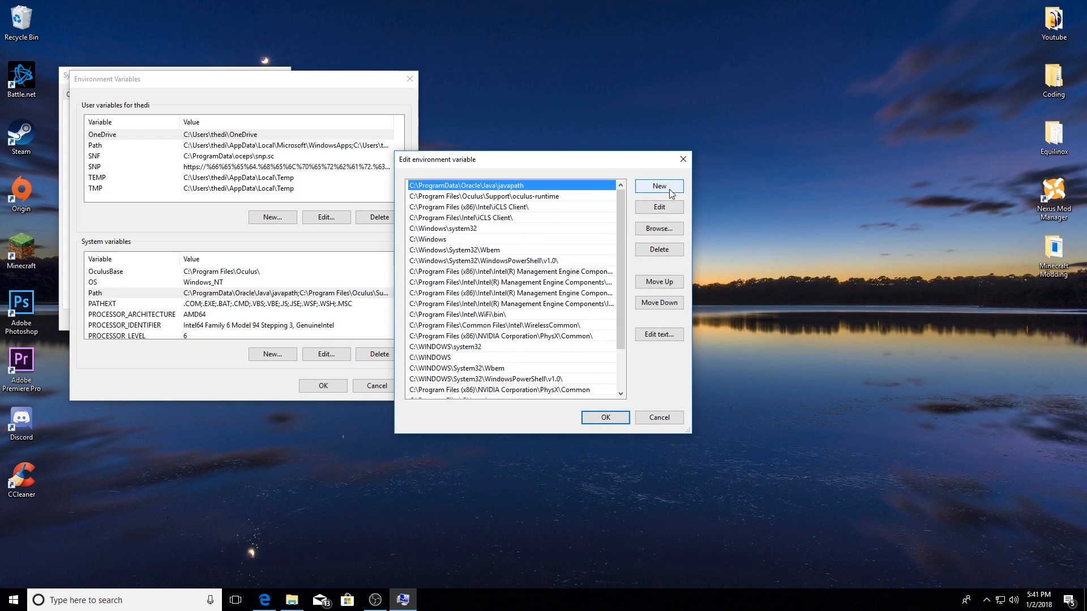
left_click(659, 186)
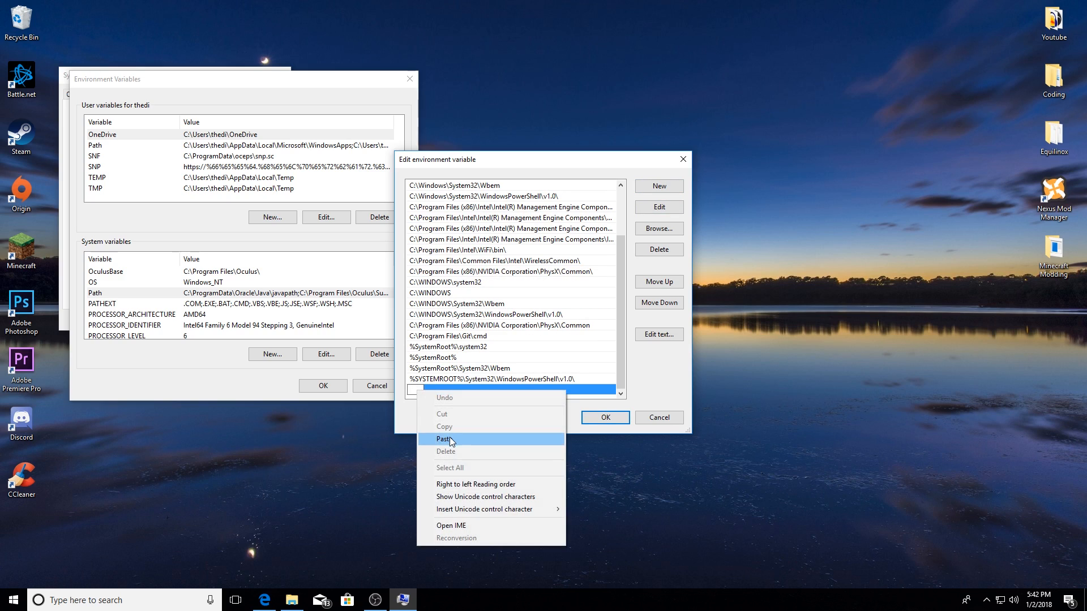
left_click(442, 438)
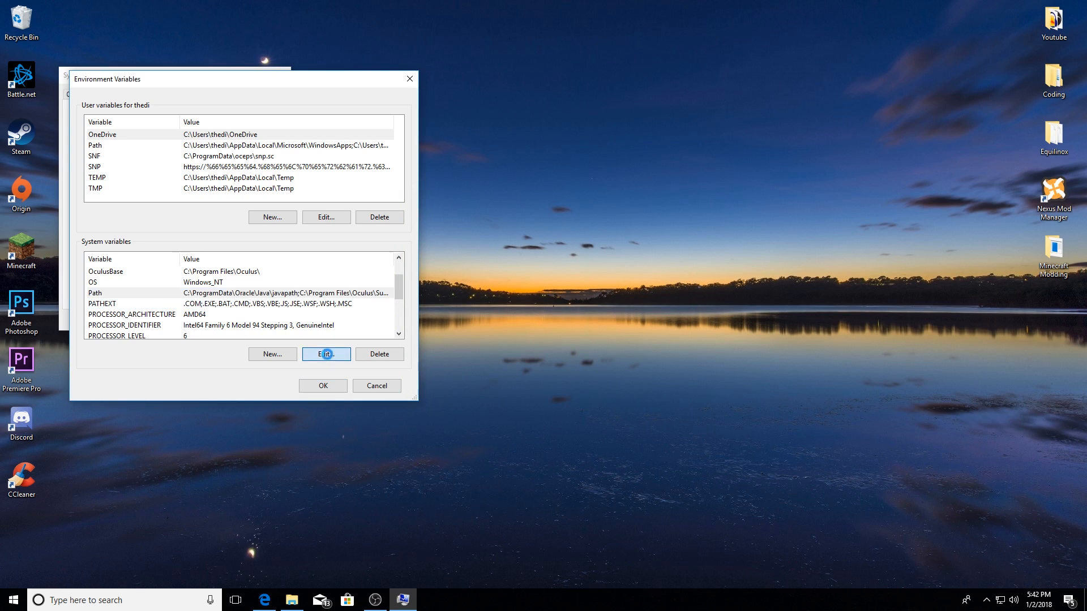
left_click(326, 355)
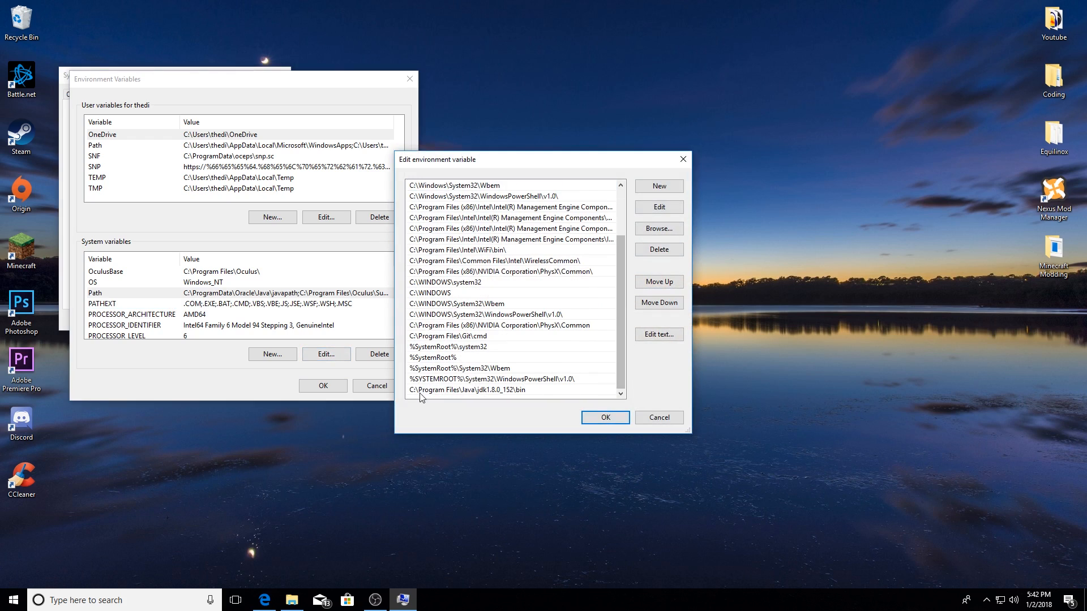
left_click(478, 390)
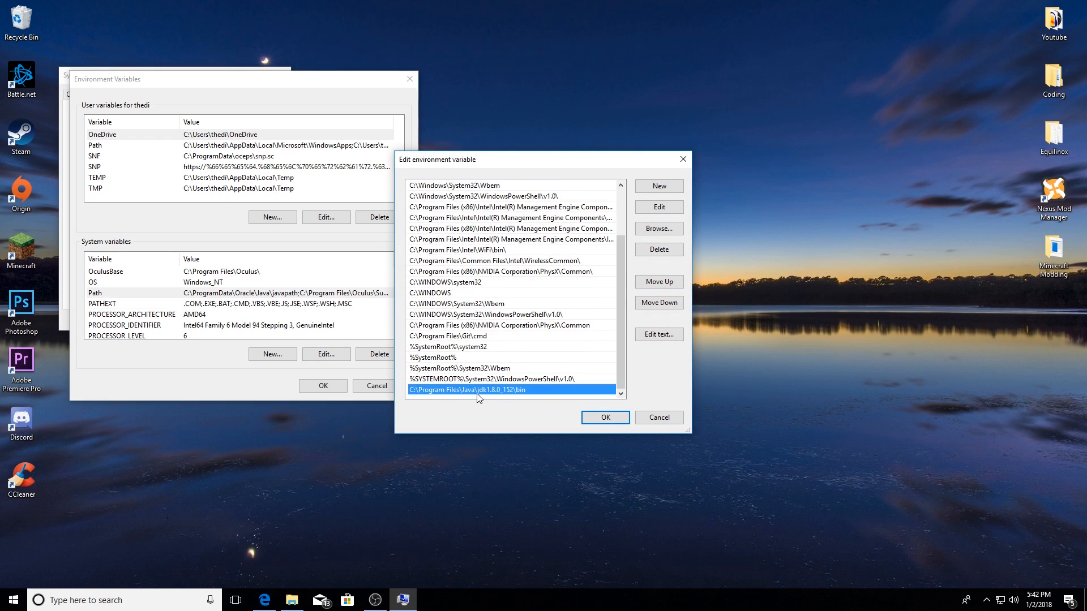
mouse_move(531, 396)
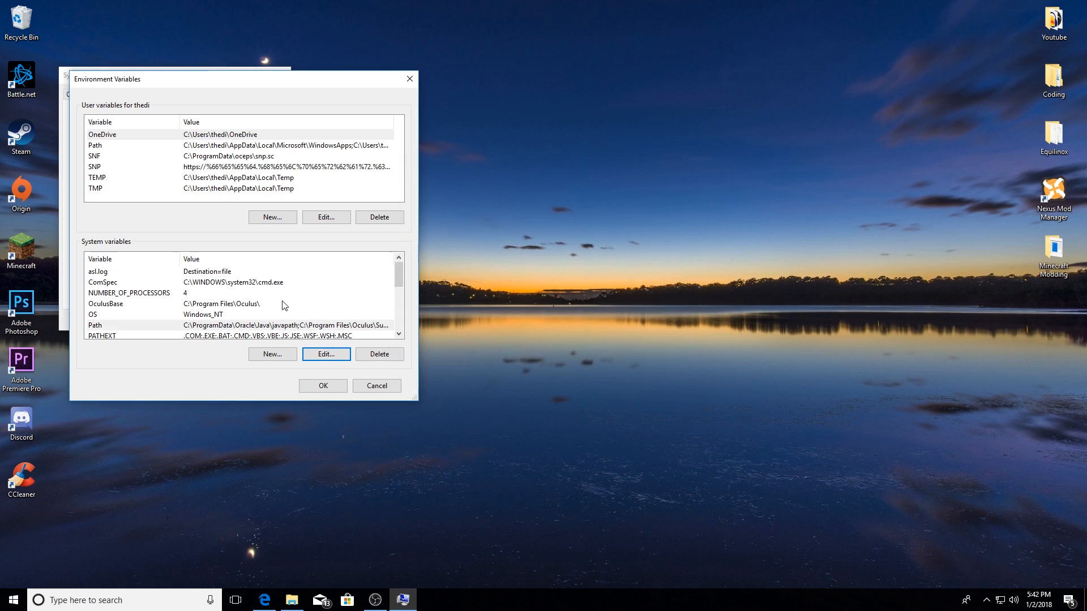
- Create system variable JAVA_HOME set to C:\Program Files\Java\jdk1.8.0_152 and close the dialogs
scroll("down", 3)
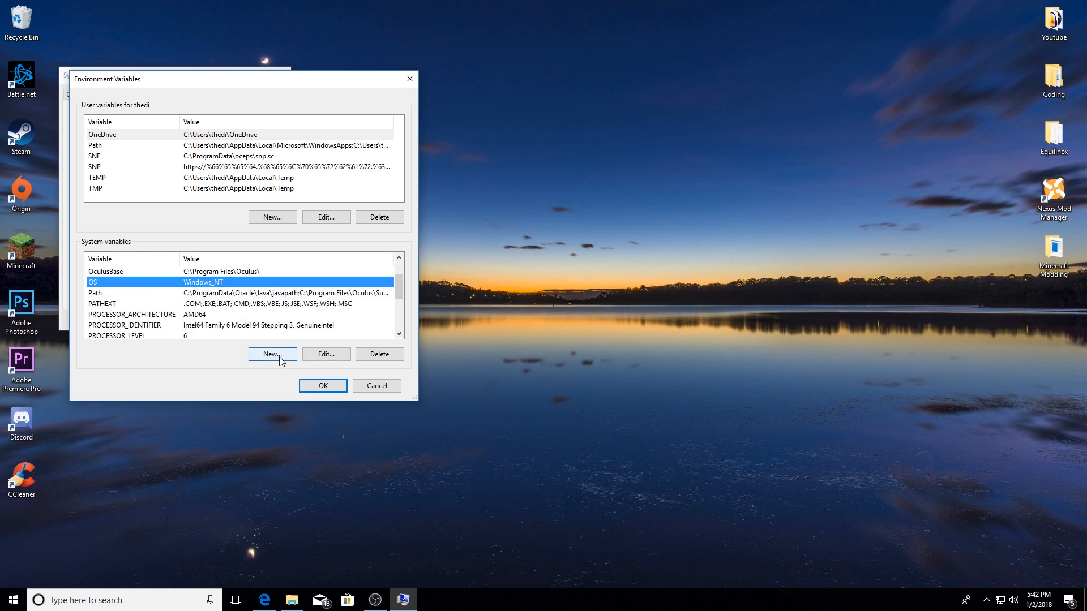
left_click(273, 354)
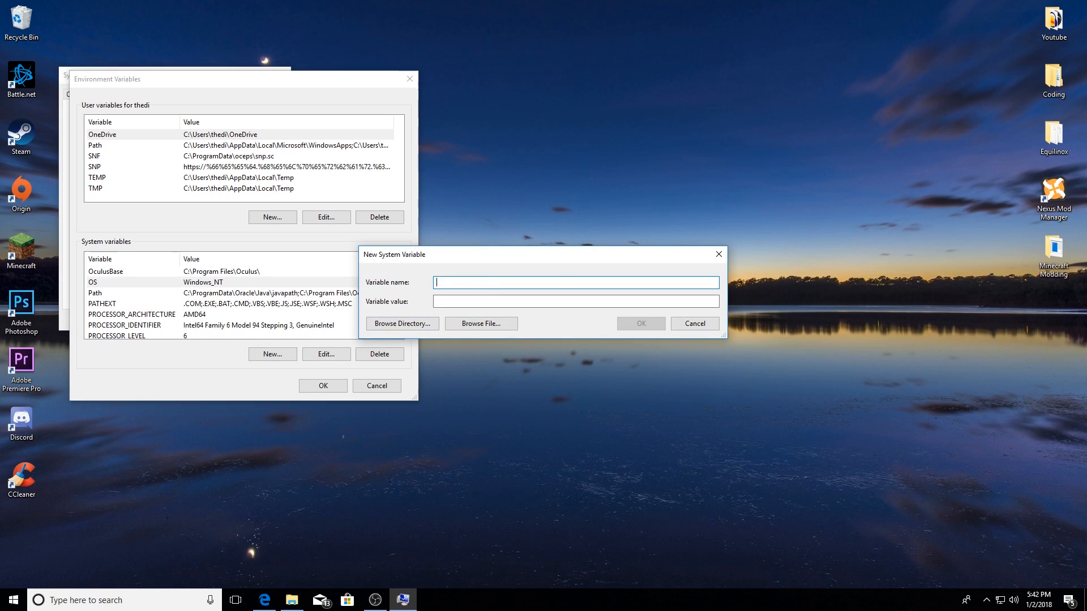
type("JAVA_HOME")
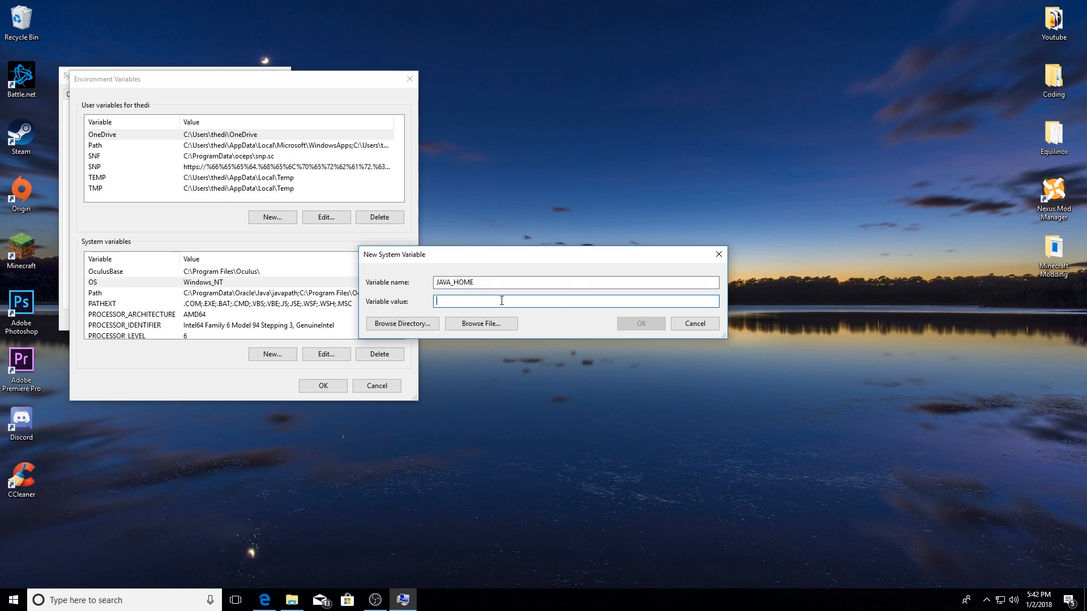
type("C:\\Program Files\\Java\\jdk1.8.0_152\\bin")
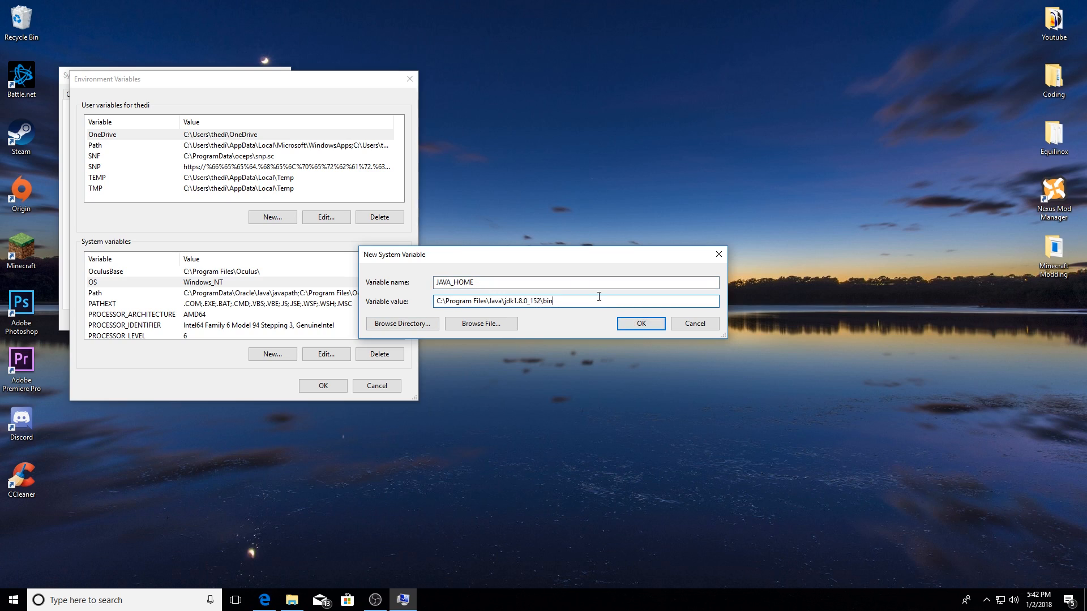
key("BackSpace")
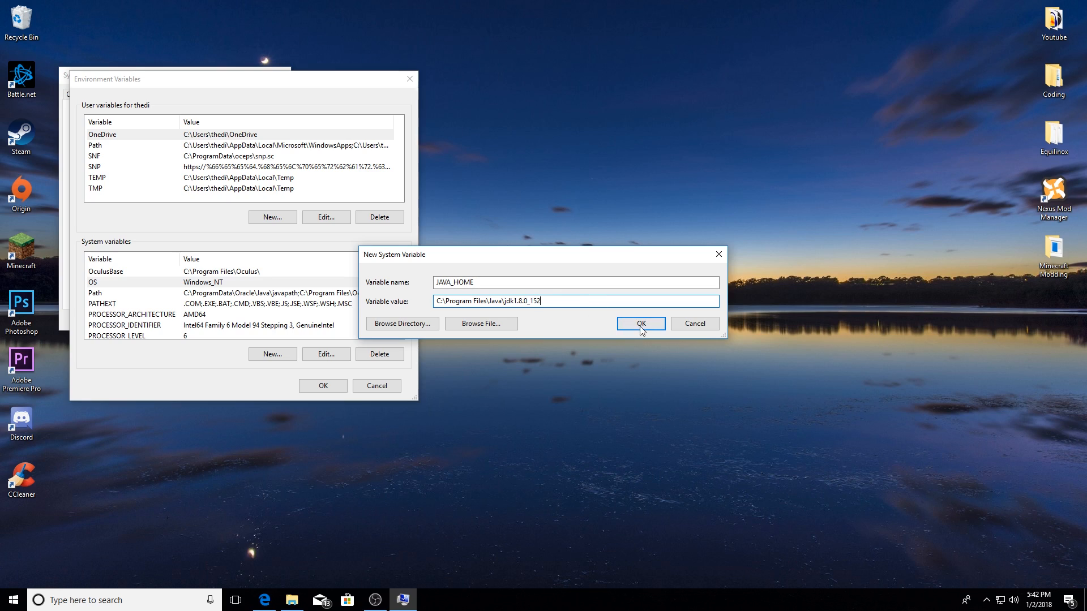
left_click(641, 323)
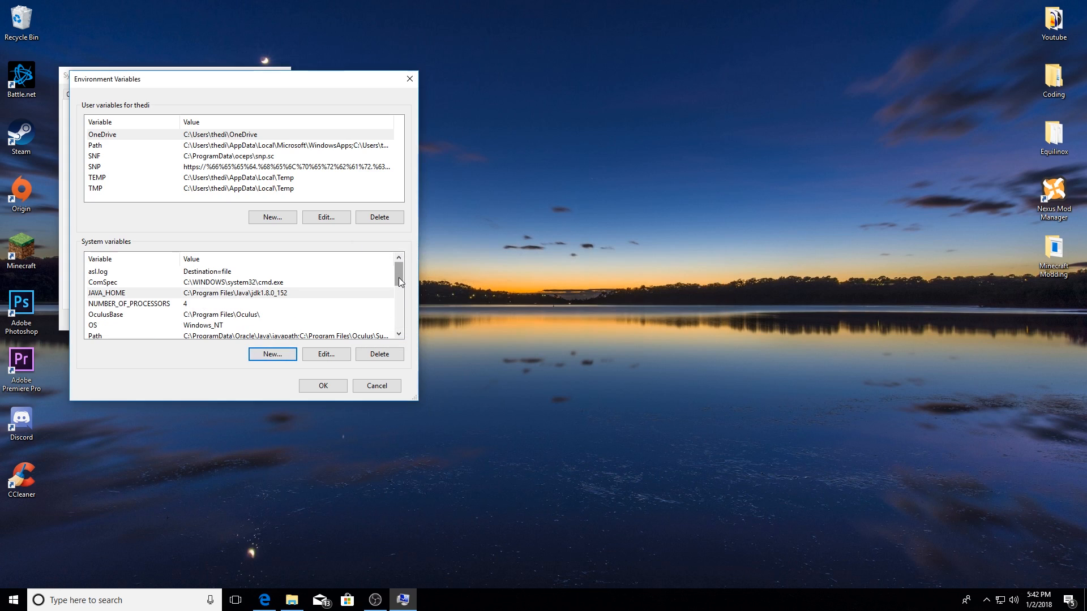
left_click(107, 293)
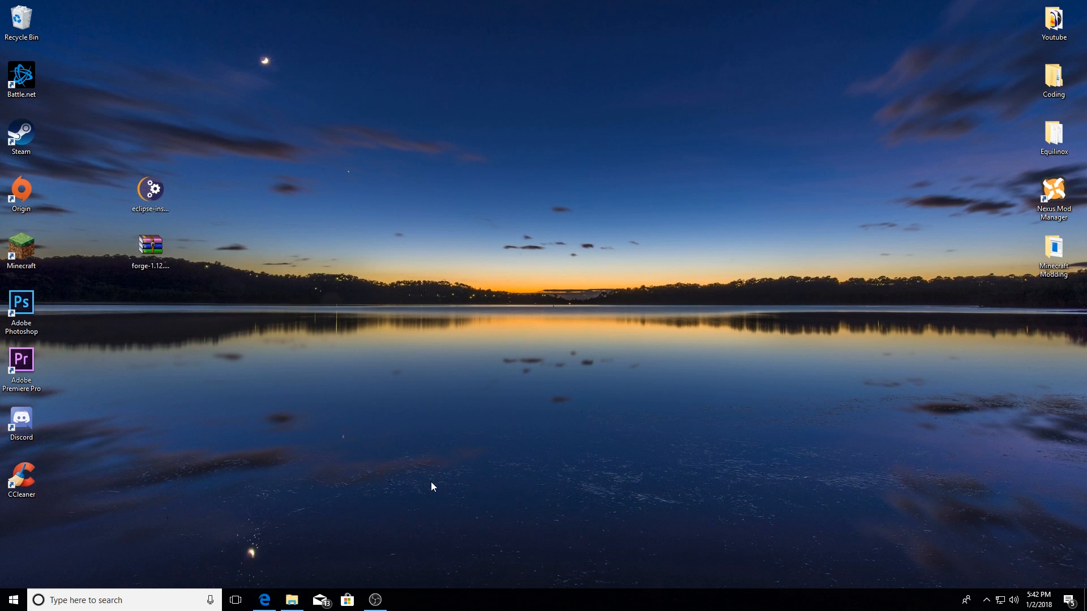
mouse_move(466, 463)
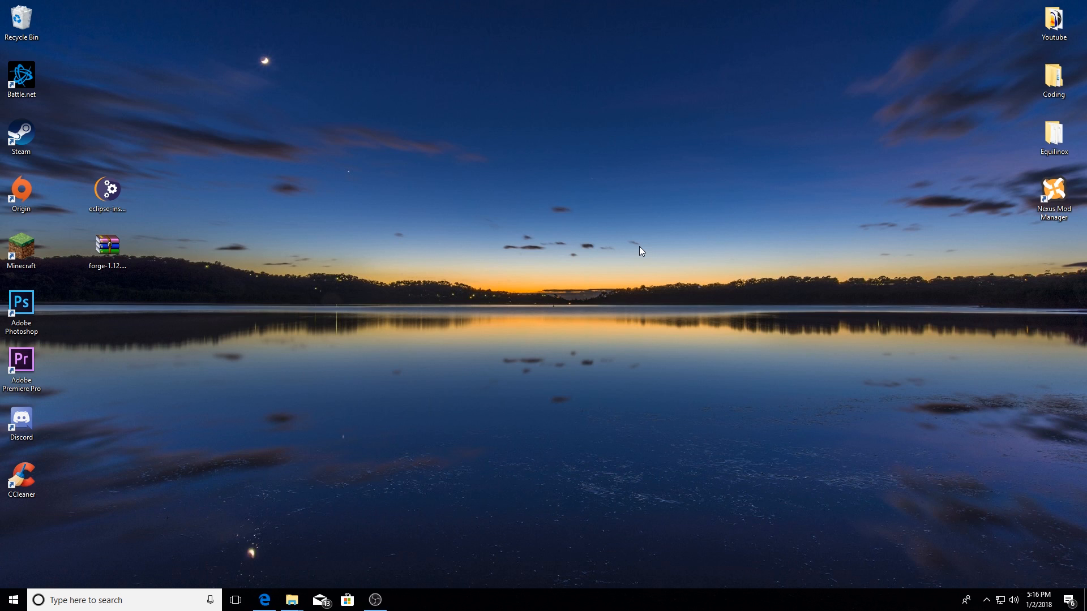
mouse_move(383, 427)
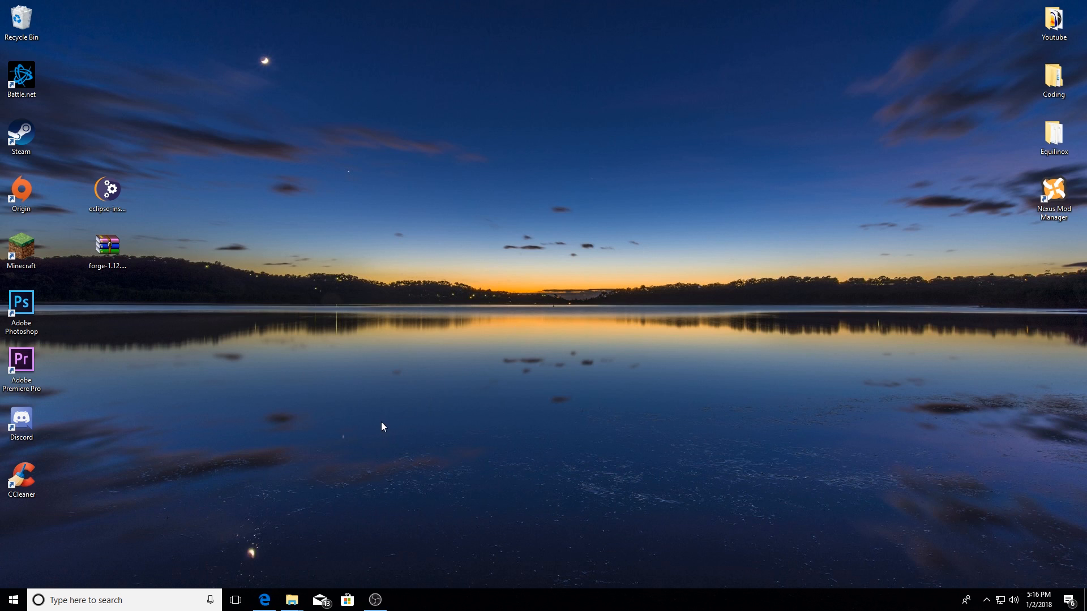
- Restore Microsoft Edge from the taskbar to the Eclipse installer mirror page
left_click(264, 600)
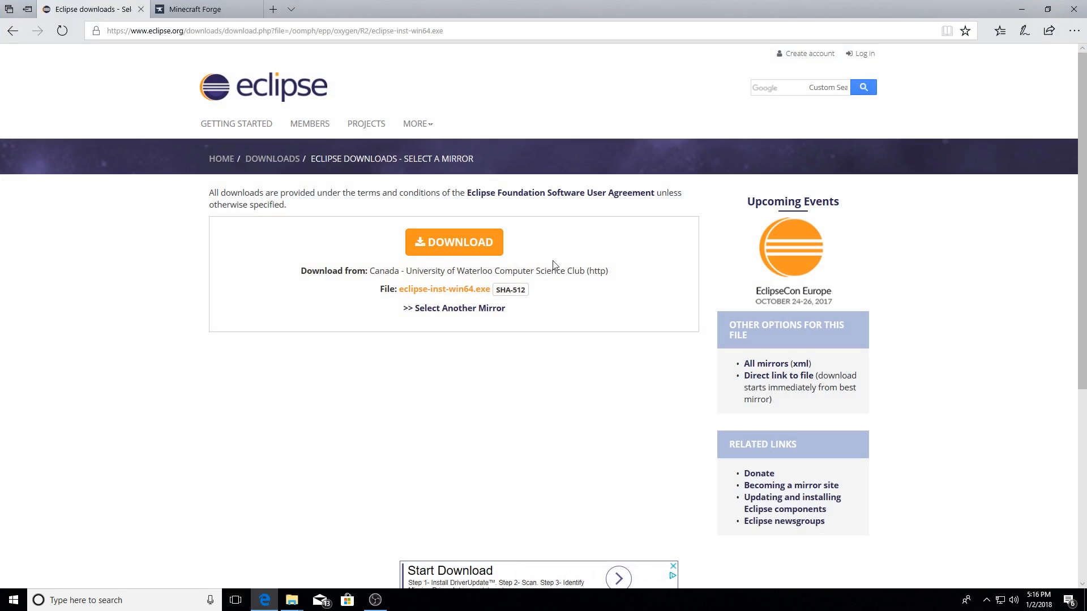
mouse_move(548, 289)
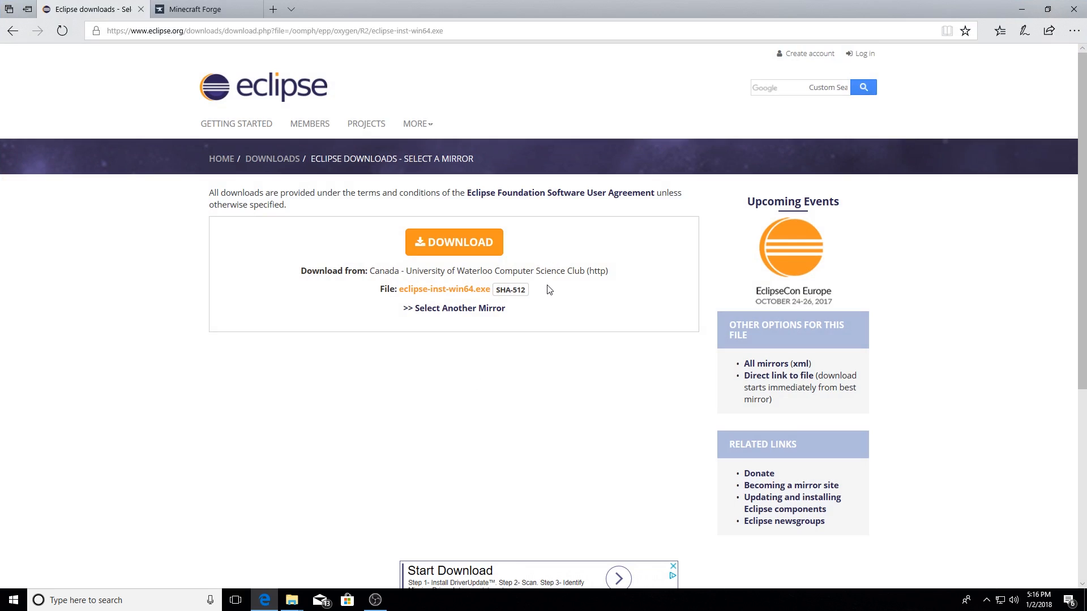
mouse_move(543, 270)
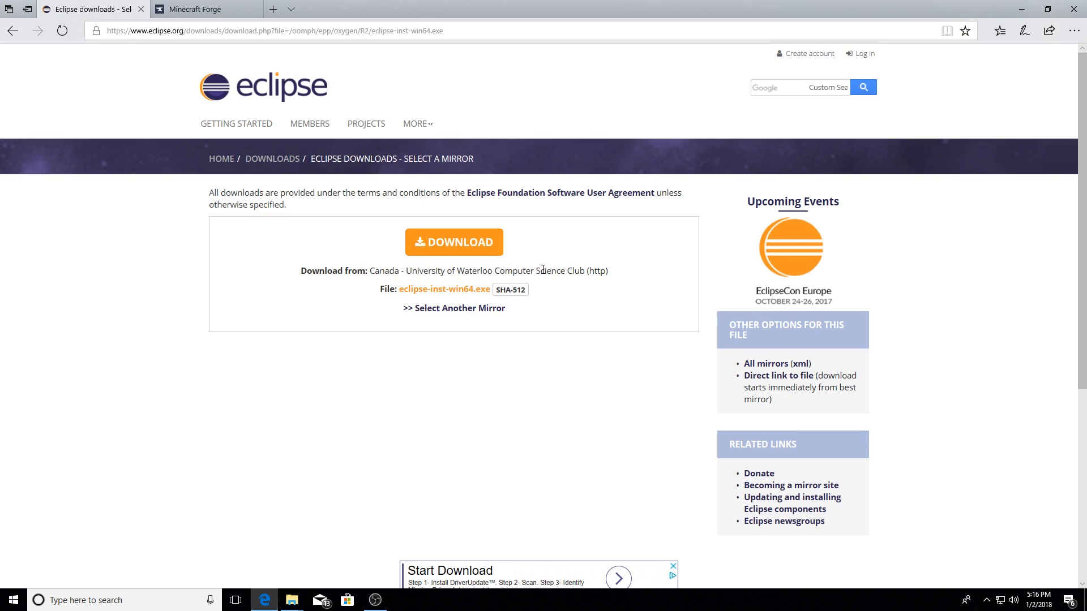
mouse_move(556, 273)
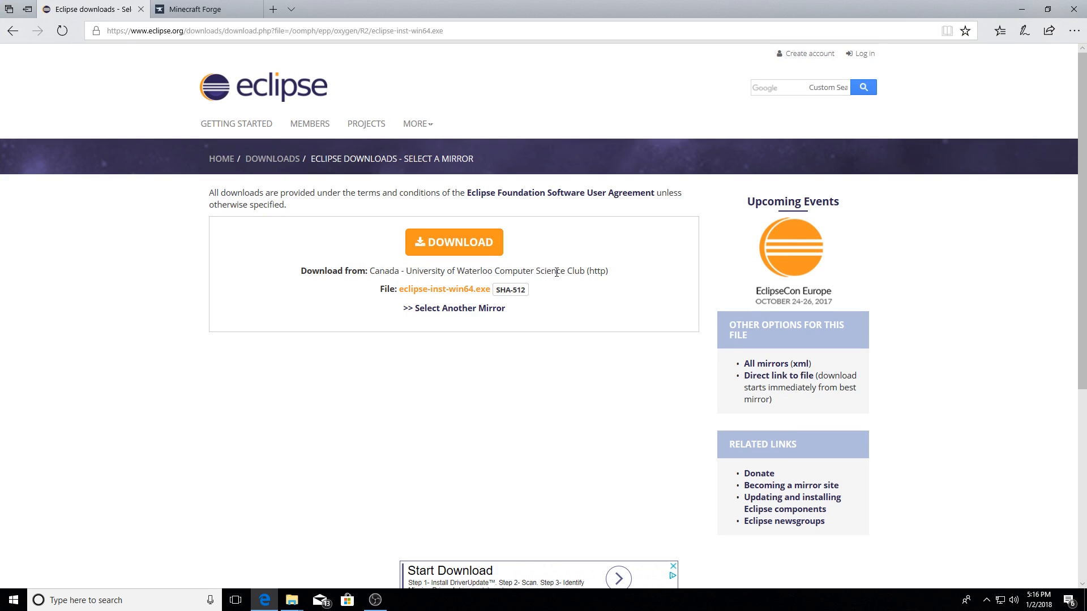
mouse_move(522, 240)
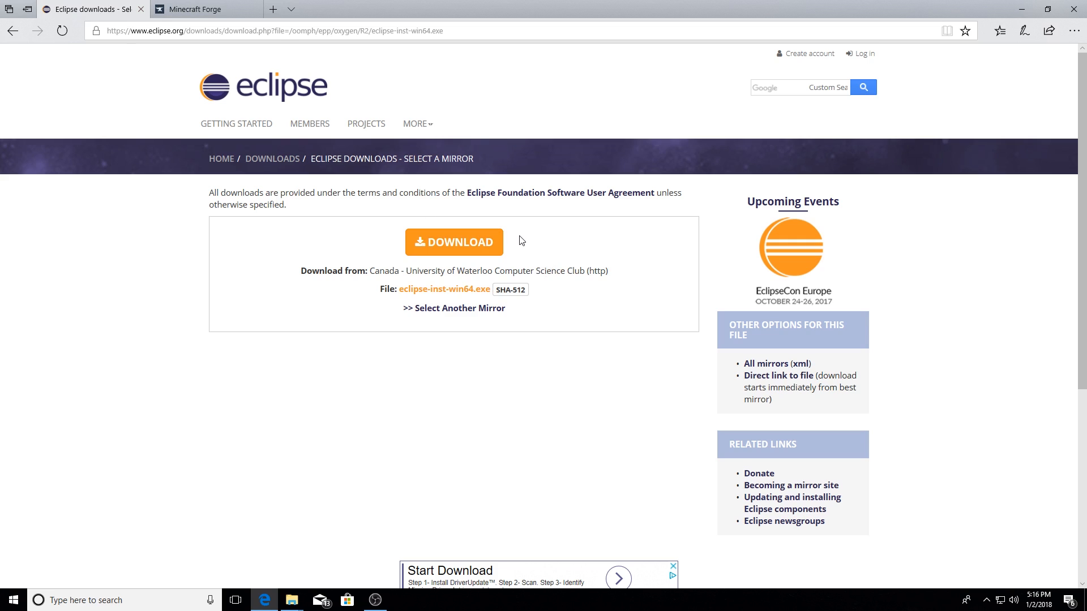
mouse_move(391, 239)
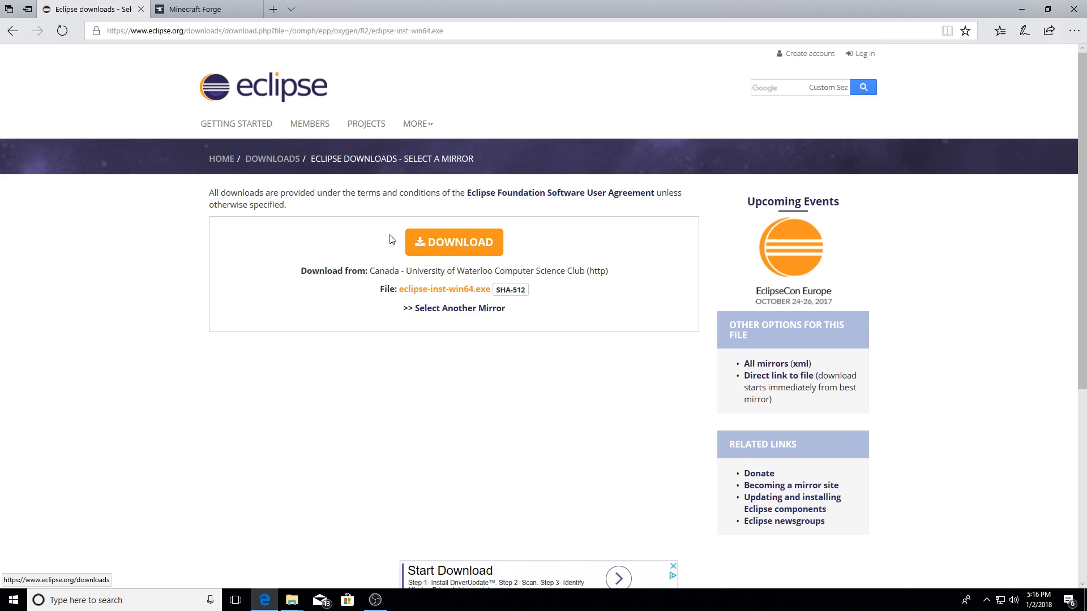
mouse_move(460, 247)
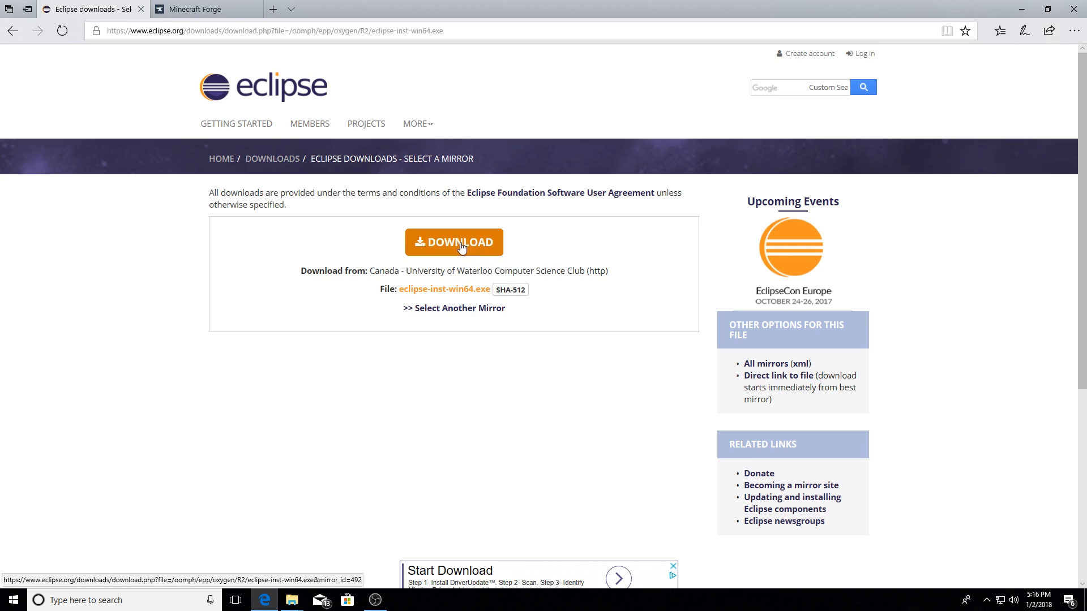
- Trigger the eclipse-inst-win64.exe download from the mirror page and dismiss the download prompt
left_click(454, 242)
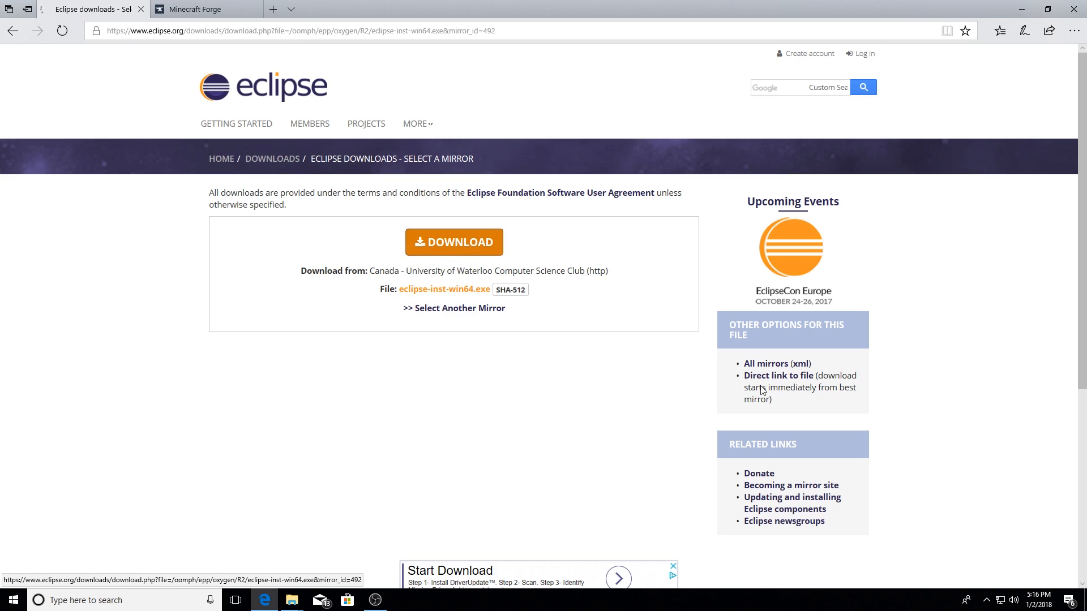
left_click(453, 242)
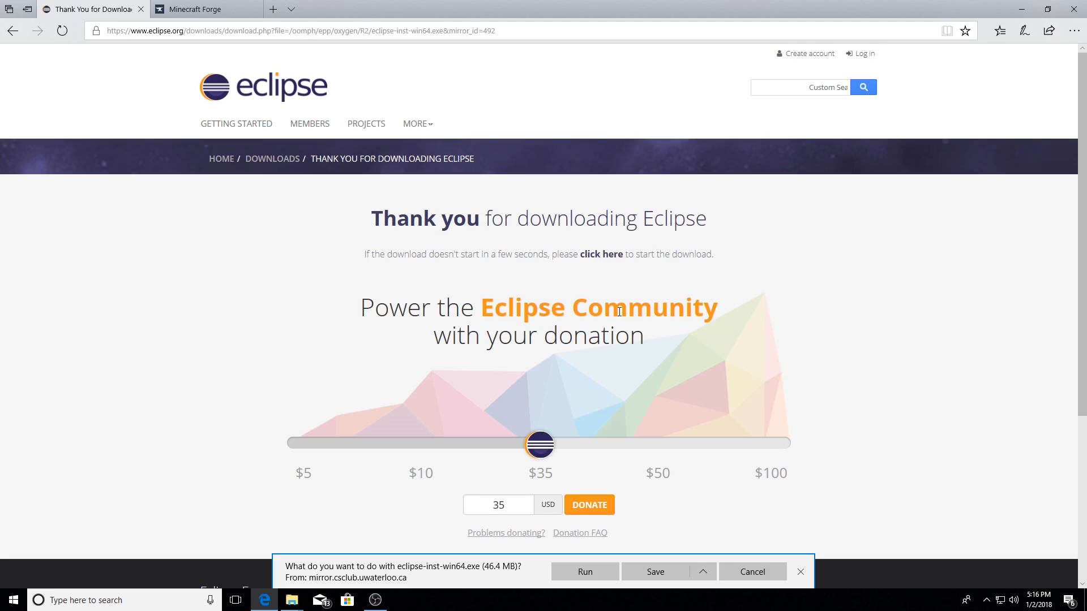
mouse_move(561, 410)
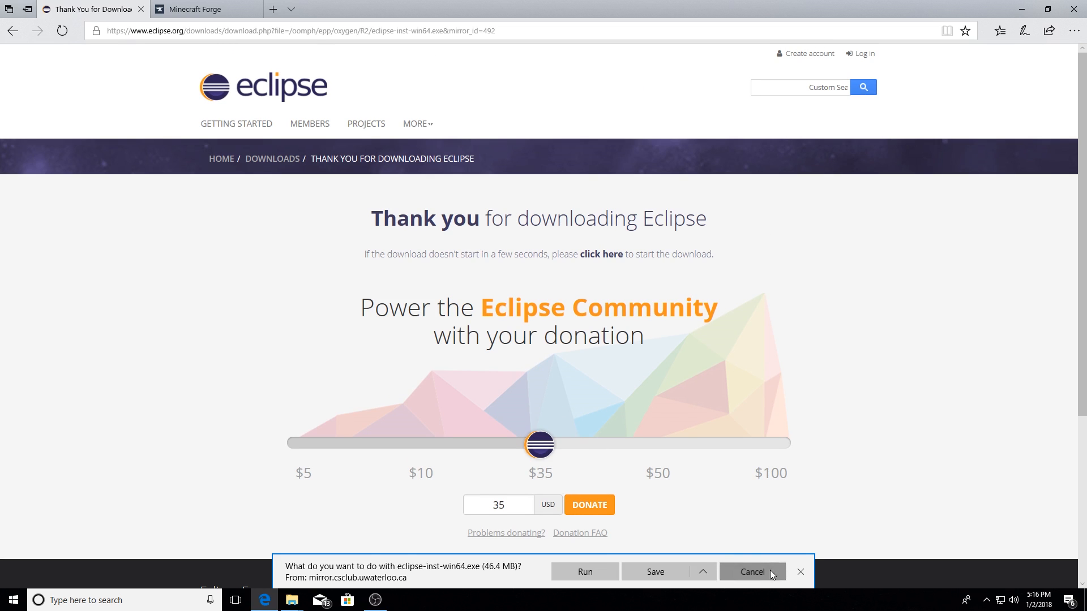
left_click(753, 571)
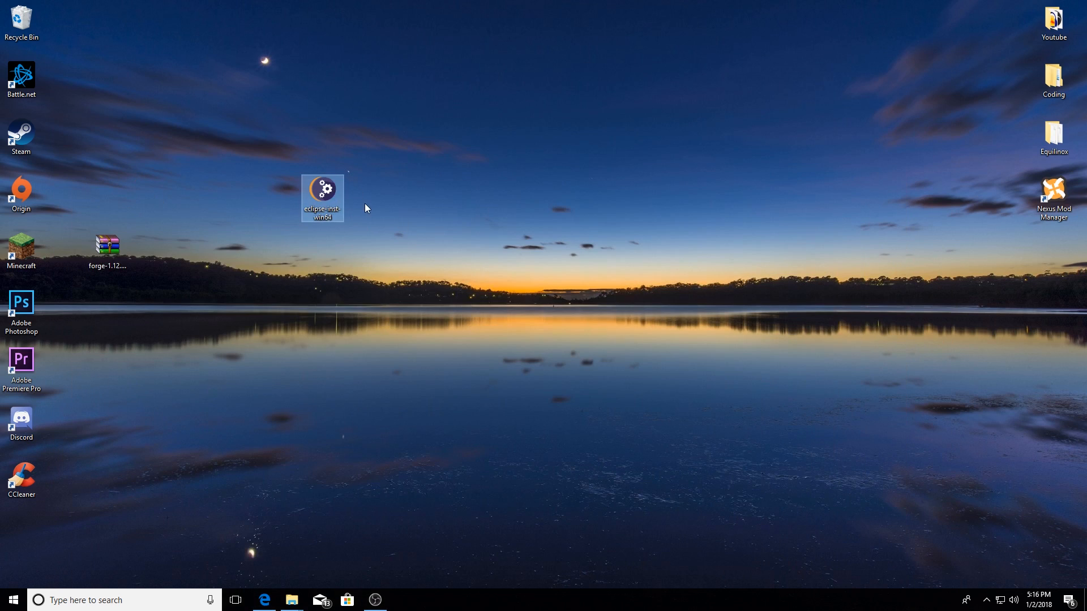
- Move the eclipse-inst-win64 icon beside the Forge archive and launch it
left_click_drag(321, 197, 106, 197)
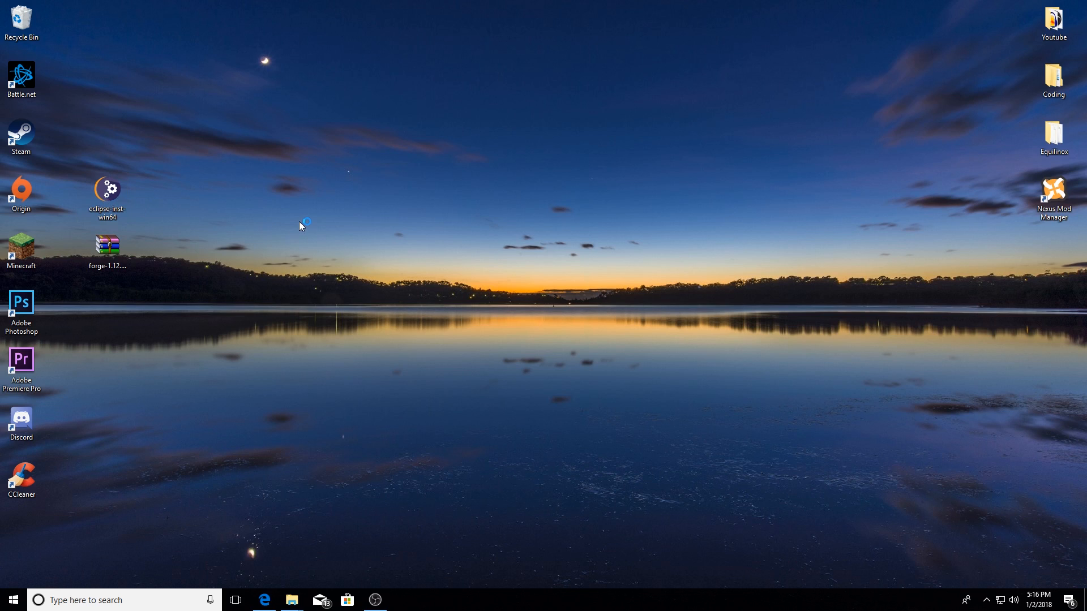
mouse_move(700, 264)
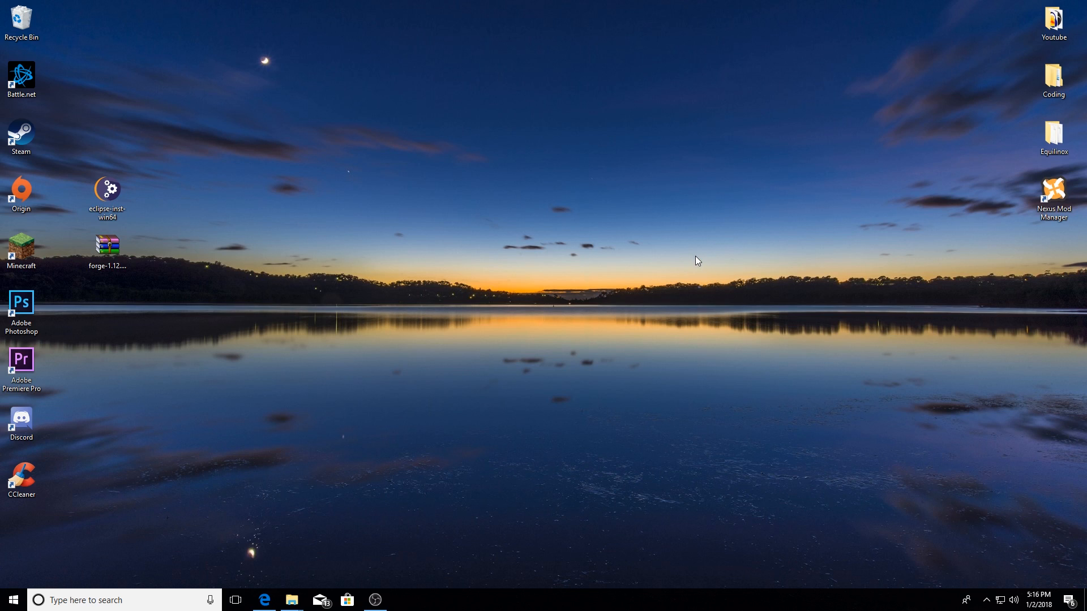
double_click(107, 189)
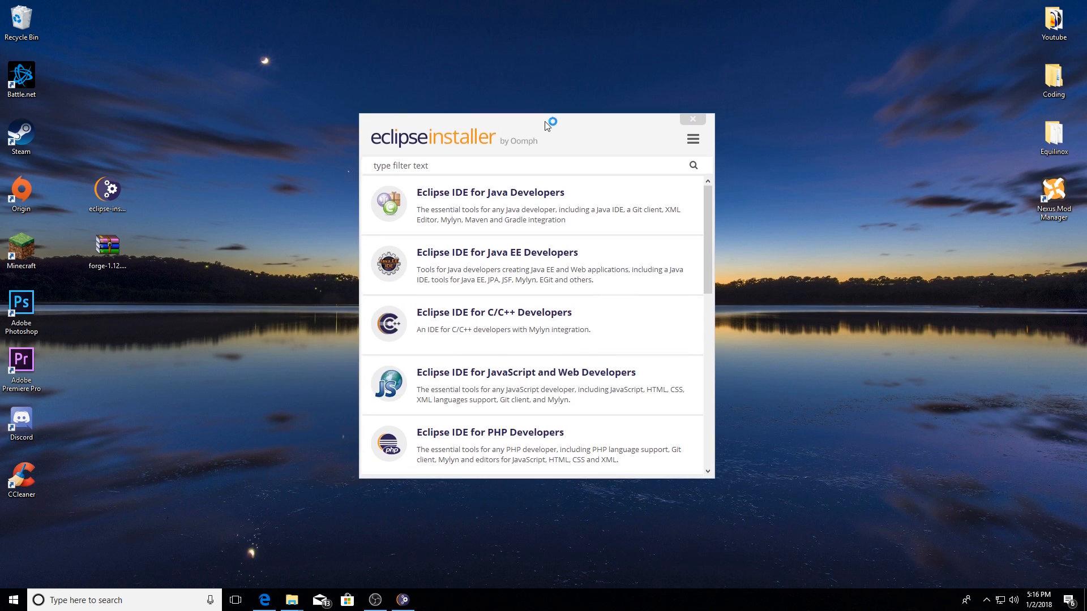
- Install Eclipse IDE for Java Developers into java-oxygen, accepting the user agreement
scroll("down", 3)
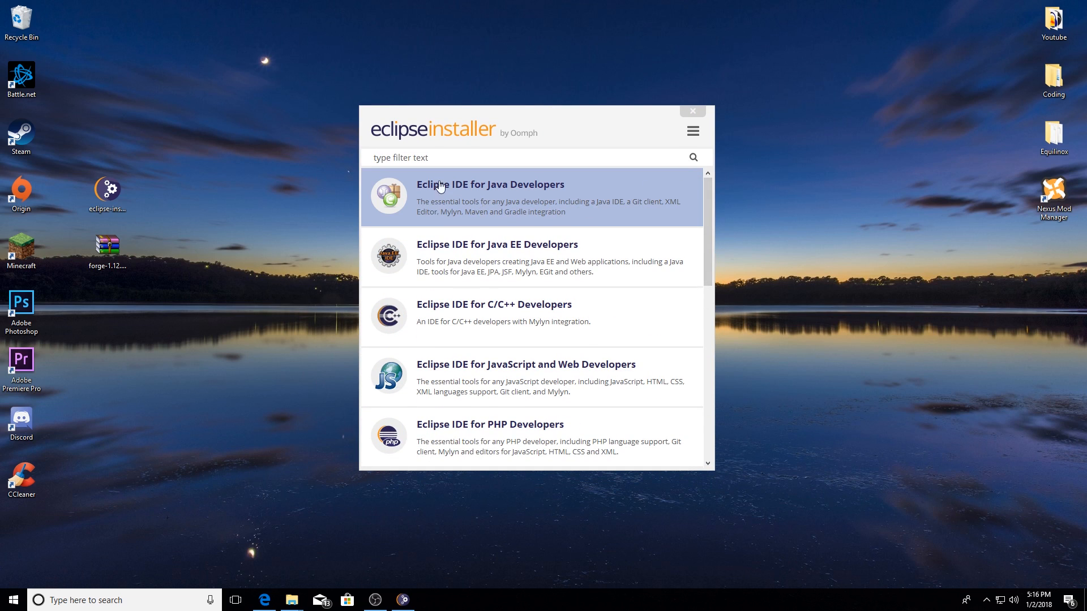
mouse_move(475, 193)
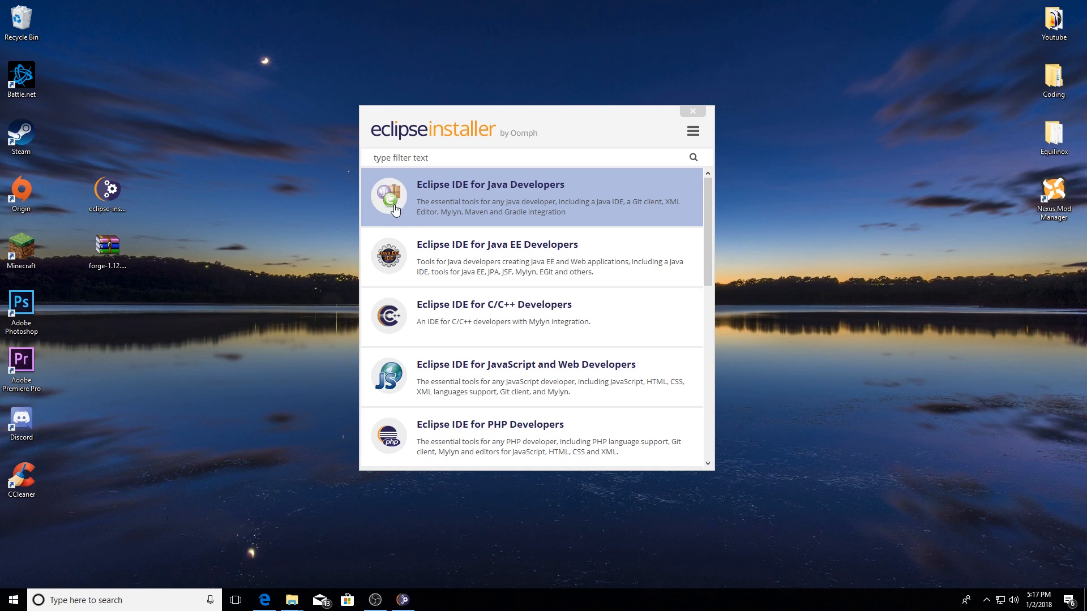
left_click(489, 198)
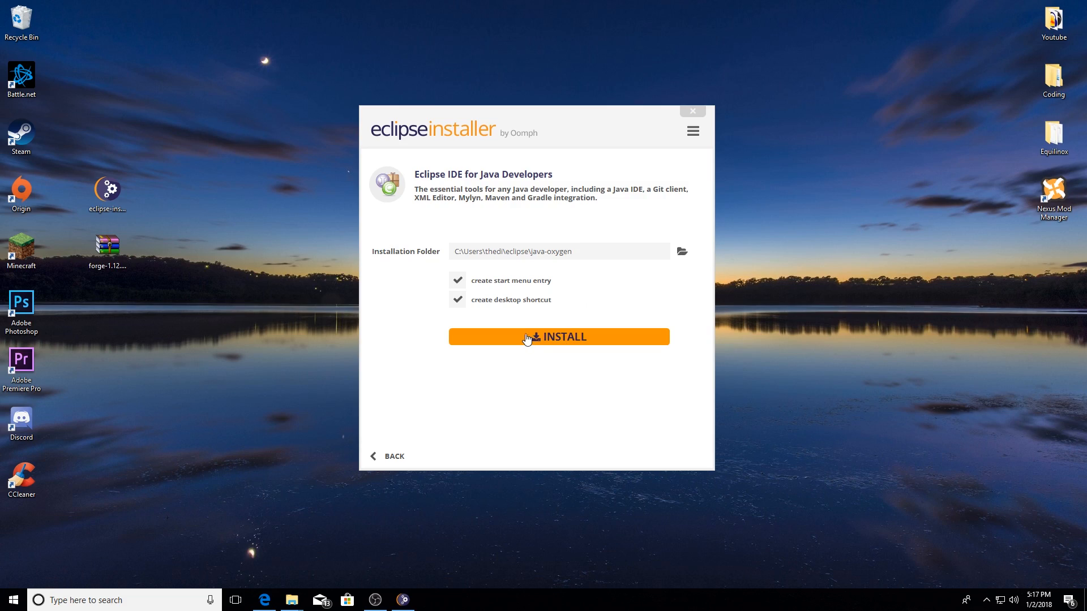
left_click(558, 337)
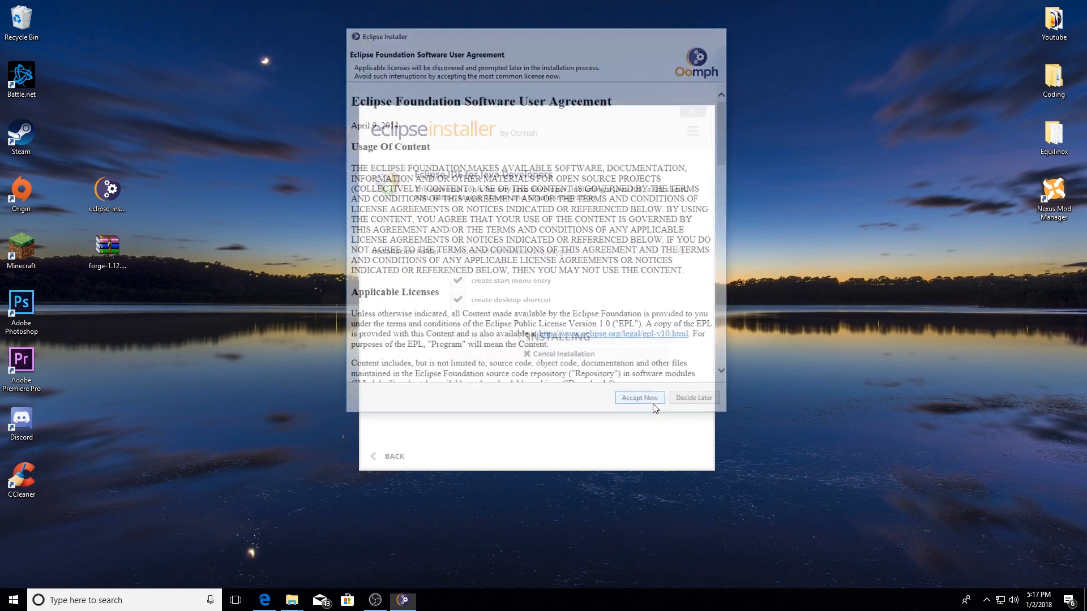
left_click(640, 398)
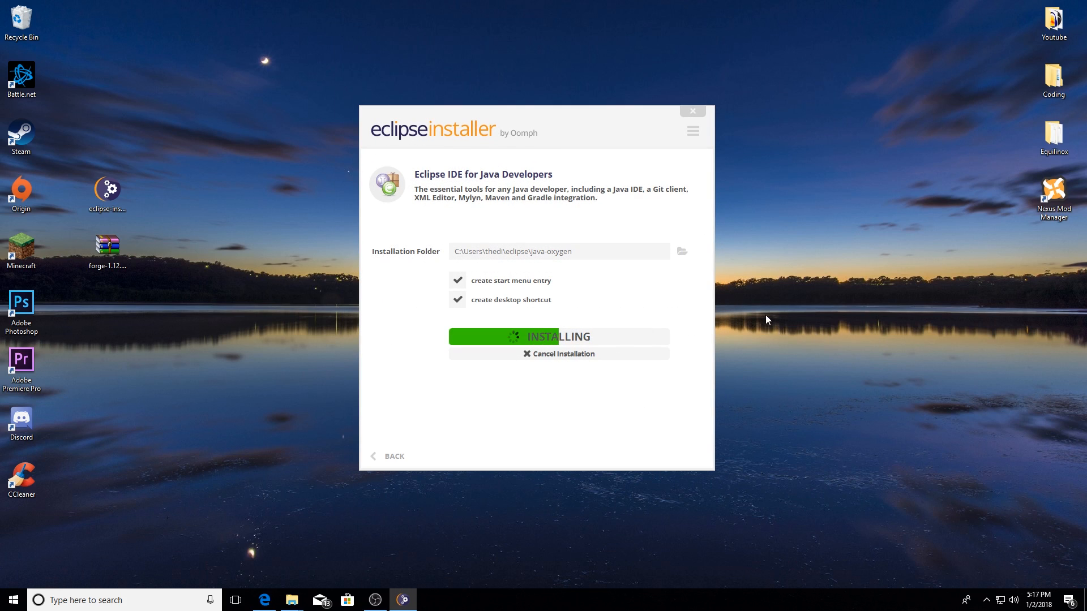
mouse_move(773, 321)
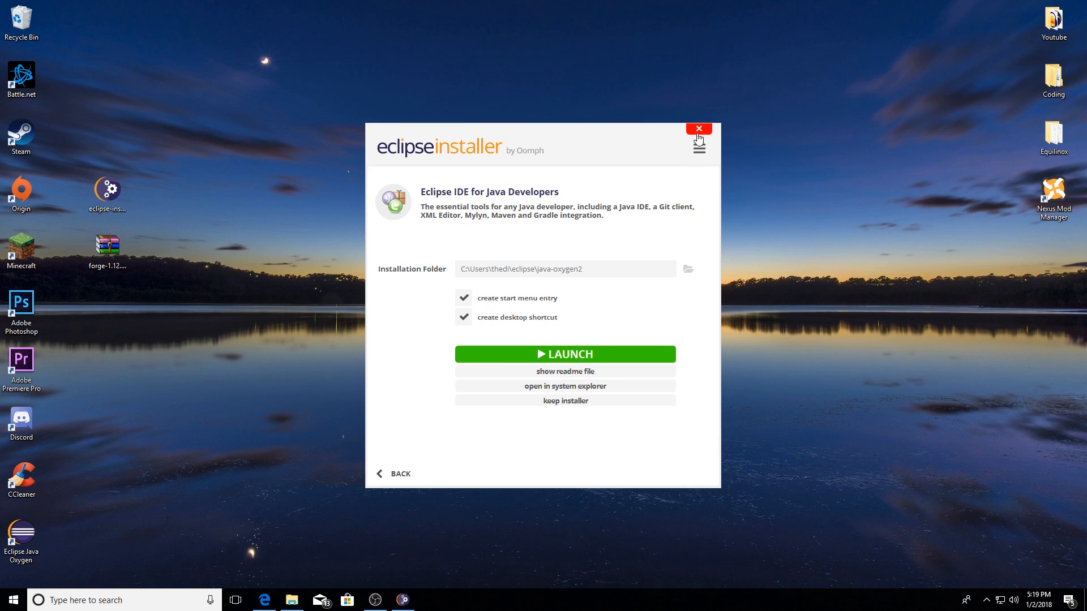
- Close the installer without launching Eclipse and move the Java Oxygen shortcut to the right edge
left_click(699, 128)
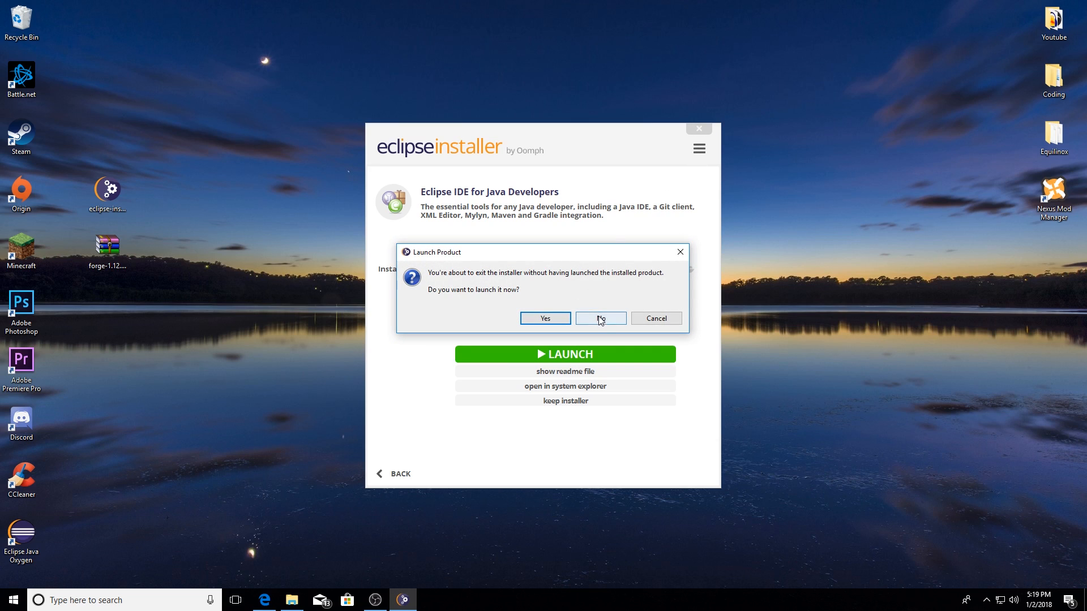
left_click(601, 318)
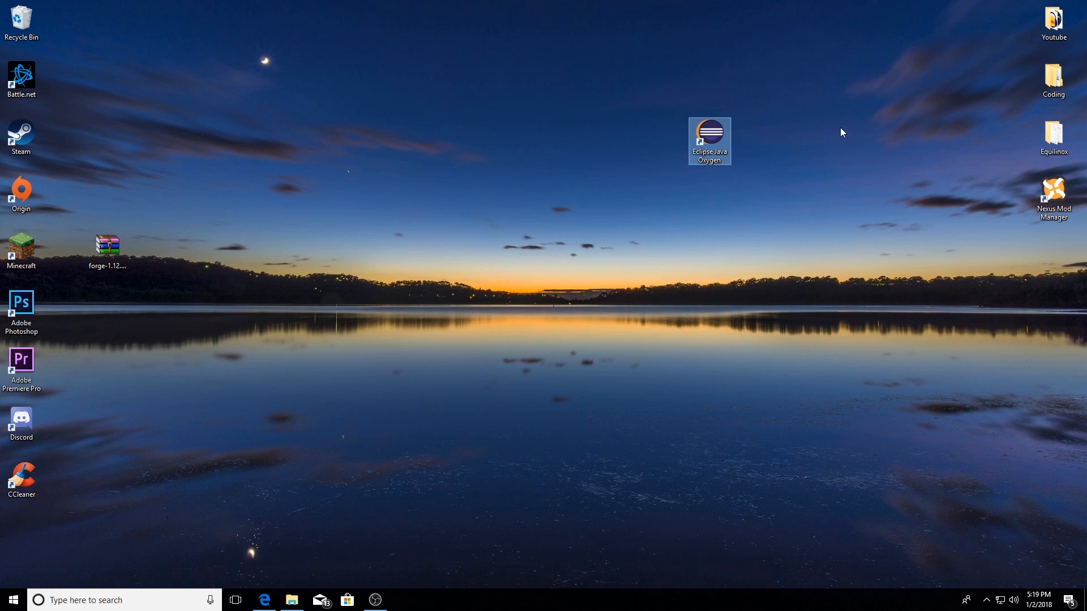
left_click_drag(708, 140, 971, 244)
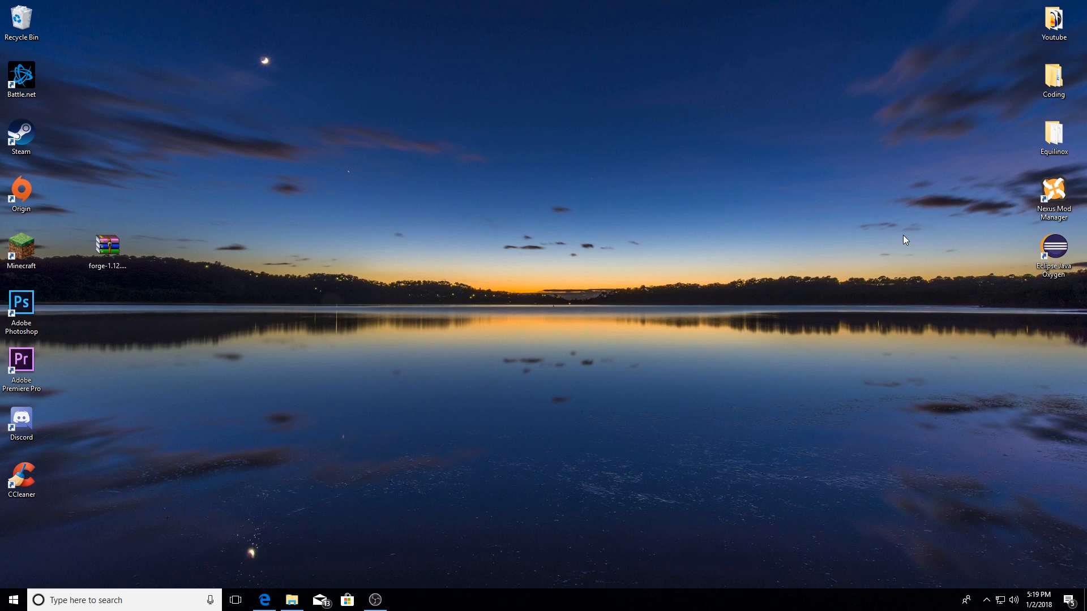
mouse_move(466, 161)
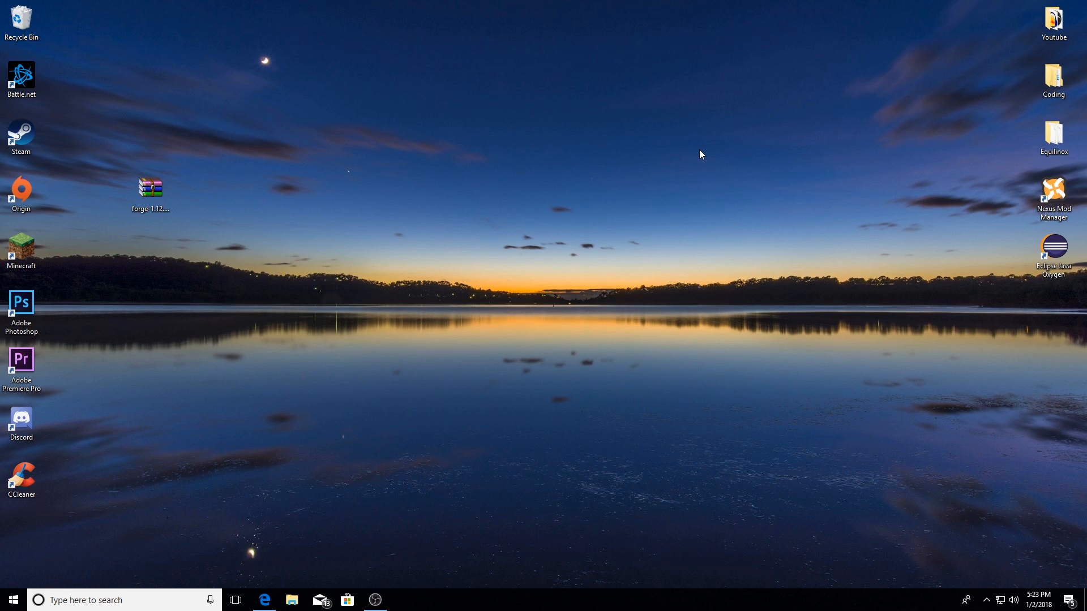
mouse_move(133, 538)
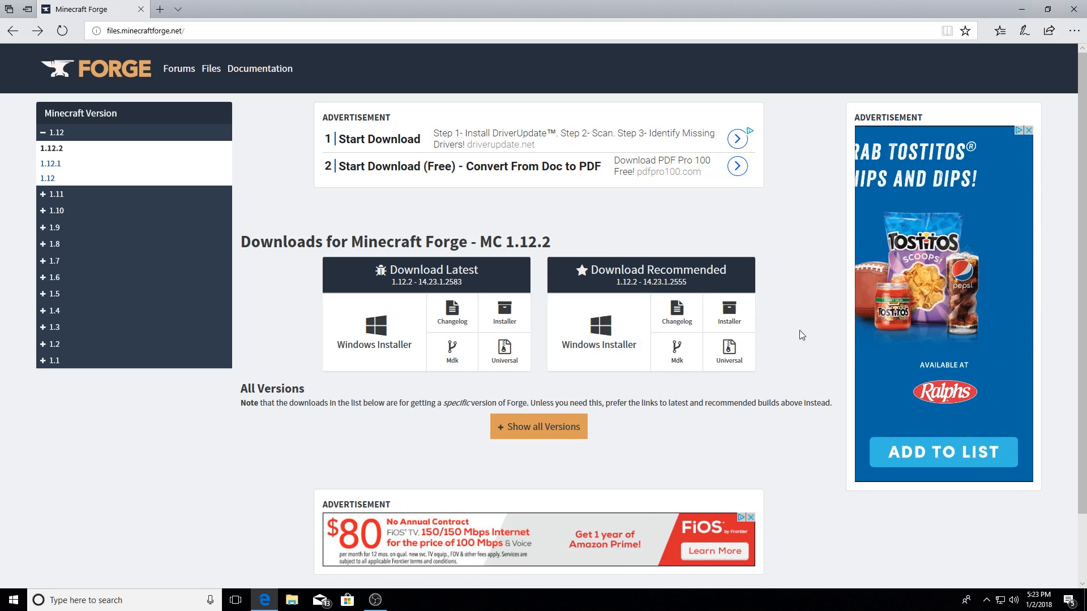
- Download the recommended Forge 1.12.2 MDK, skipping the adfoc advertisement page
left_click(676, 350)
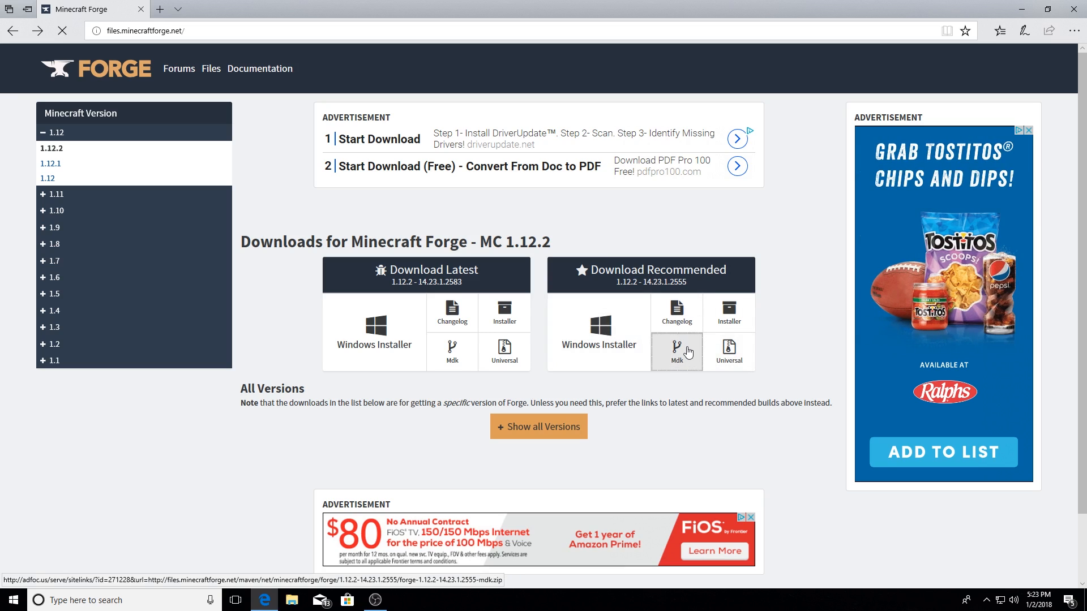
left_click(677, 351)
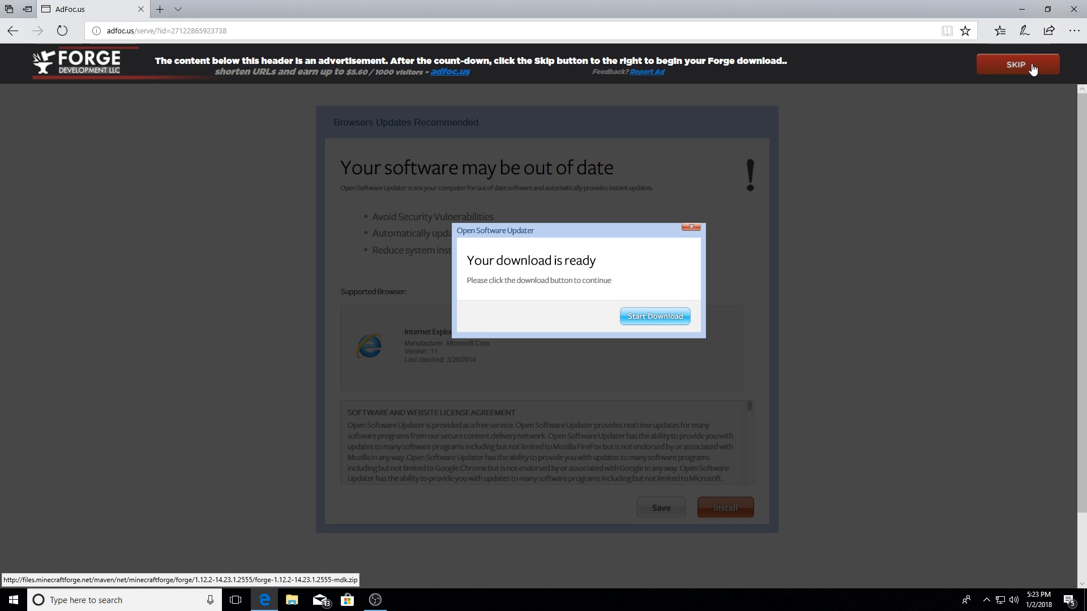
left_click(1015, 64)
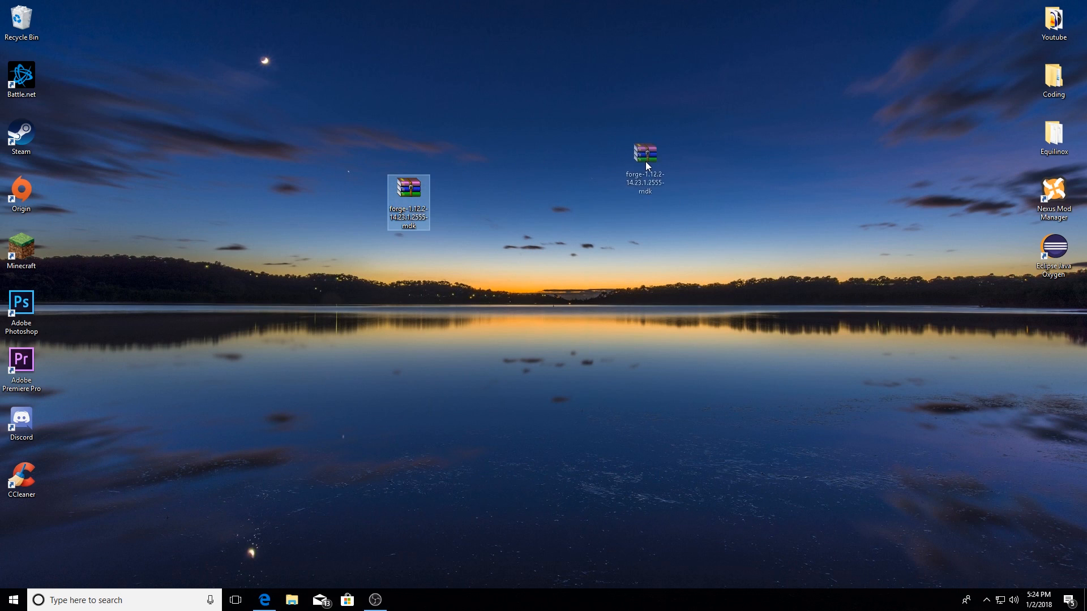
left_click_drag(645, 152, 192, 199)
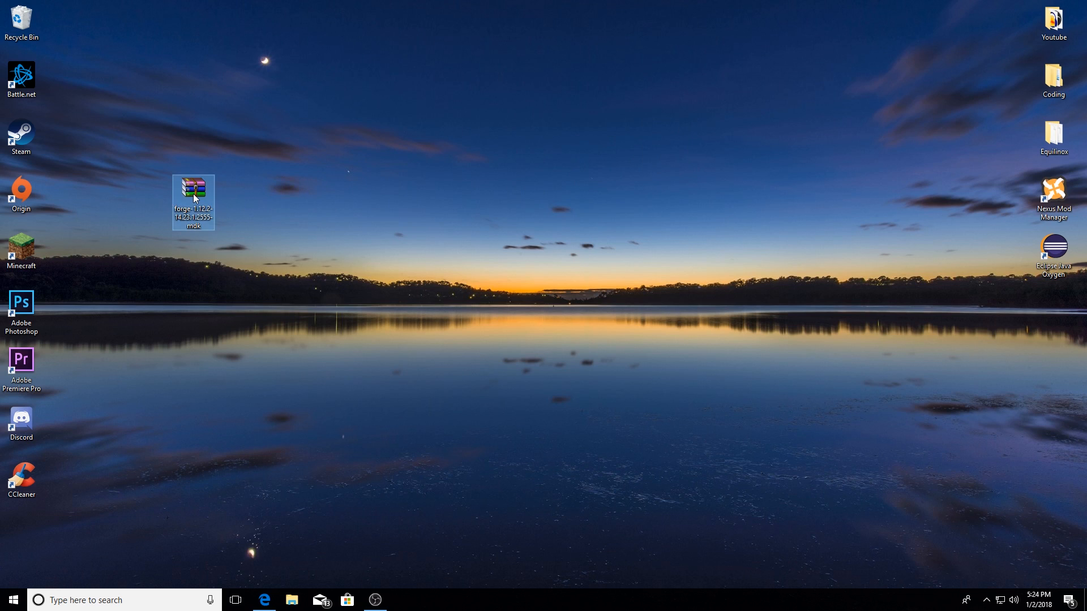
double_click(192, 189)
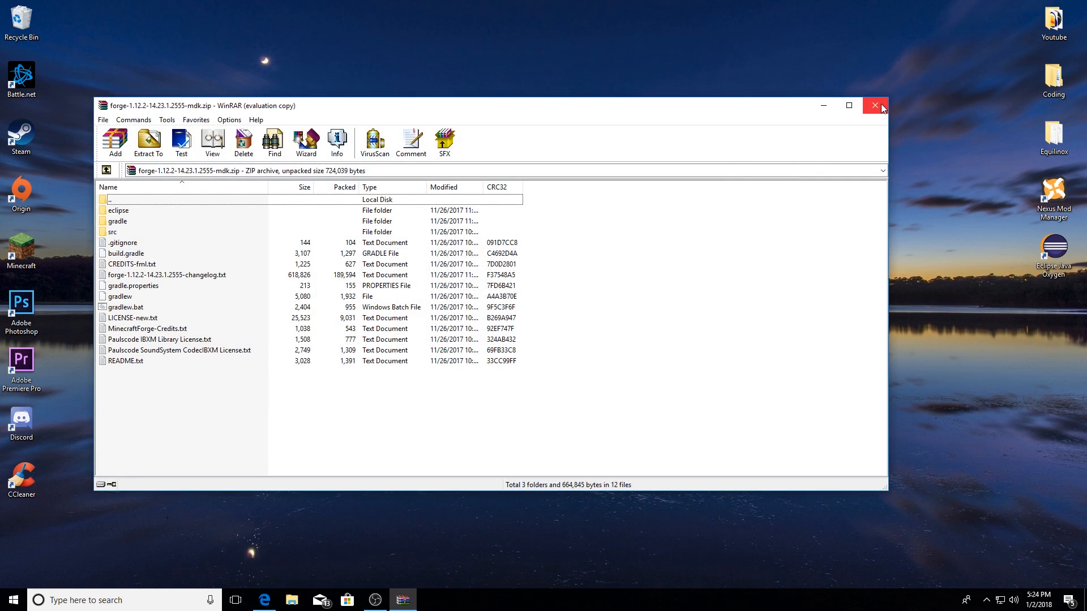
left_click(875, 106)
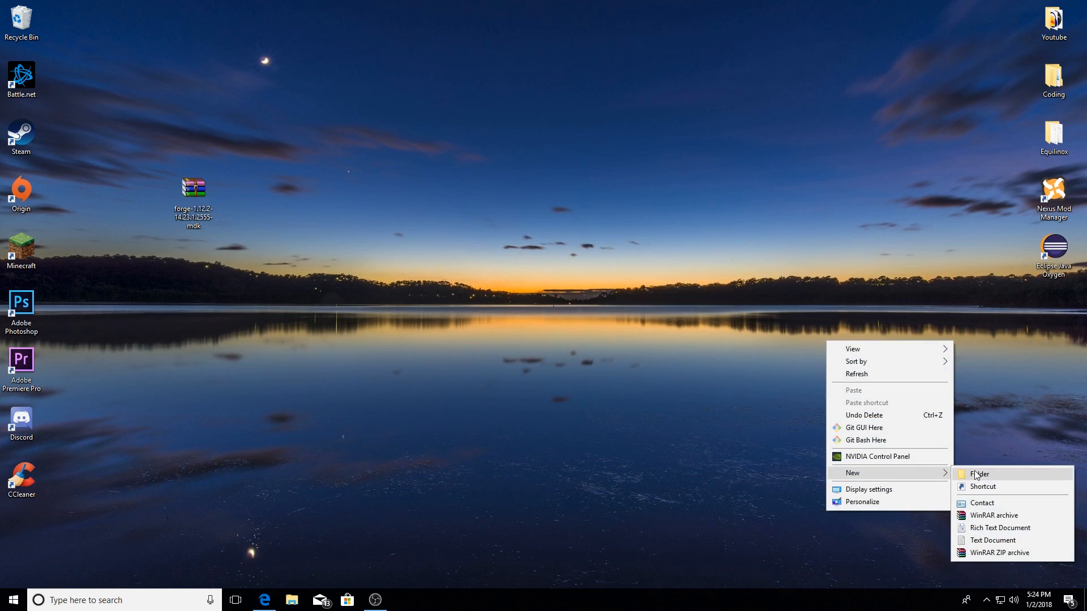
- Make a Minecraft Modding desktop folder, move the Eclipse shortcut into it, and open it
left_click(979, 474)
type("Minecraft Modding")
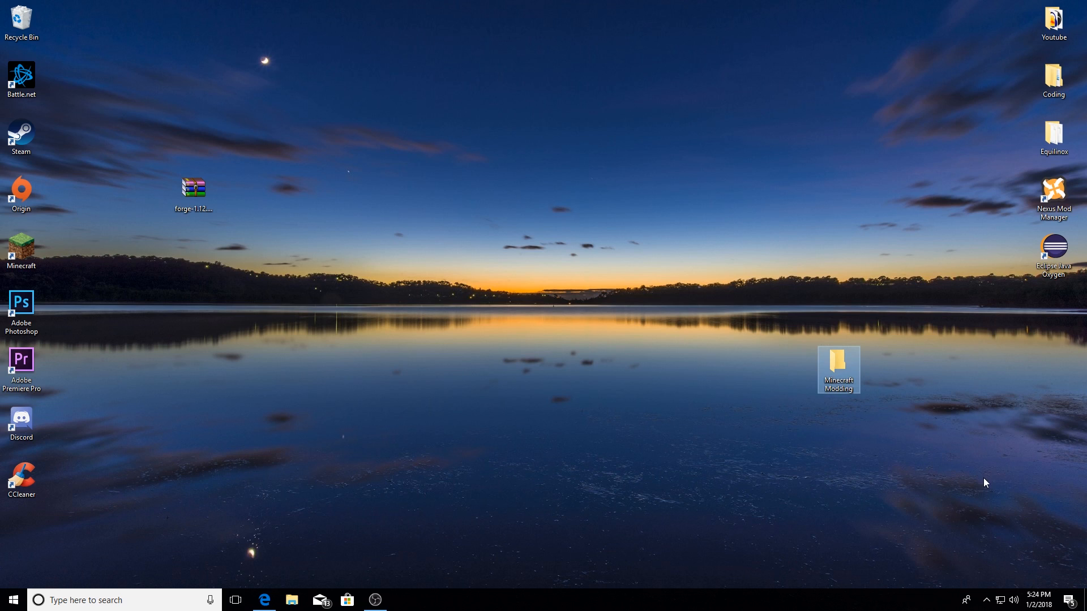
left_click_drag(1053, 255, 825, 326)
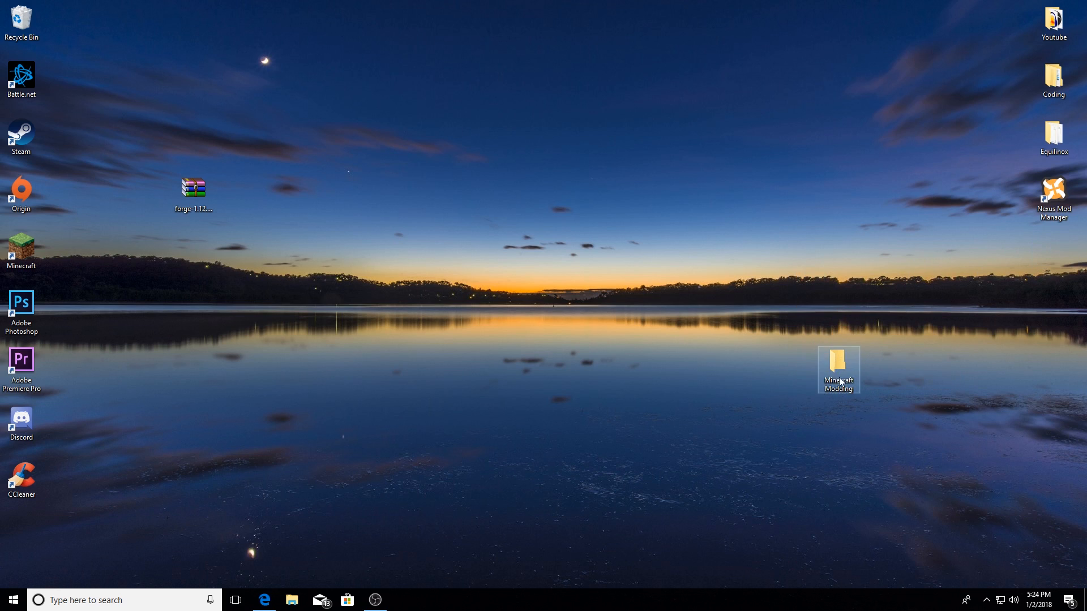
double_click(839, 362)
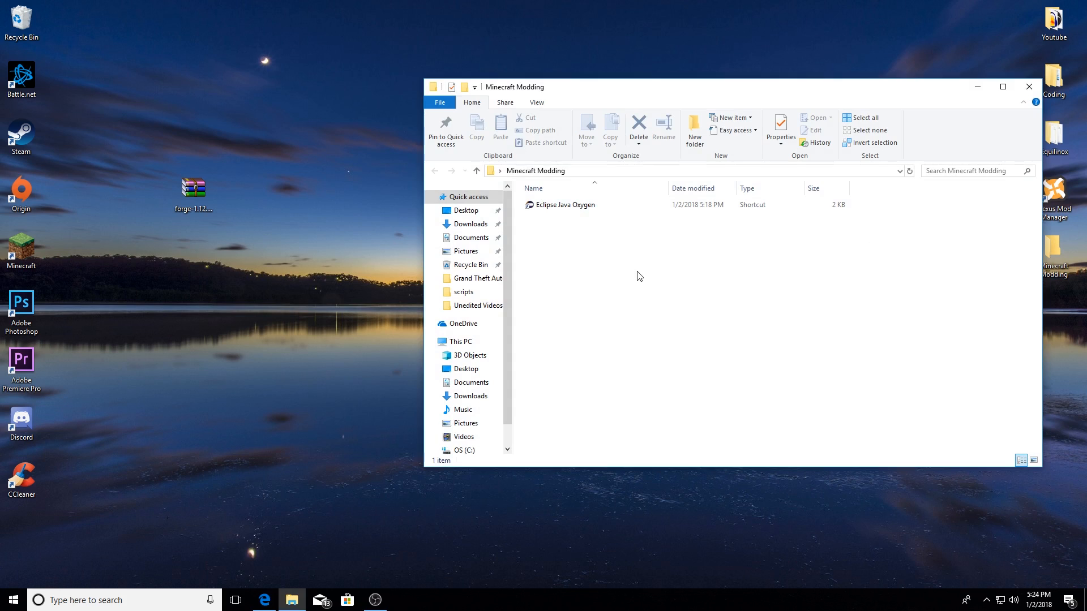
- Create and open an empty TutorialMod folder in Minecraft Modding, then reopen the Forge MDK archive
left_click(694, 129)
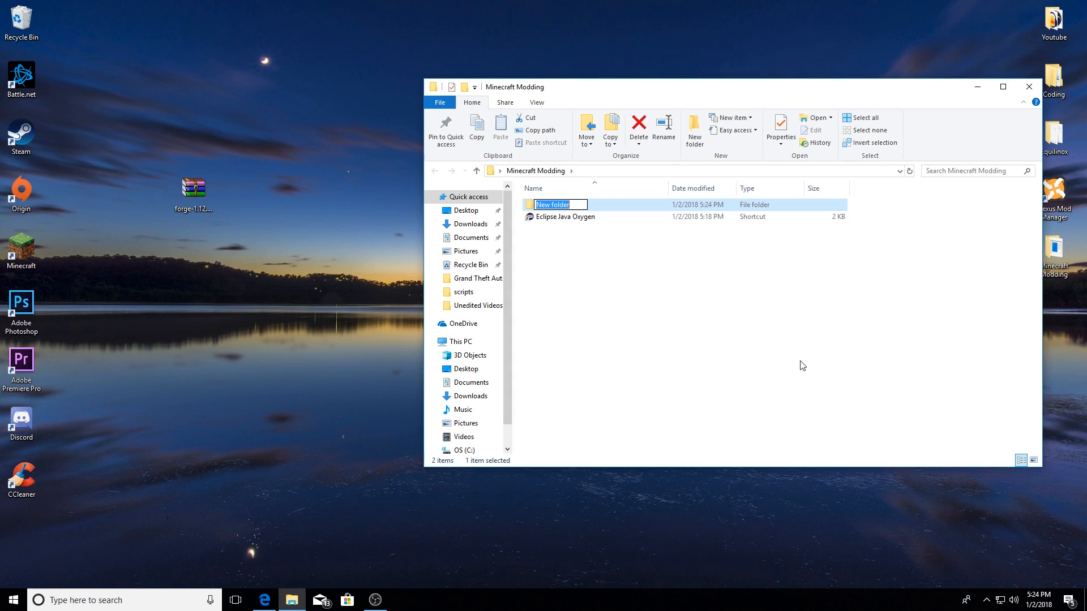
type("Void")
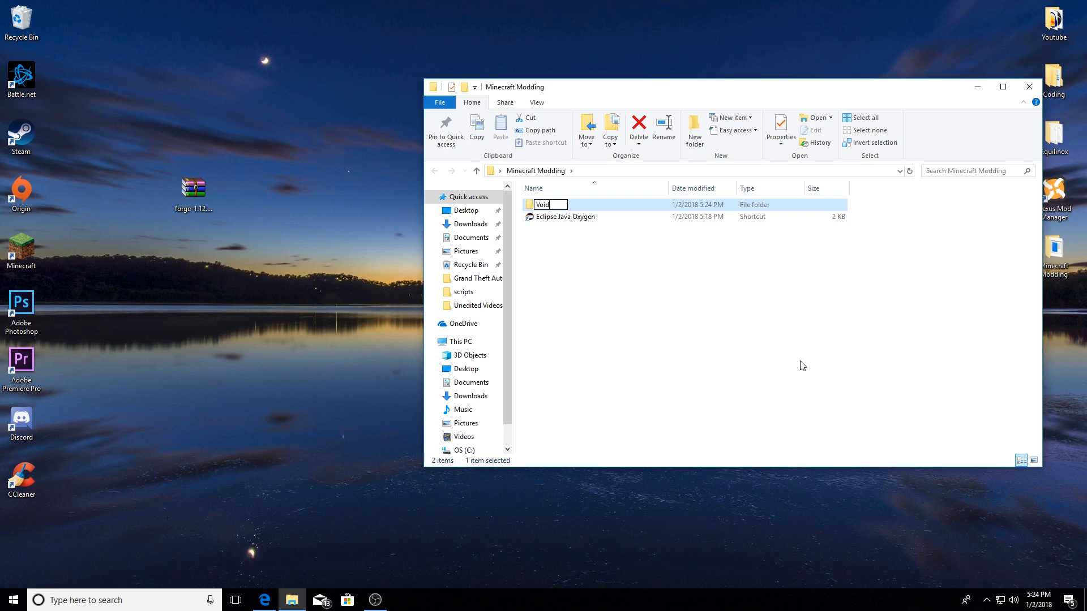
type("Mod")
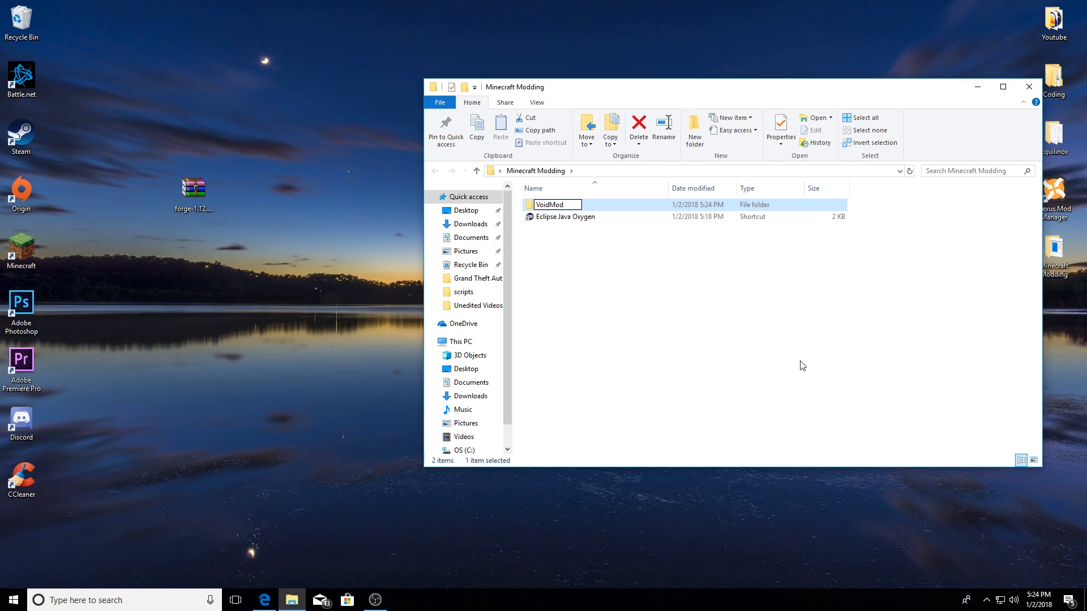
key("ctrl+a")
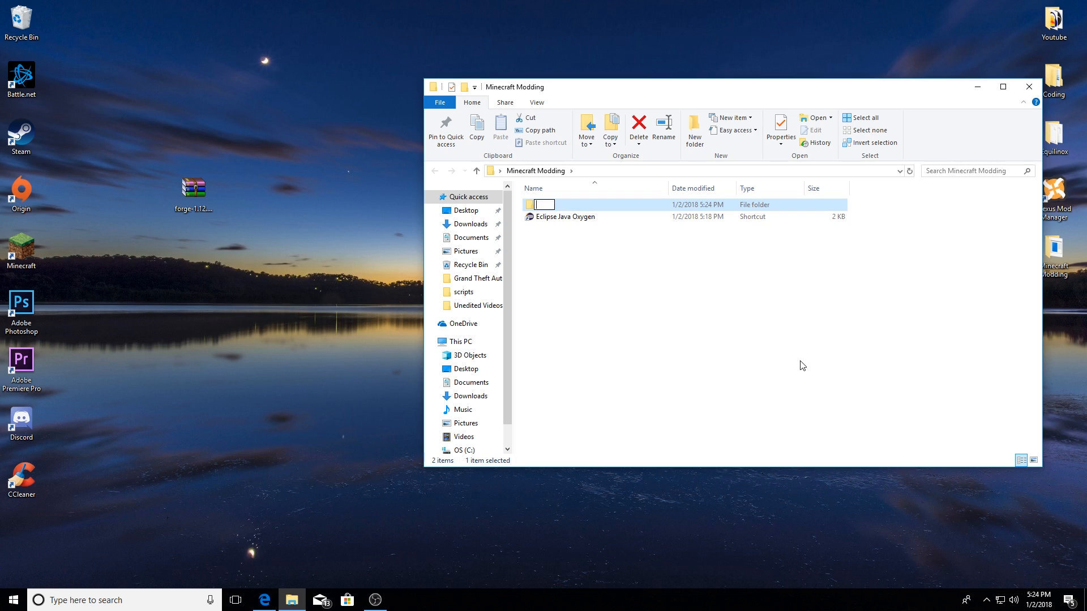
type("TutorialMod")
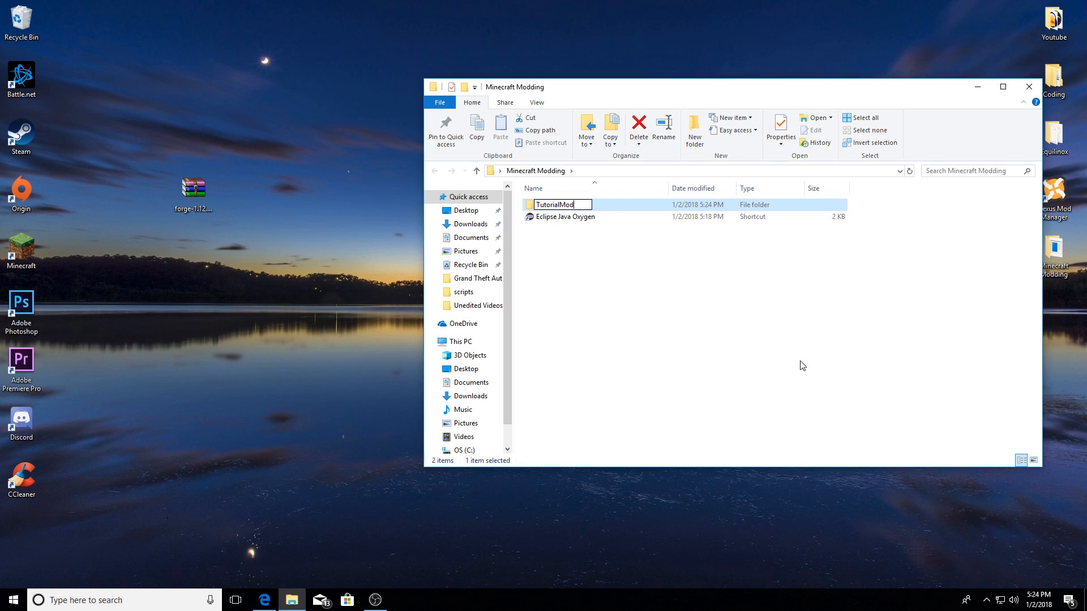
key("Enter")
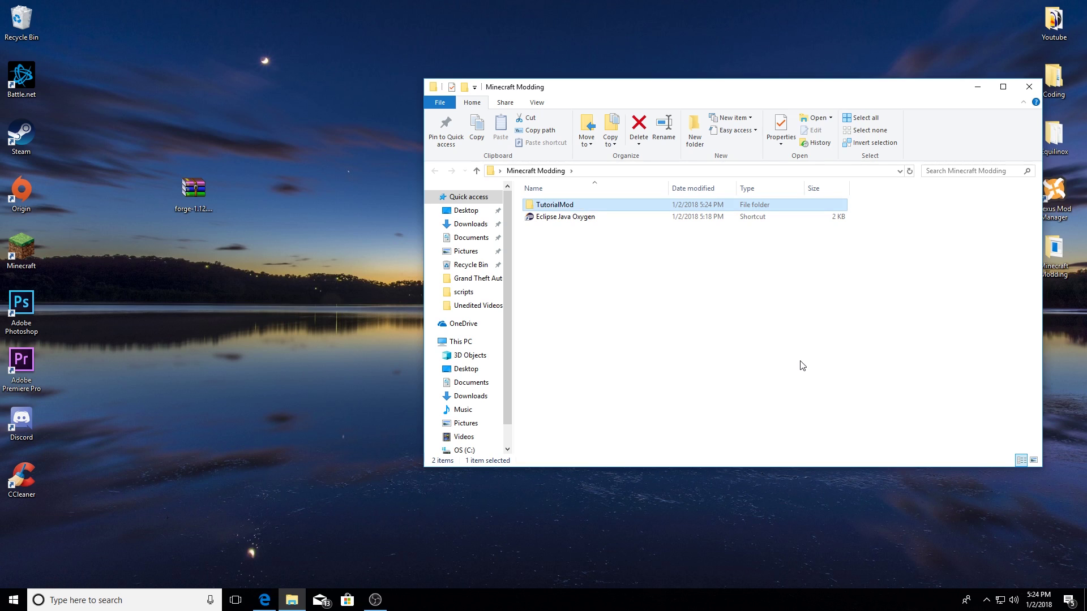
double_click(554, 204)
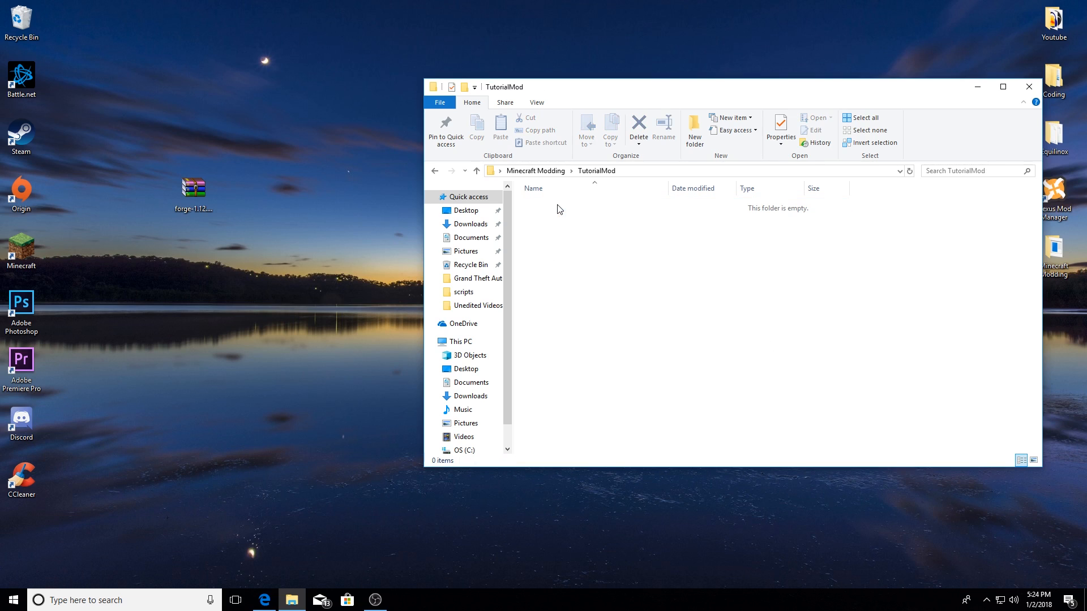
double_click(193, 188)
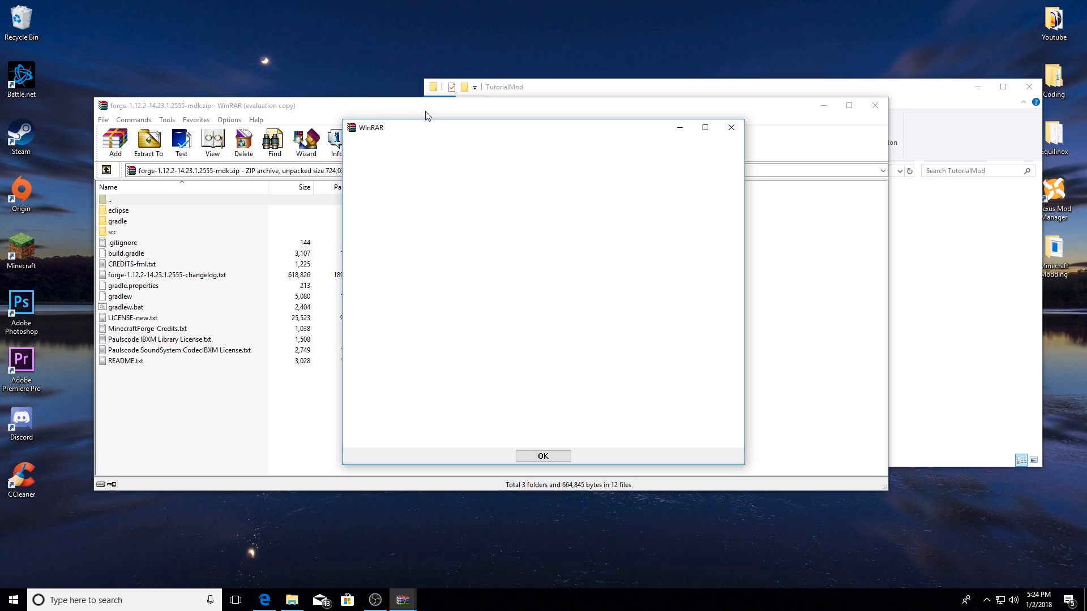
- Dismiss the WinRAR notice to extract the MDK files into TutorialMod
left_click(543, 457)
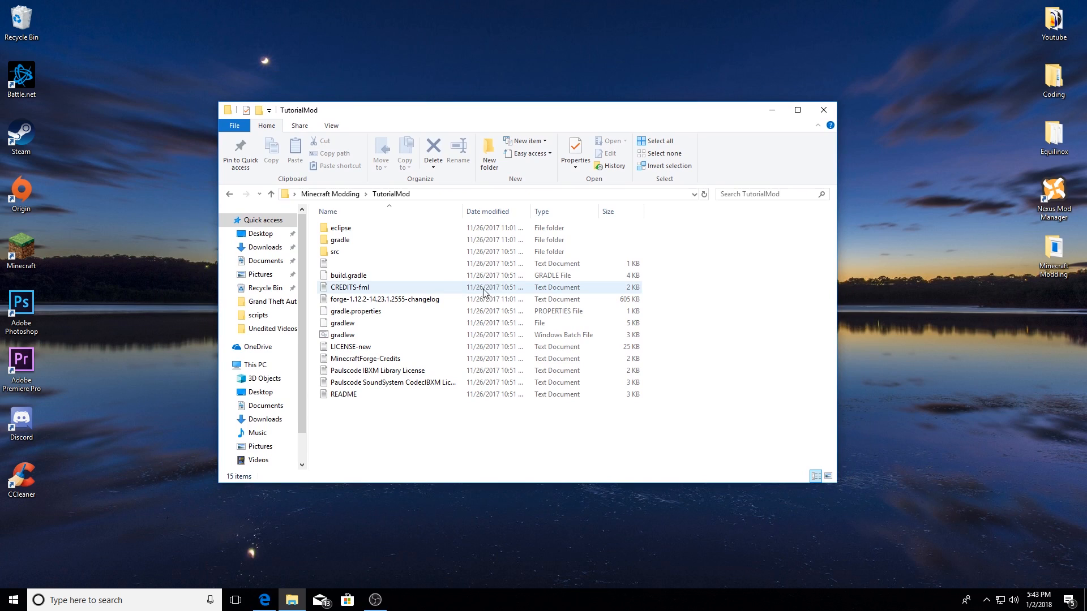
mouse_move(477, 295)
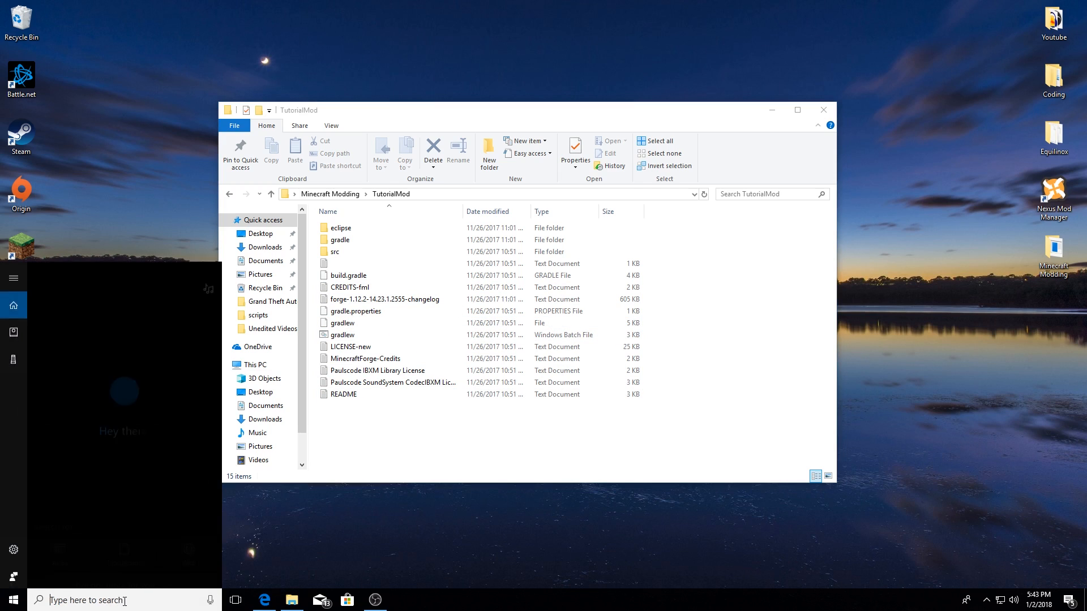
- Open Command Prompt via Start search and copy TutorialMod's path from Desktop onward
type("cmd")
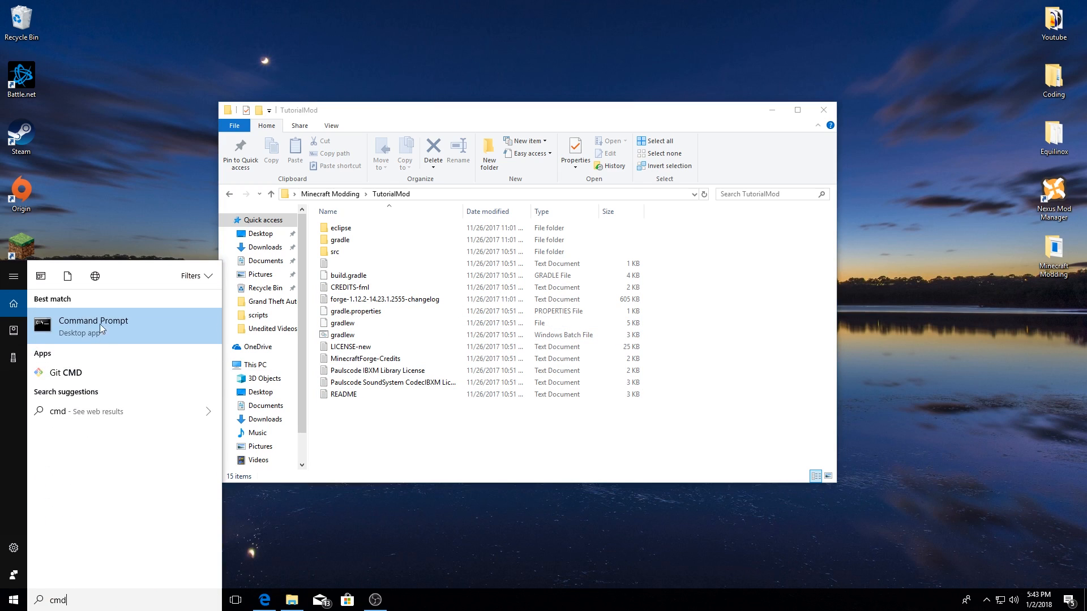
left_click(92, 321)
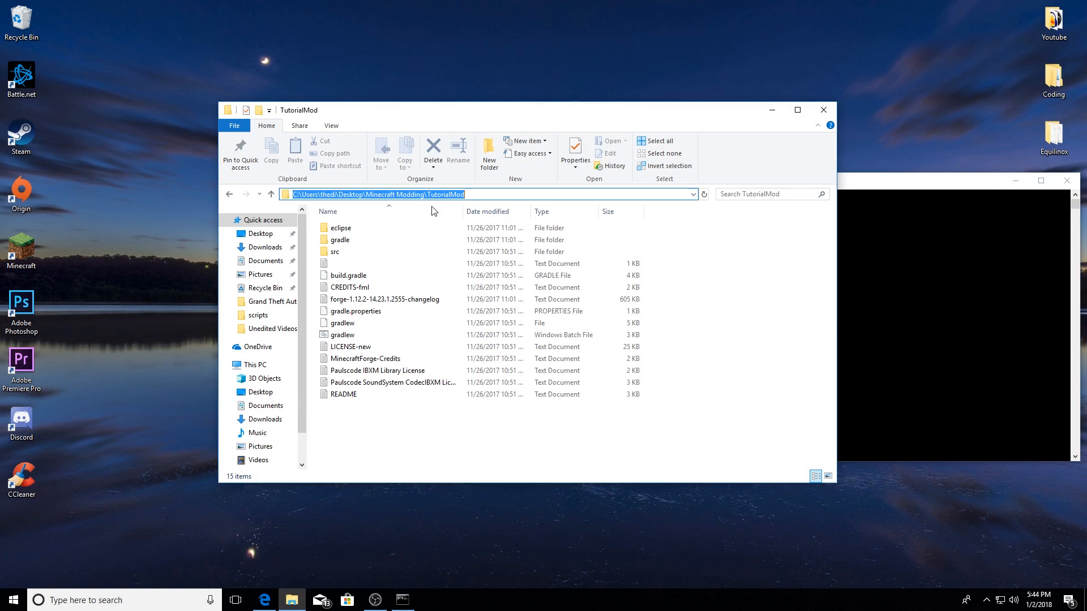
left_click(488, 194)
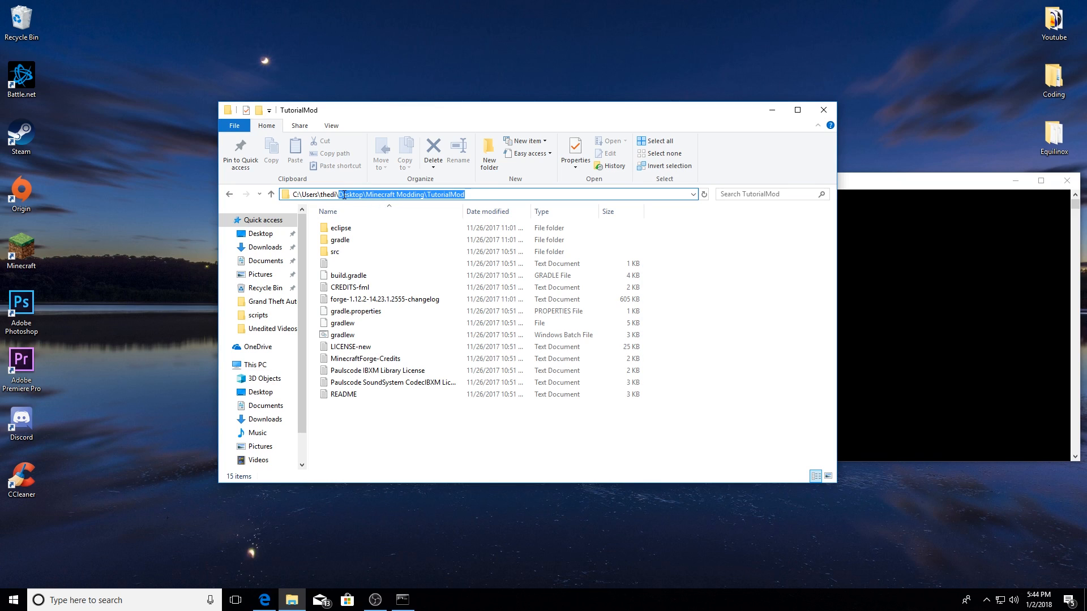
right_click(399, 194)
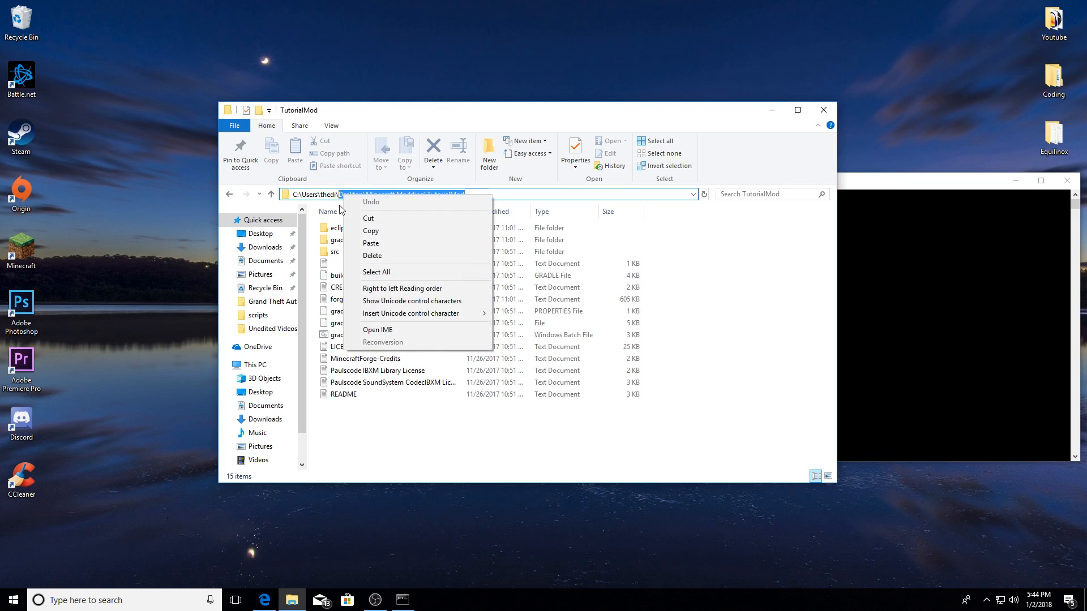
mouse_move(374, 234)
type("c")
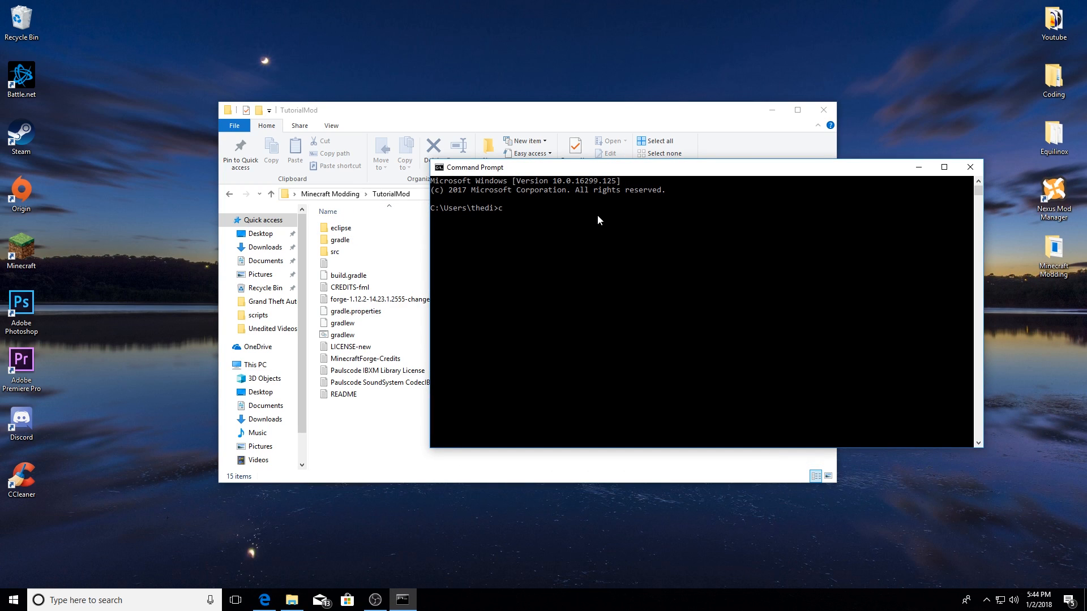
- Change into Desktop\Minecraft Modding\TutorialMod and run gradlew setupDecompWorkspace
type("d Desktop\\Minecraft Modding\\TutorialMod")
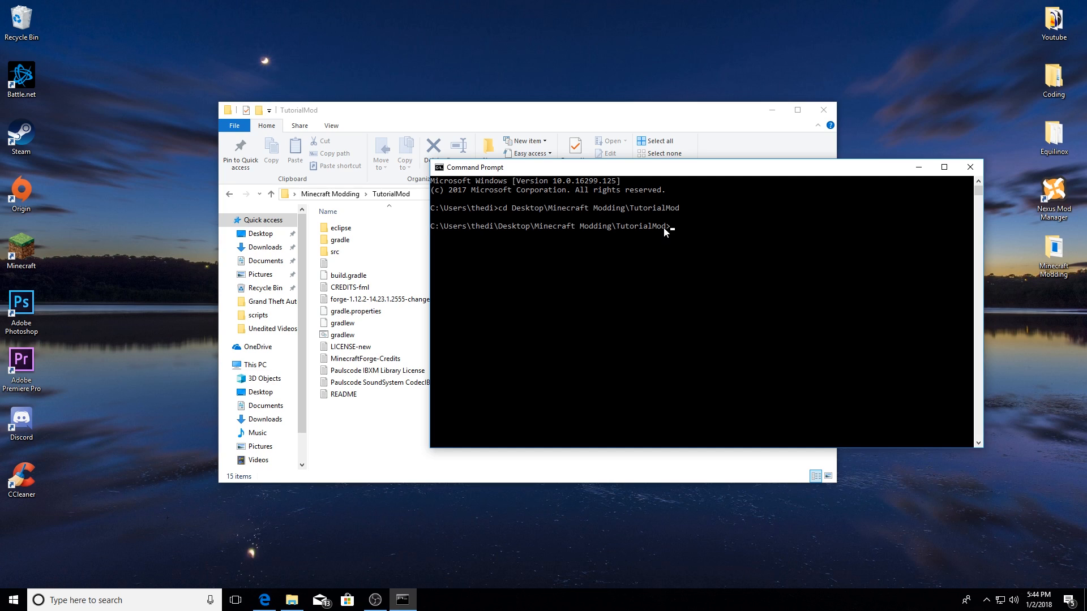
mouse_move(633, 227)
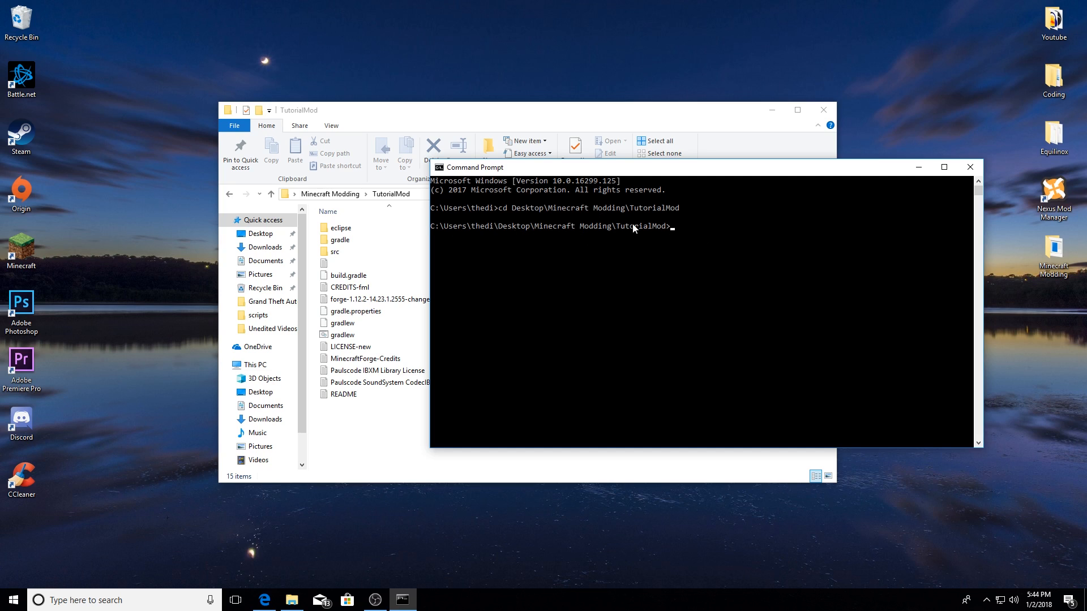
mouse_move(711, 229)
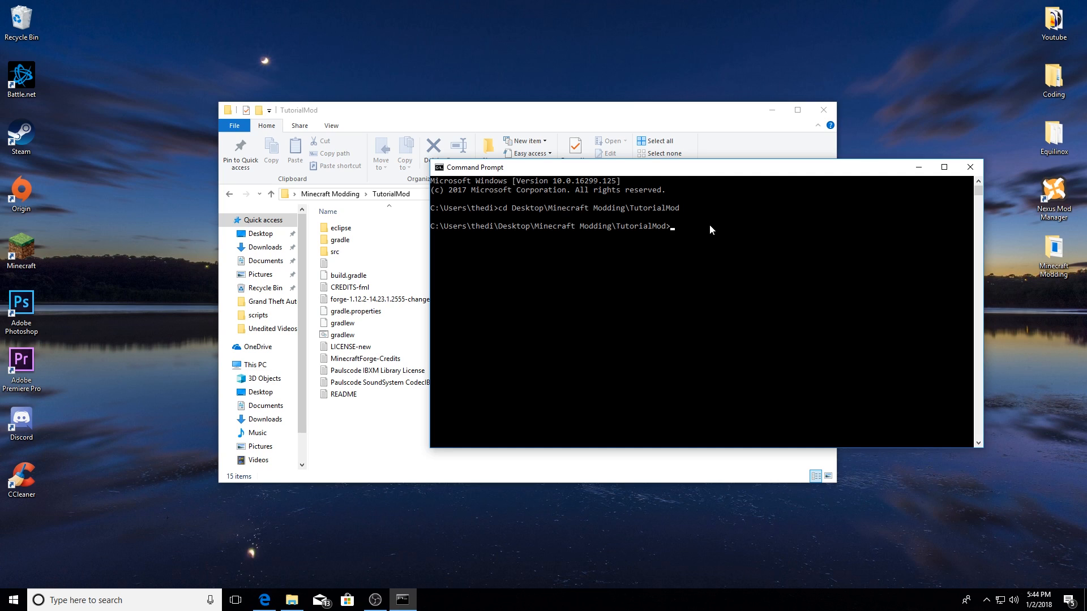
type("gradlew")
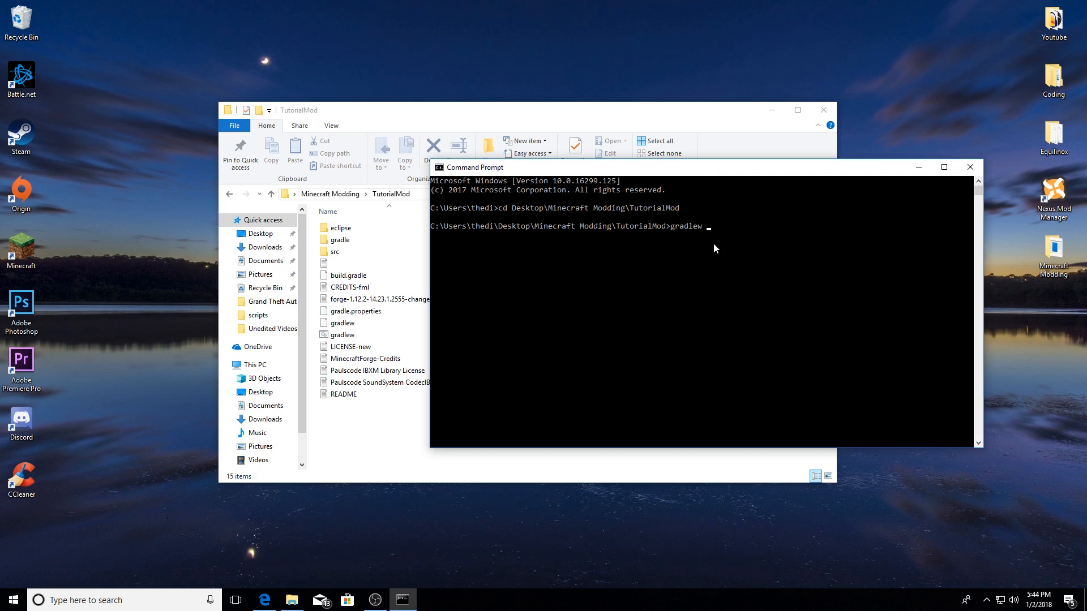
type("setupD")
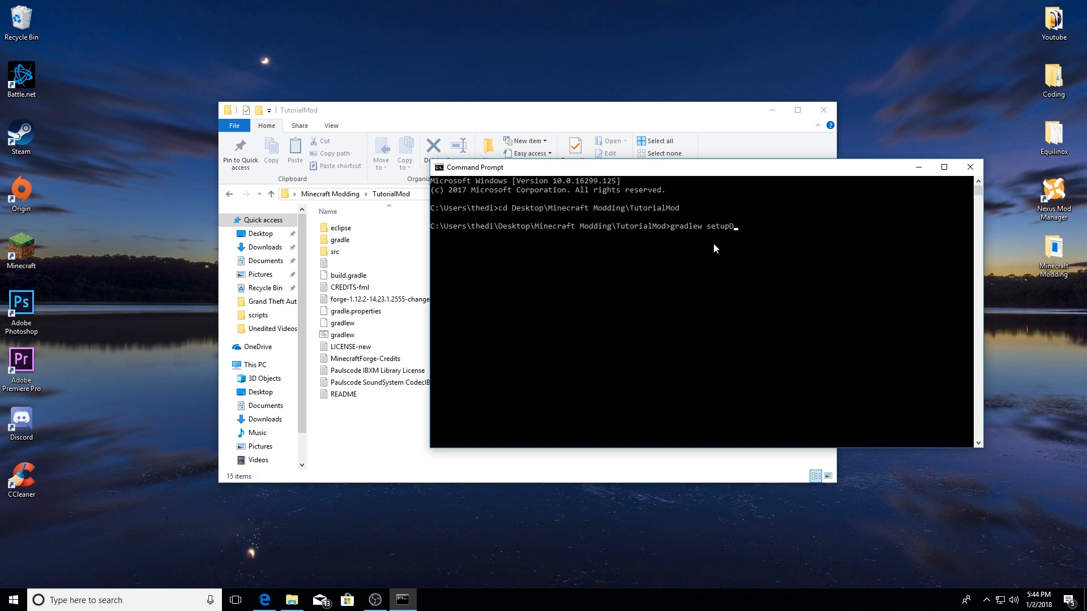
type("ecompWork")
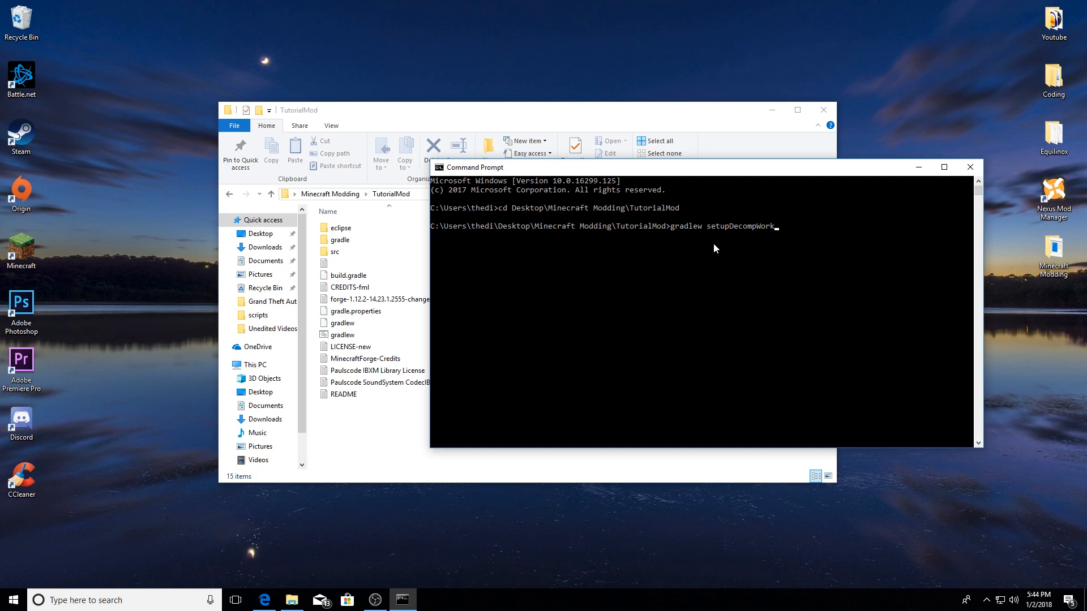
type("space")
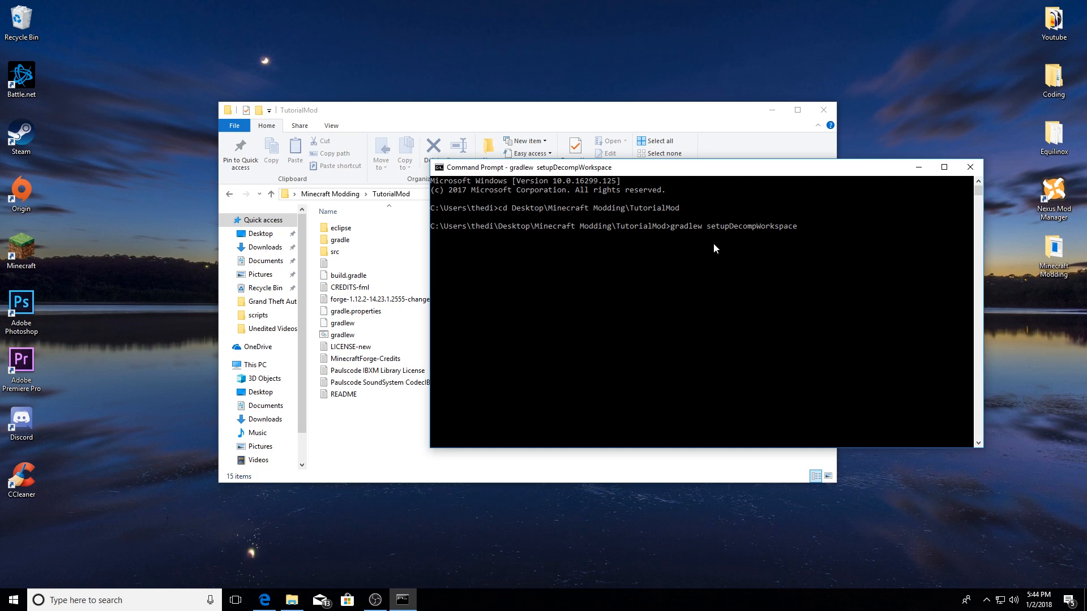
mouse_move(708, 254)
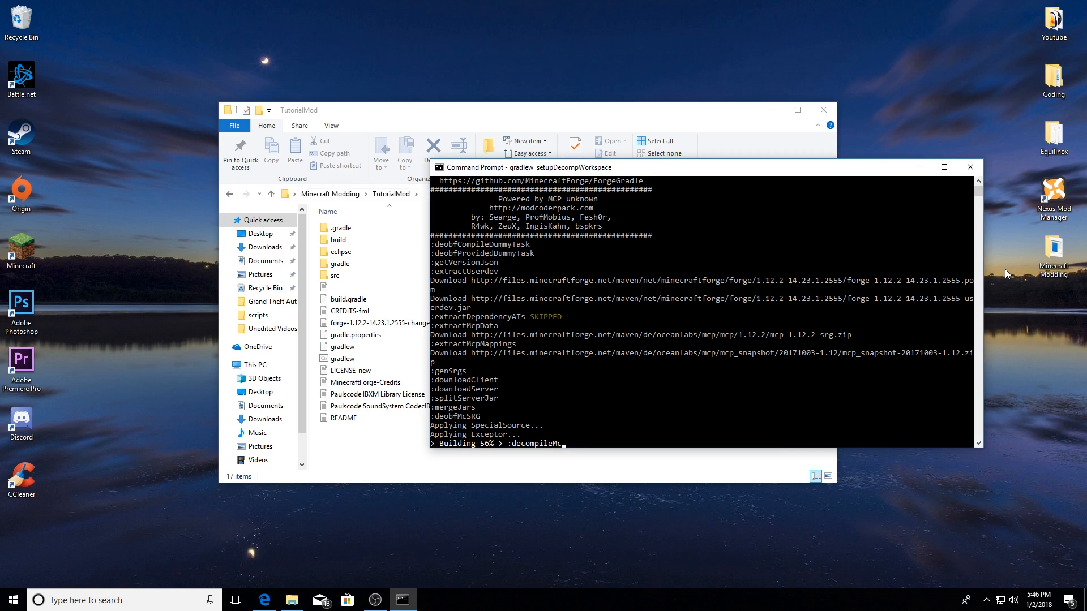
mouse_move(1011, 268)
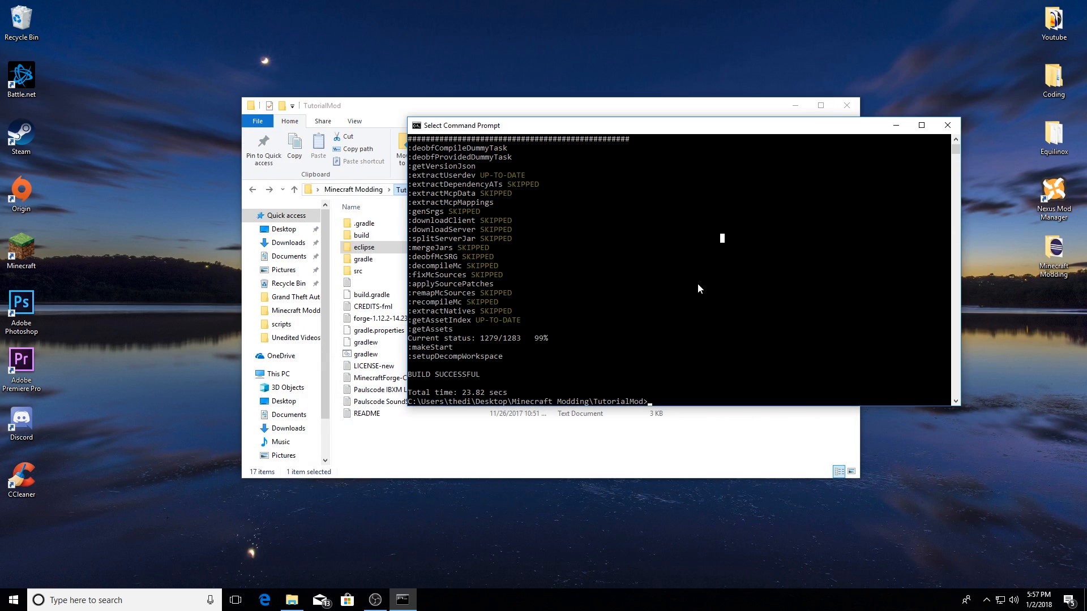
mouse_move(488, 386)
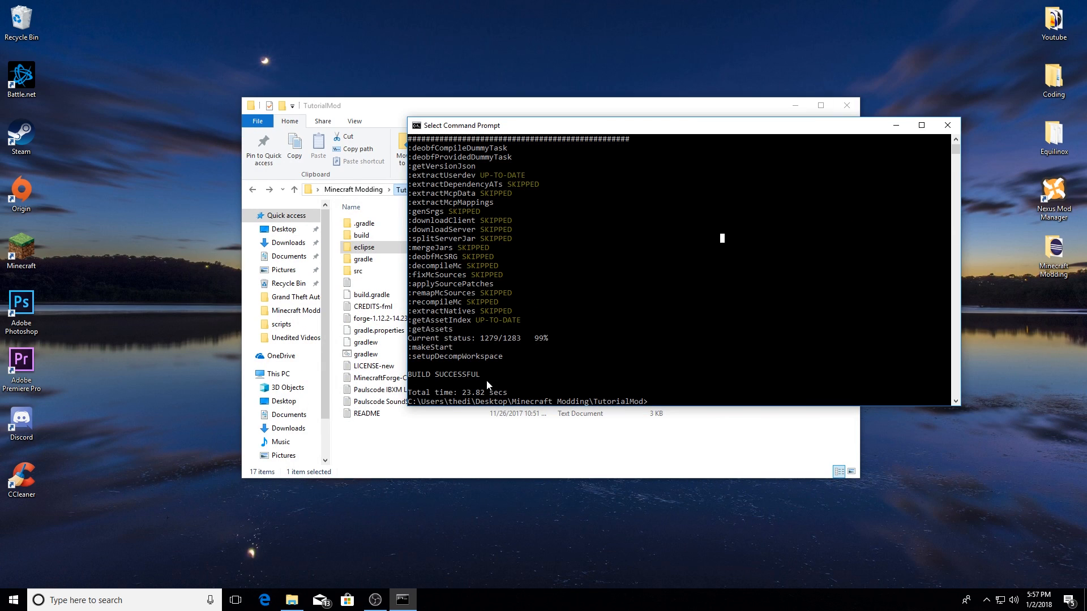
mouse_move(603, 310)
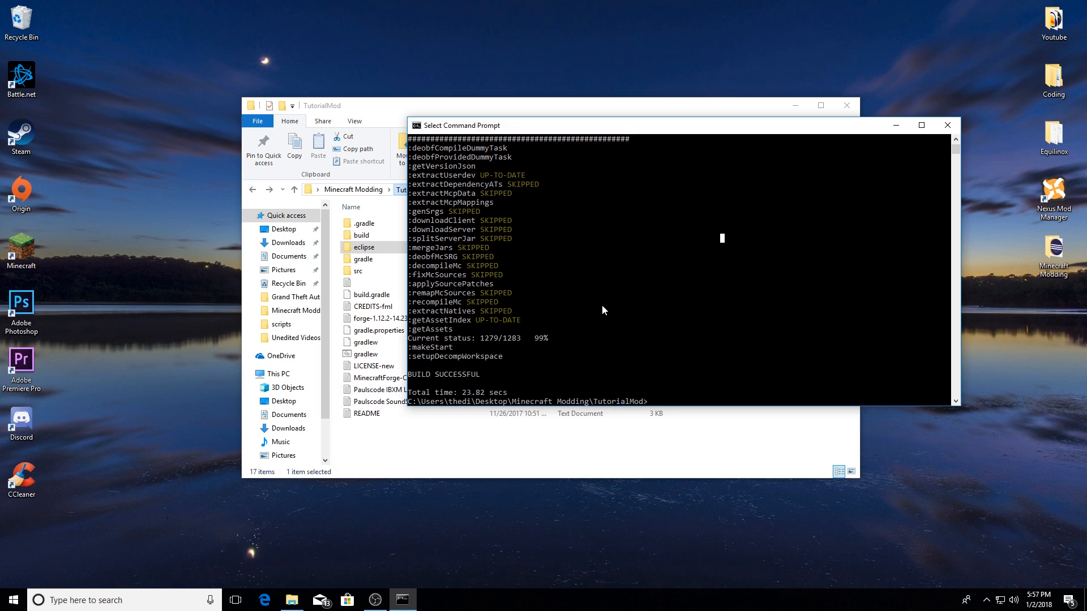
mouse_move(585, 303)
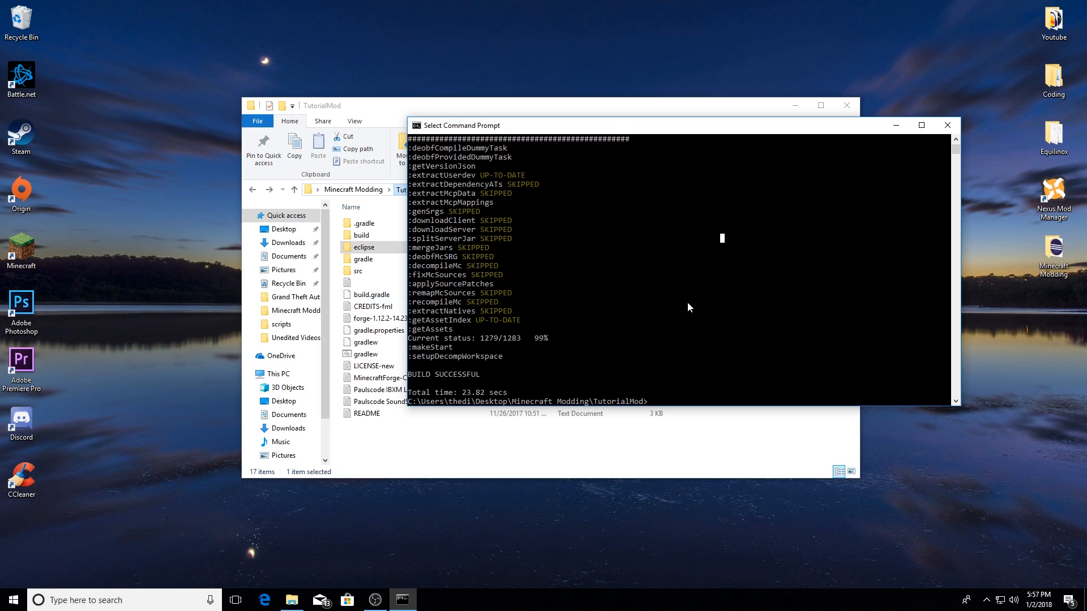
- Run gradlew eclipse in TutorialMod until BUILD SUCCESSFUL
type("grad")
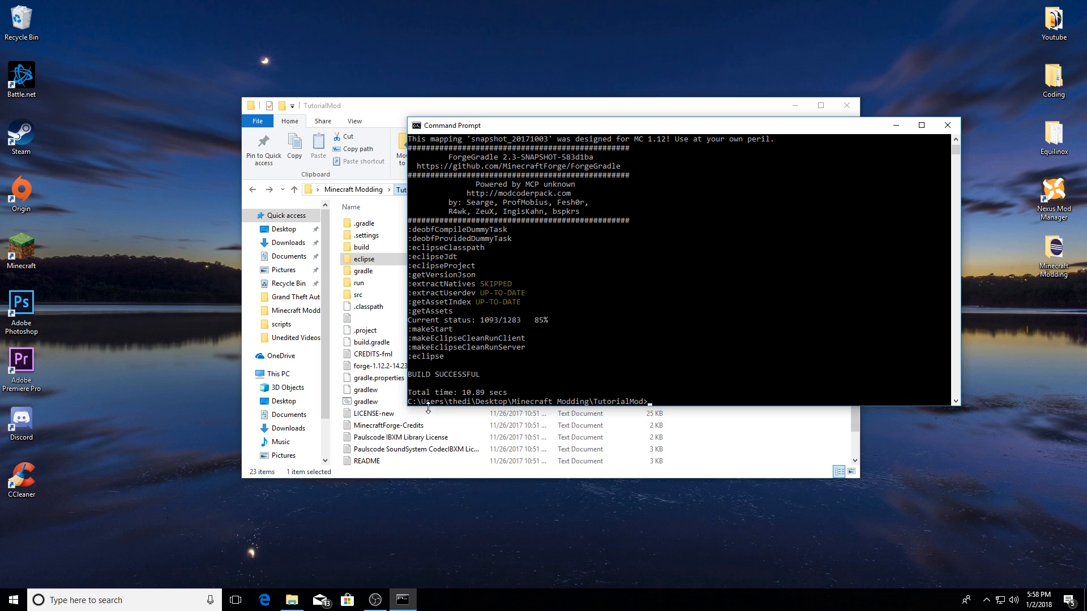
mouse_move(687, 372)
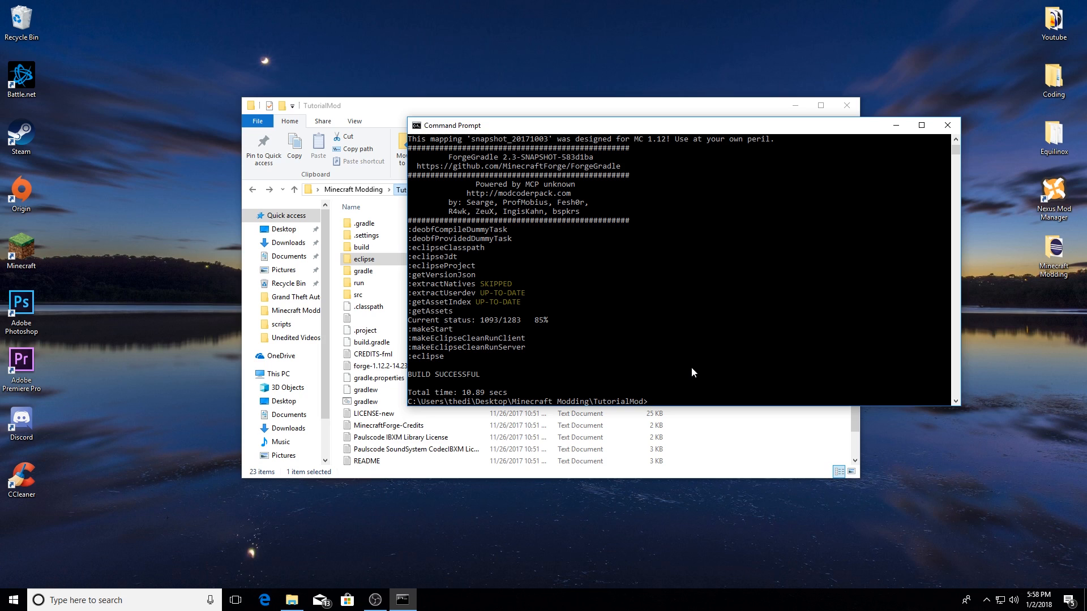
mouse_move(618, 264)
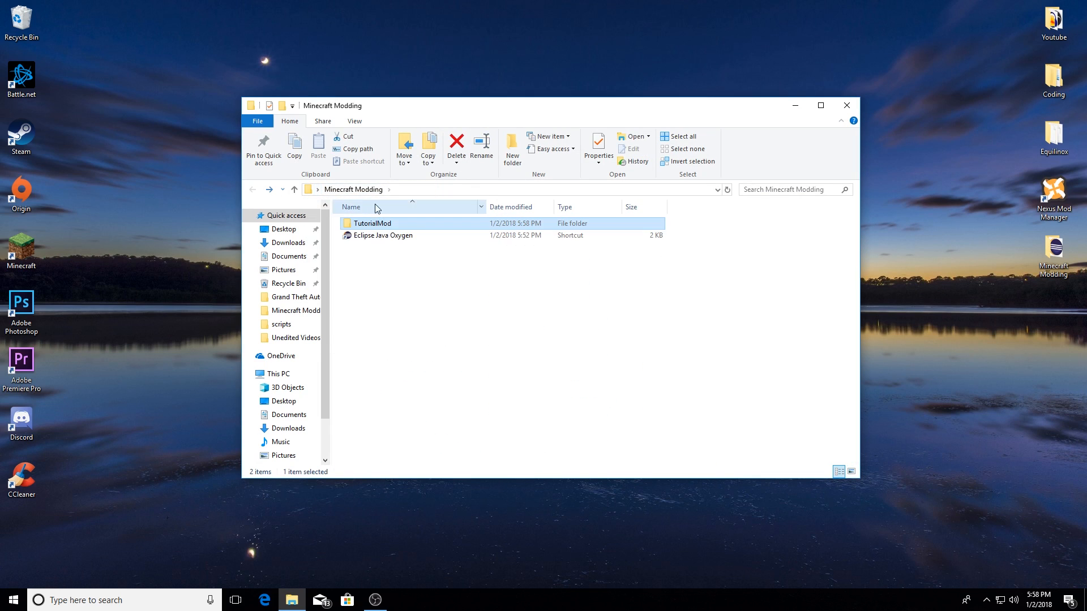
- Launch Eclipse Java Oxygen with TutorialMod\eclipse as the workspace folder
left_click(382, 235)
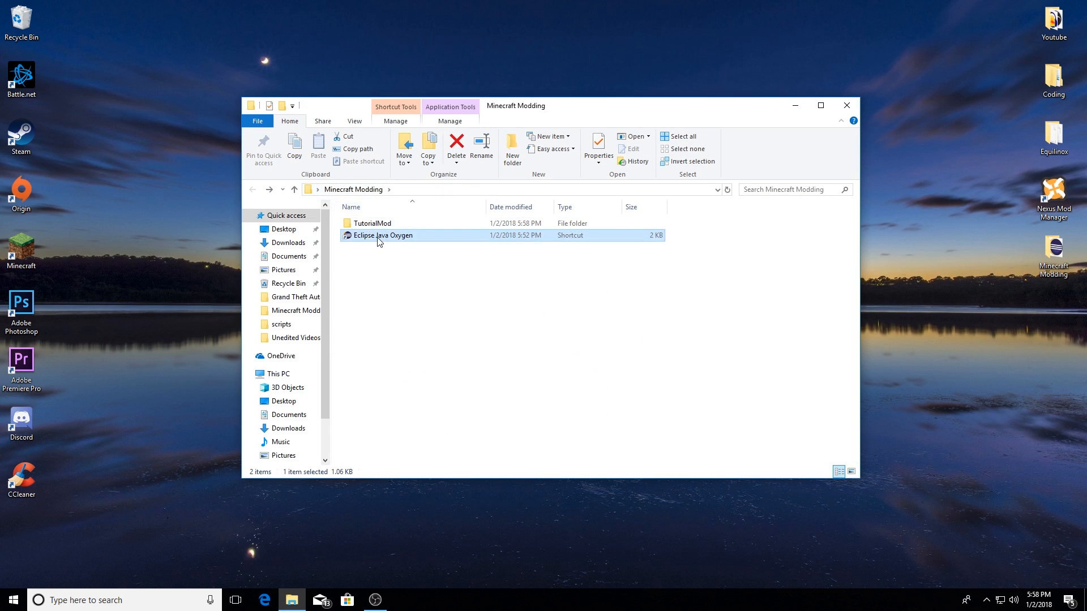
double_click(382, 236)
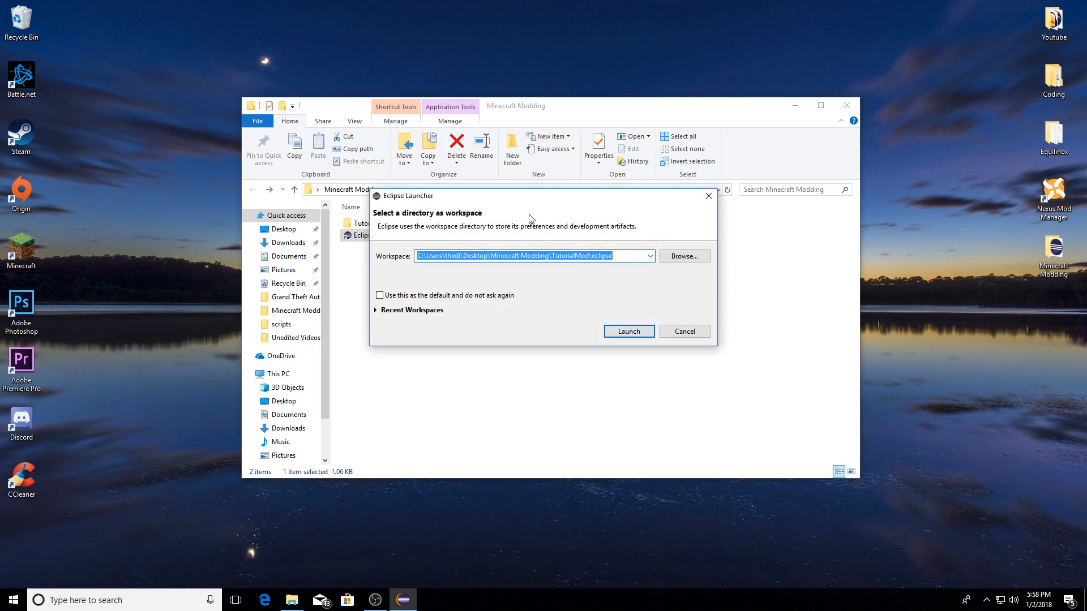
mouse_move(646, 270)
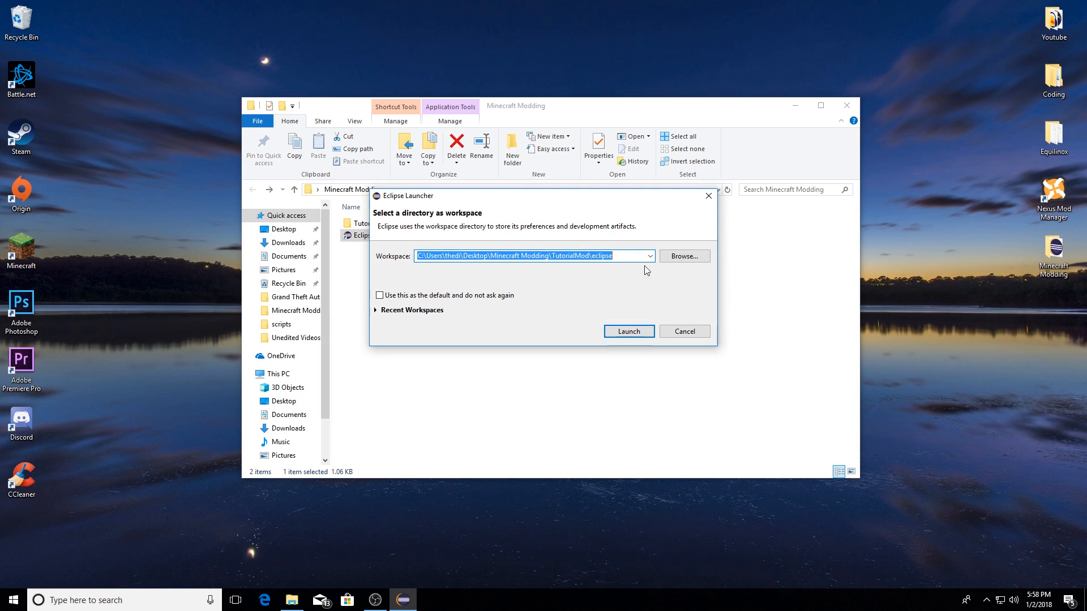
left_click(683, 256)
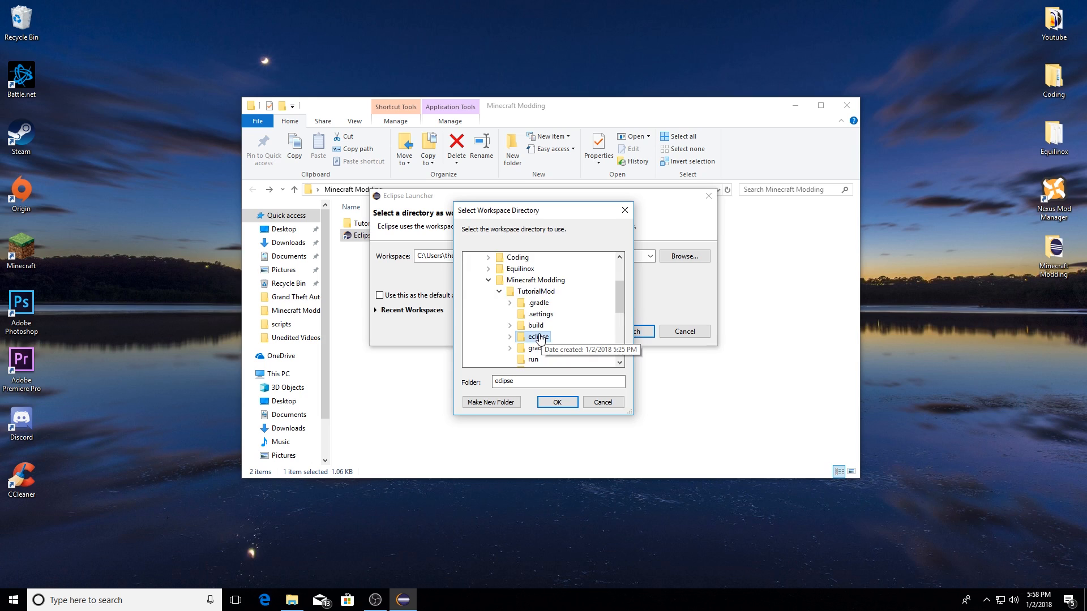
left_click(557, 401)
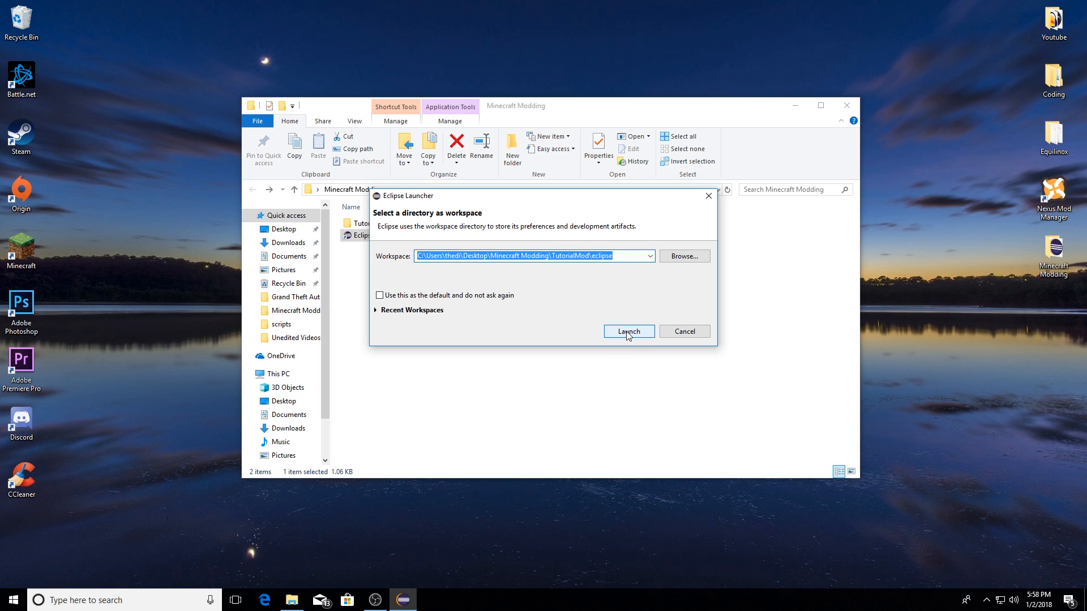
left_click(628, 331)
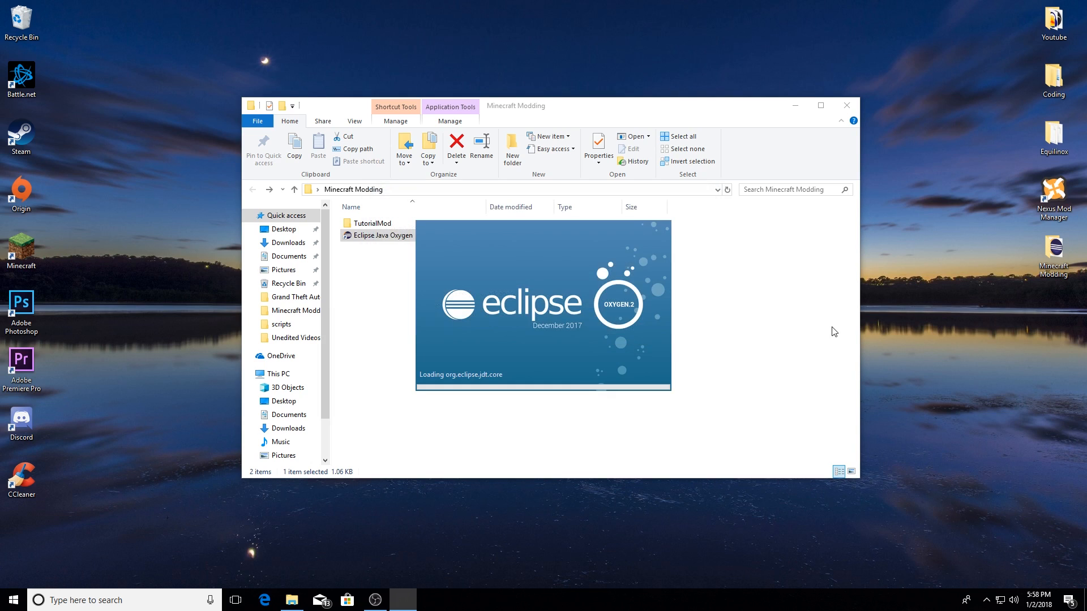
mouse_move(940, 310)
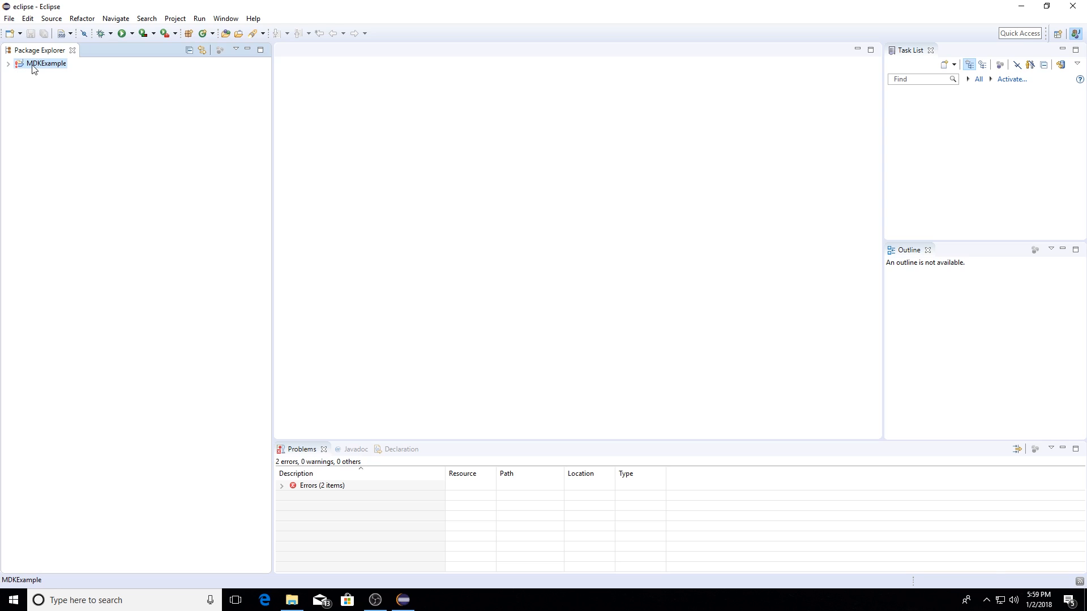
- Expand MDKExample in the Package Explorer to show src/main/java, resources and build files
left_click(11, 66)
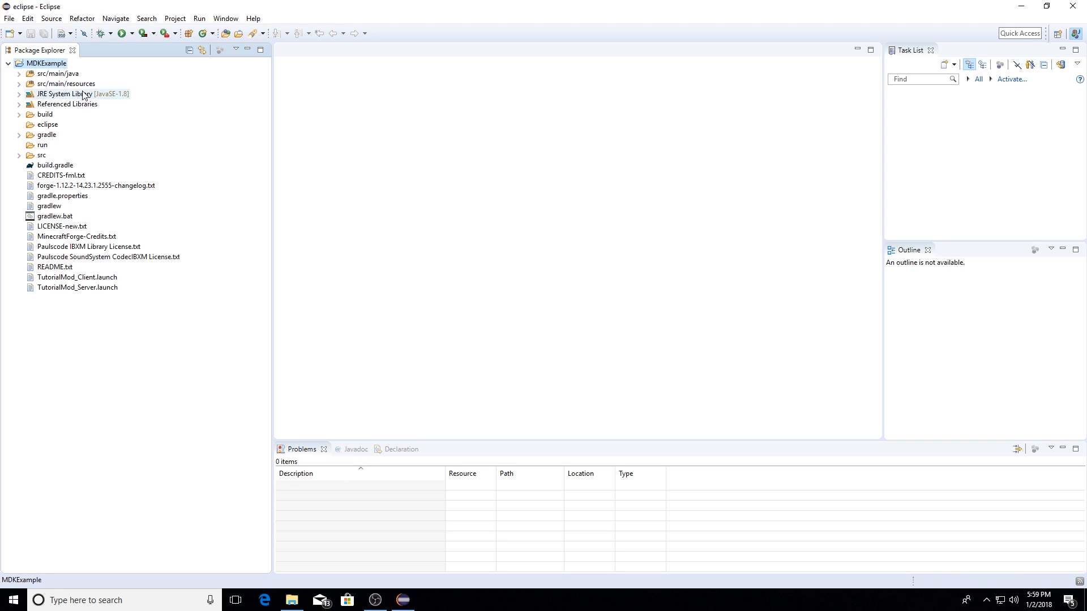
mouse_move(66, 126)
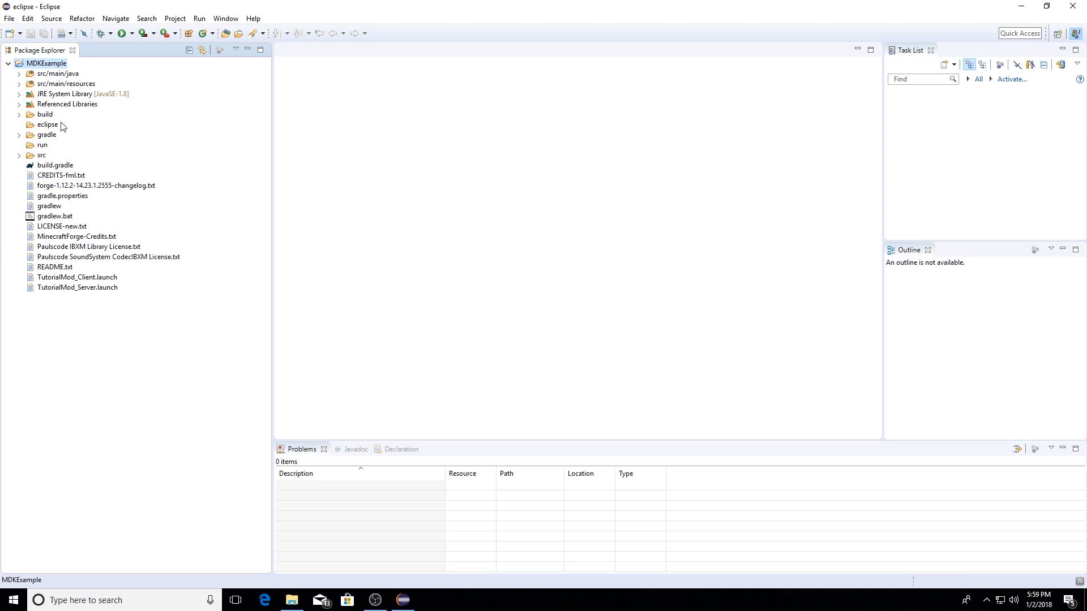
mouse_move(172, 114)
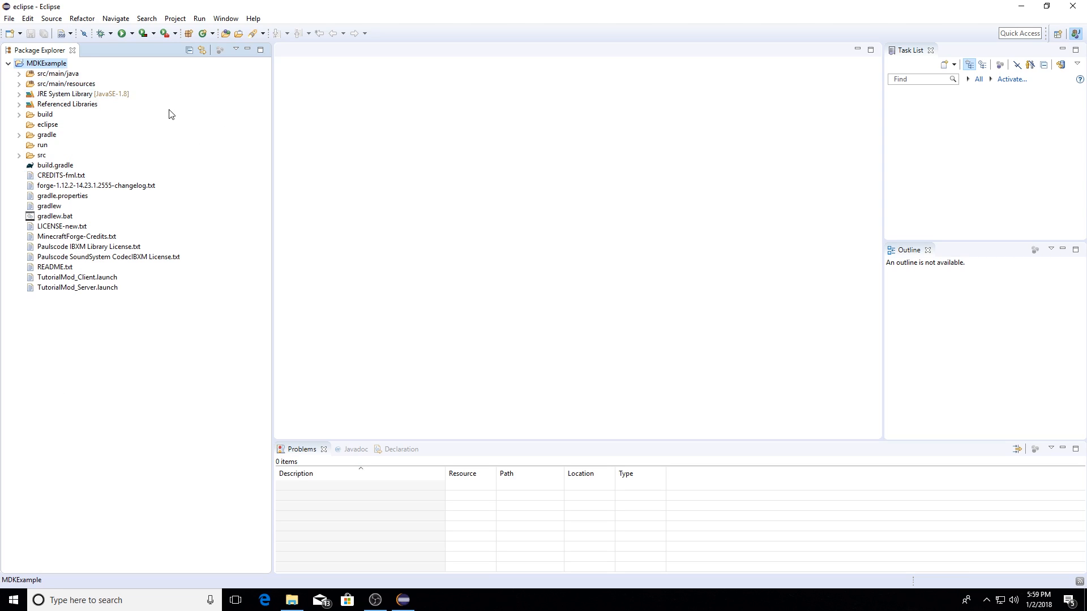
mouse_move(402, 198)
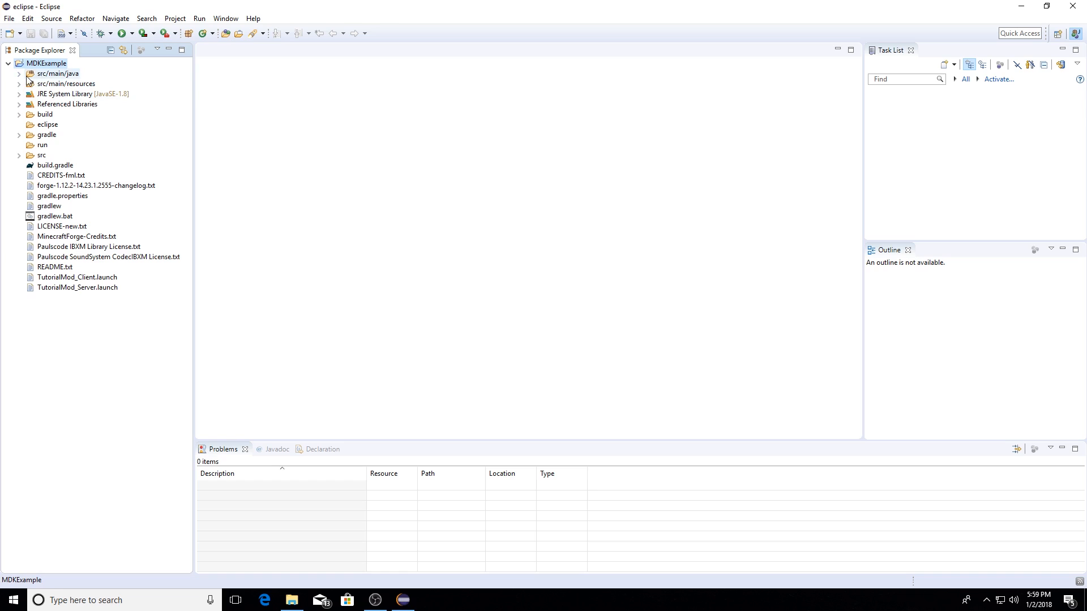
mouse_move(147, 110)
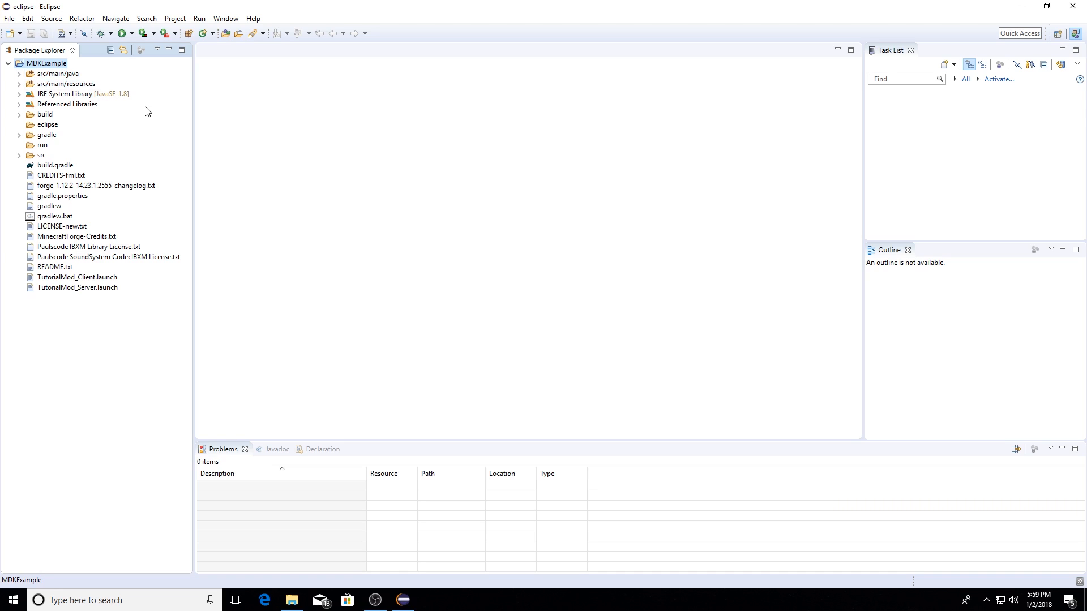
mouse_move(269, 125)
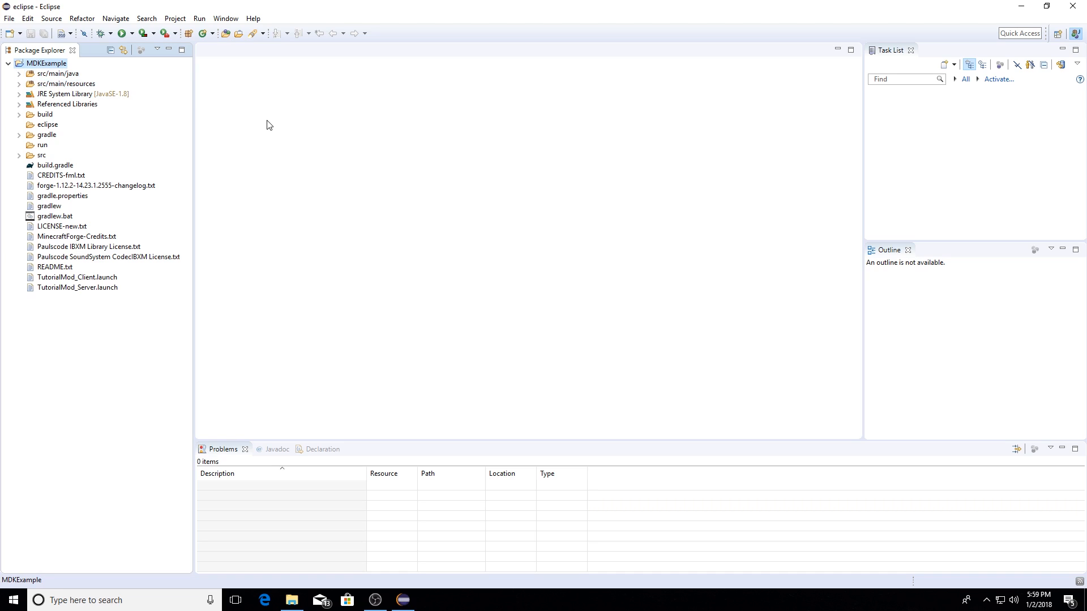
mouse_move(179, 107)
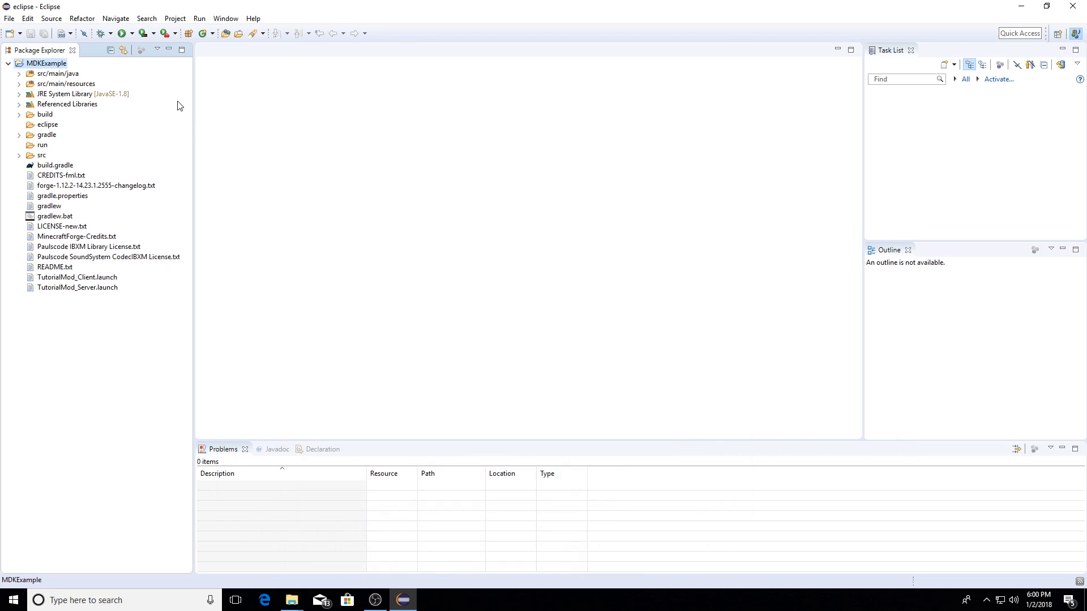